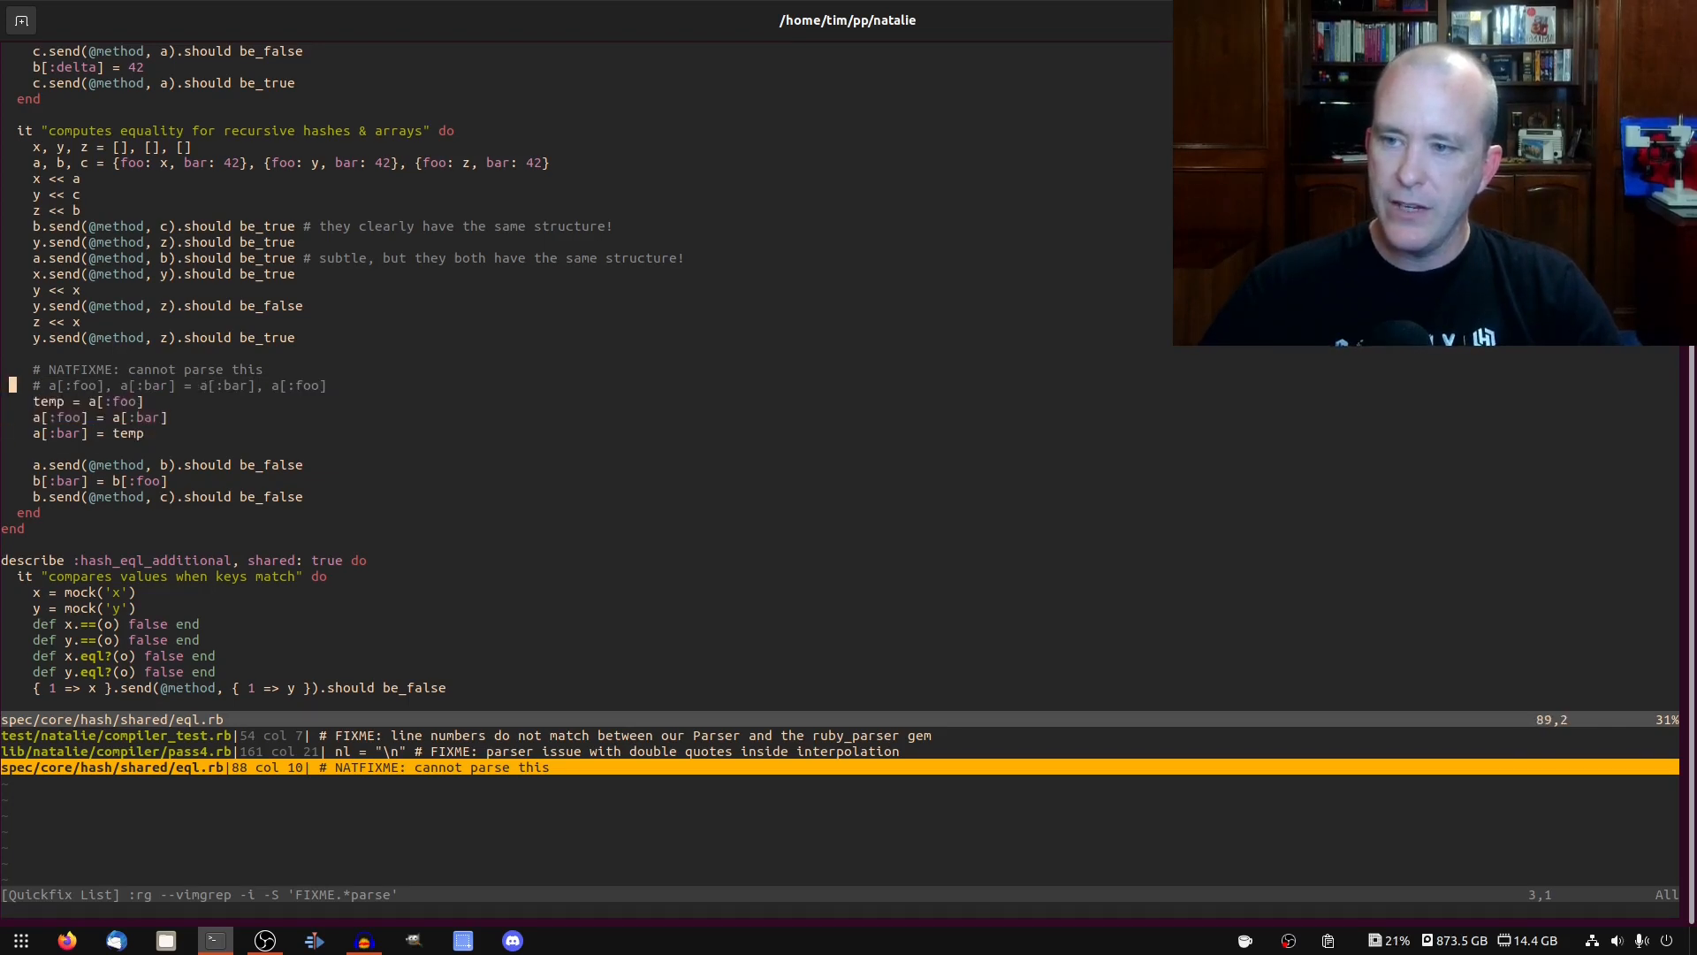
Suspend Vim and dump the AST for 'a[:foo], a[:bar] = a[:bar], a[:foo]', highlighting attrasgn
key(v)
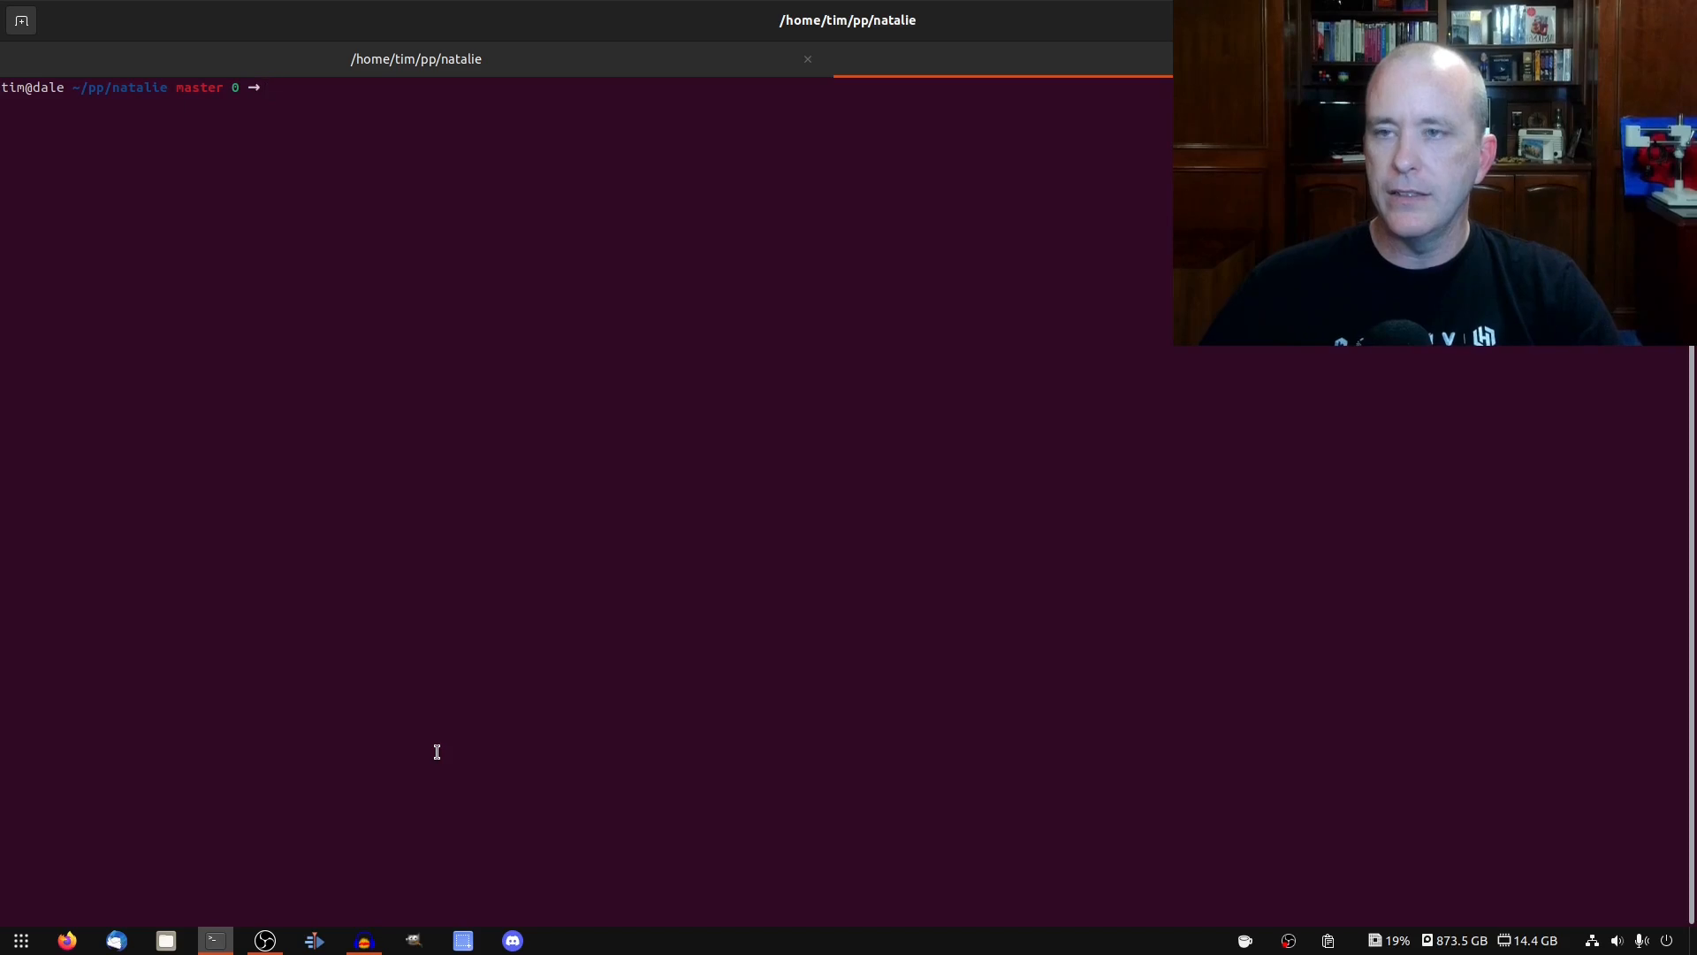
text(bin/natalie)
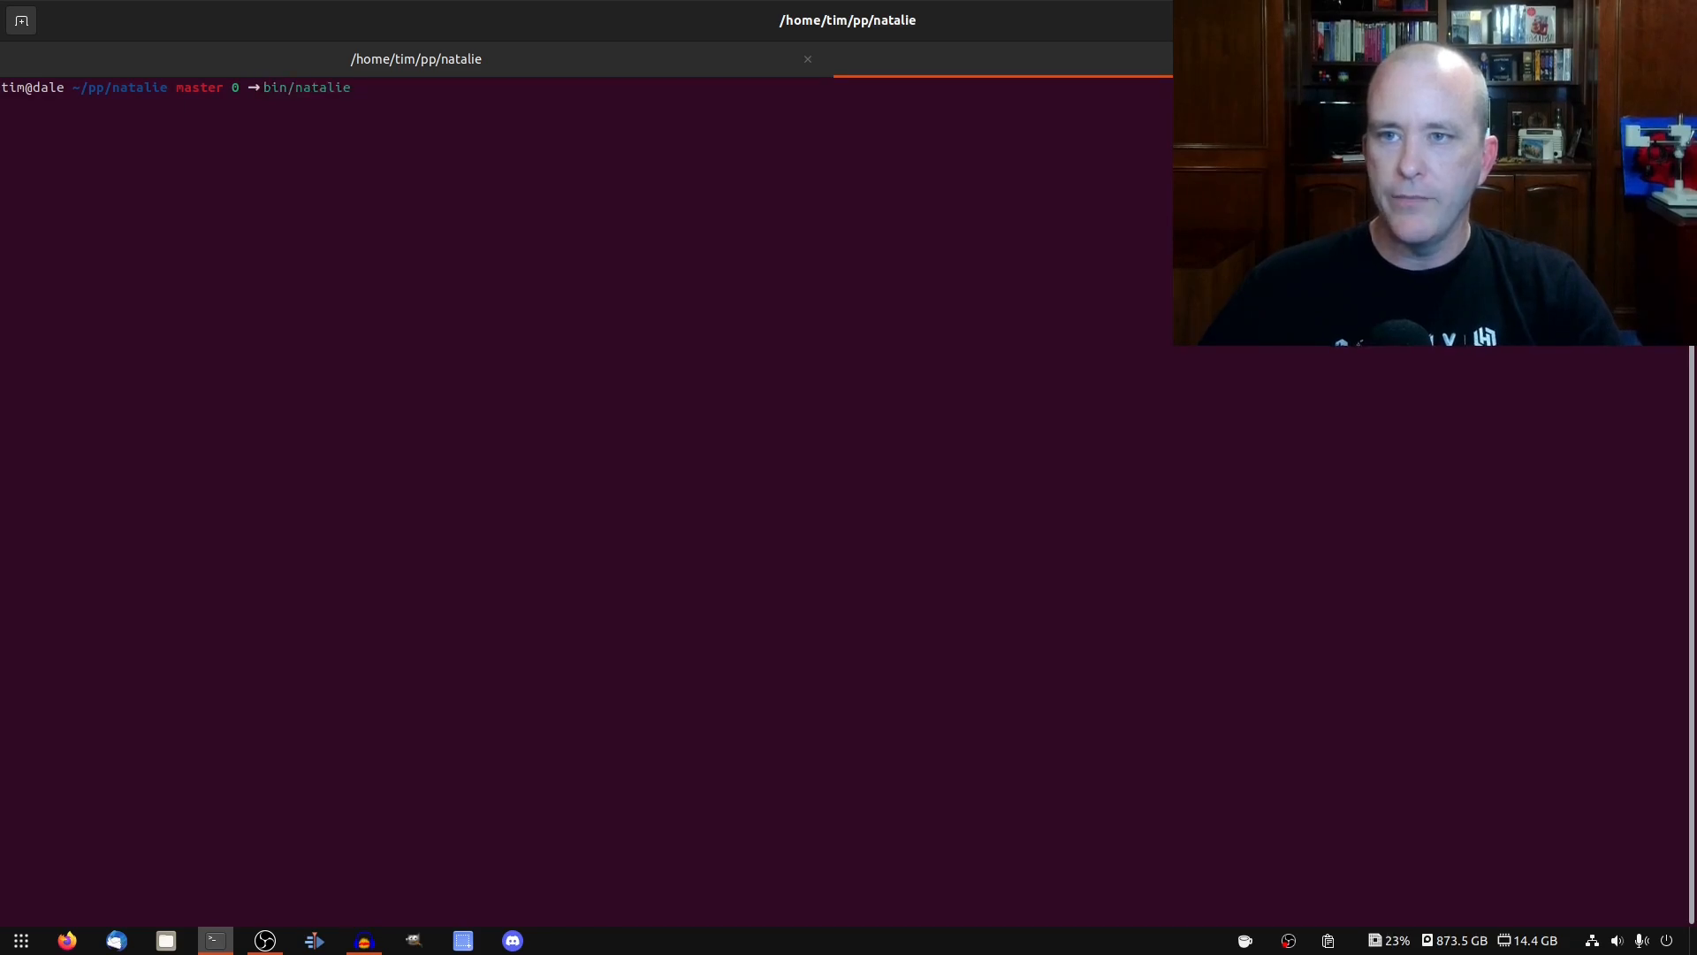
text(--ast -e "a[:foo], a[:bar] = a[:bar], a[:foo])
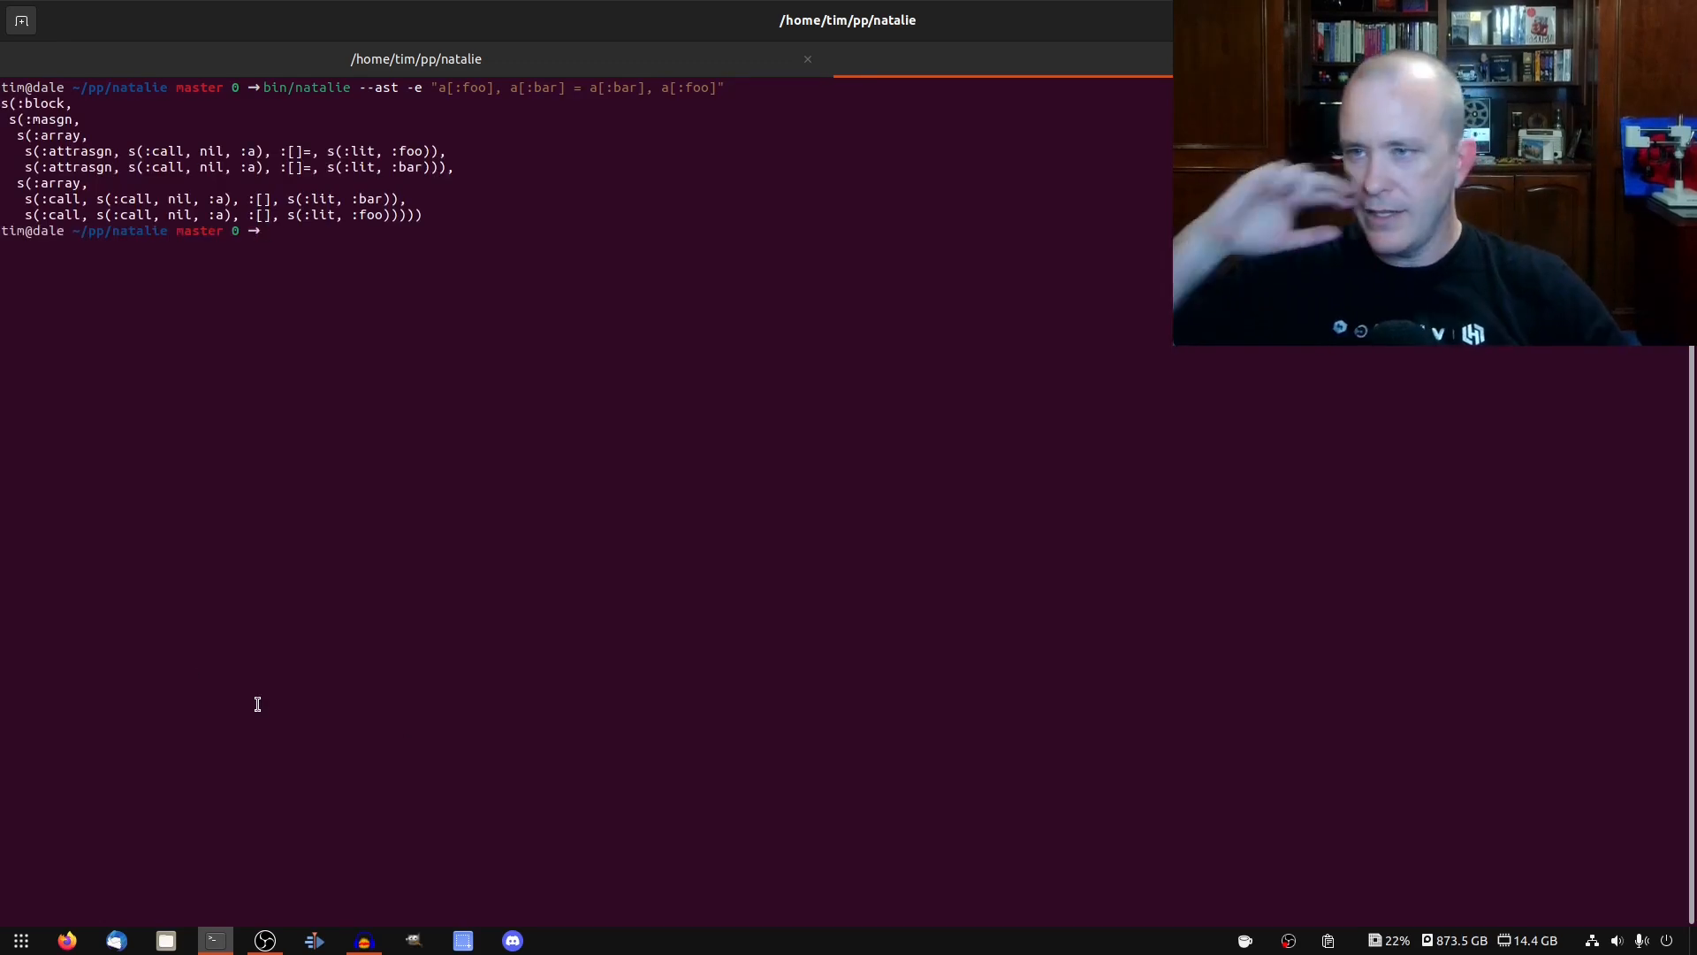
double_click(50, 120)
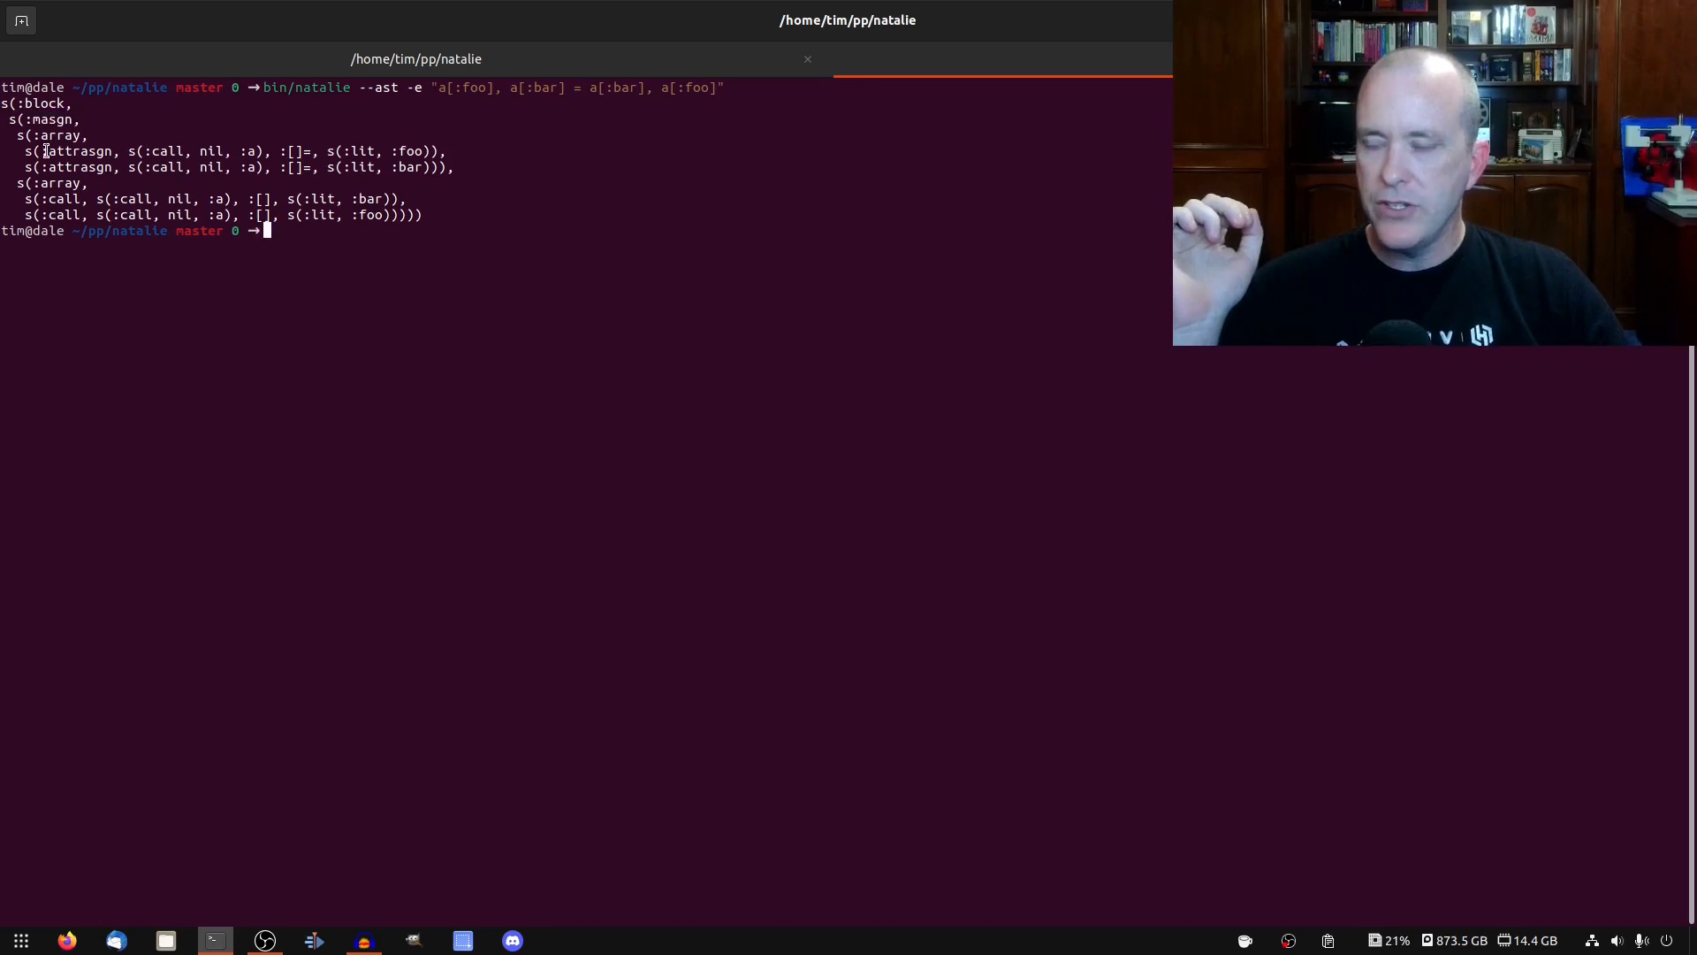
double_click(468, 88)
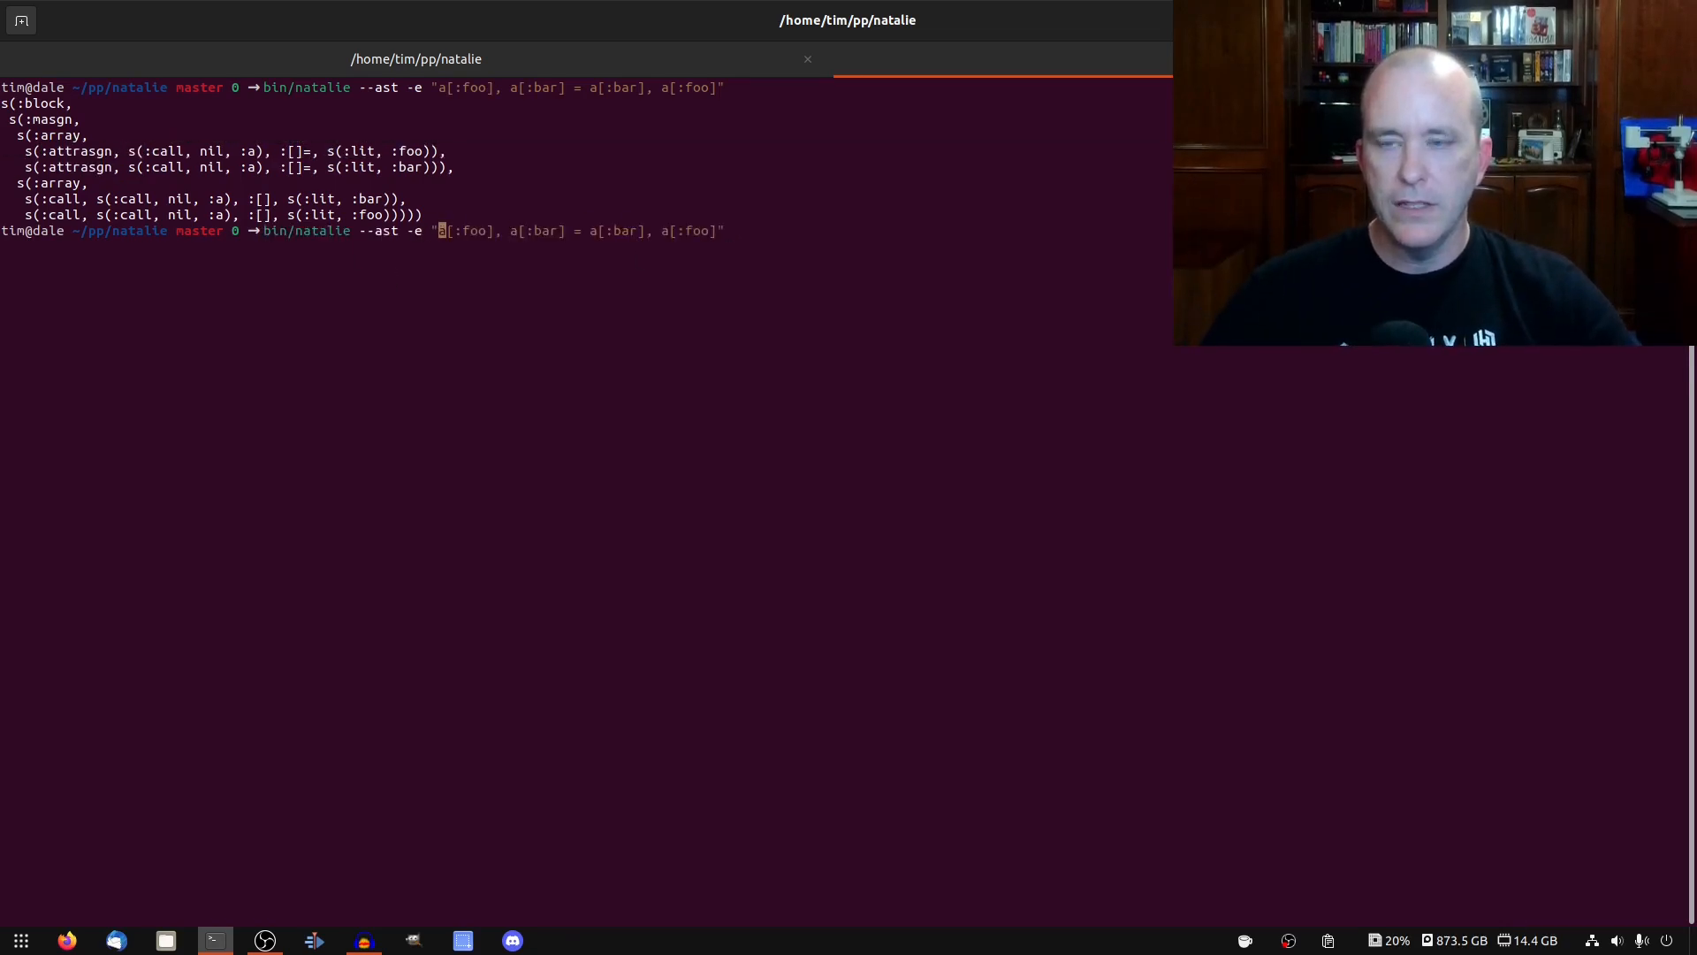
Run the swap with a=[1,2] and p a, reproducing the unknown masgn type attrasgn error
text(a=[1,2)
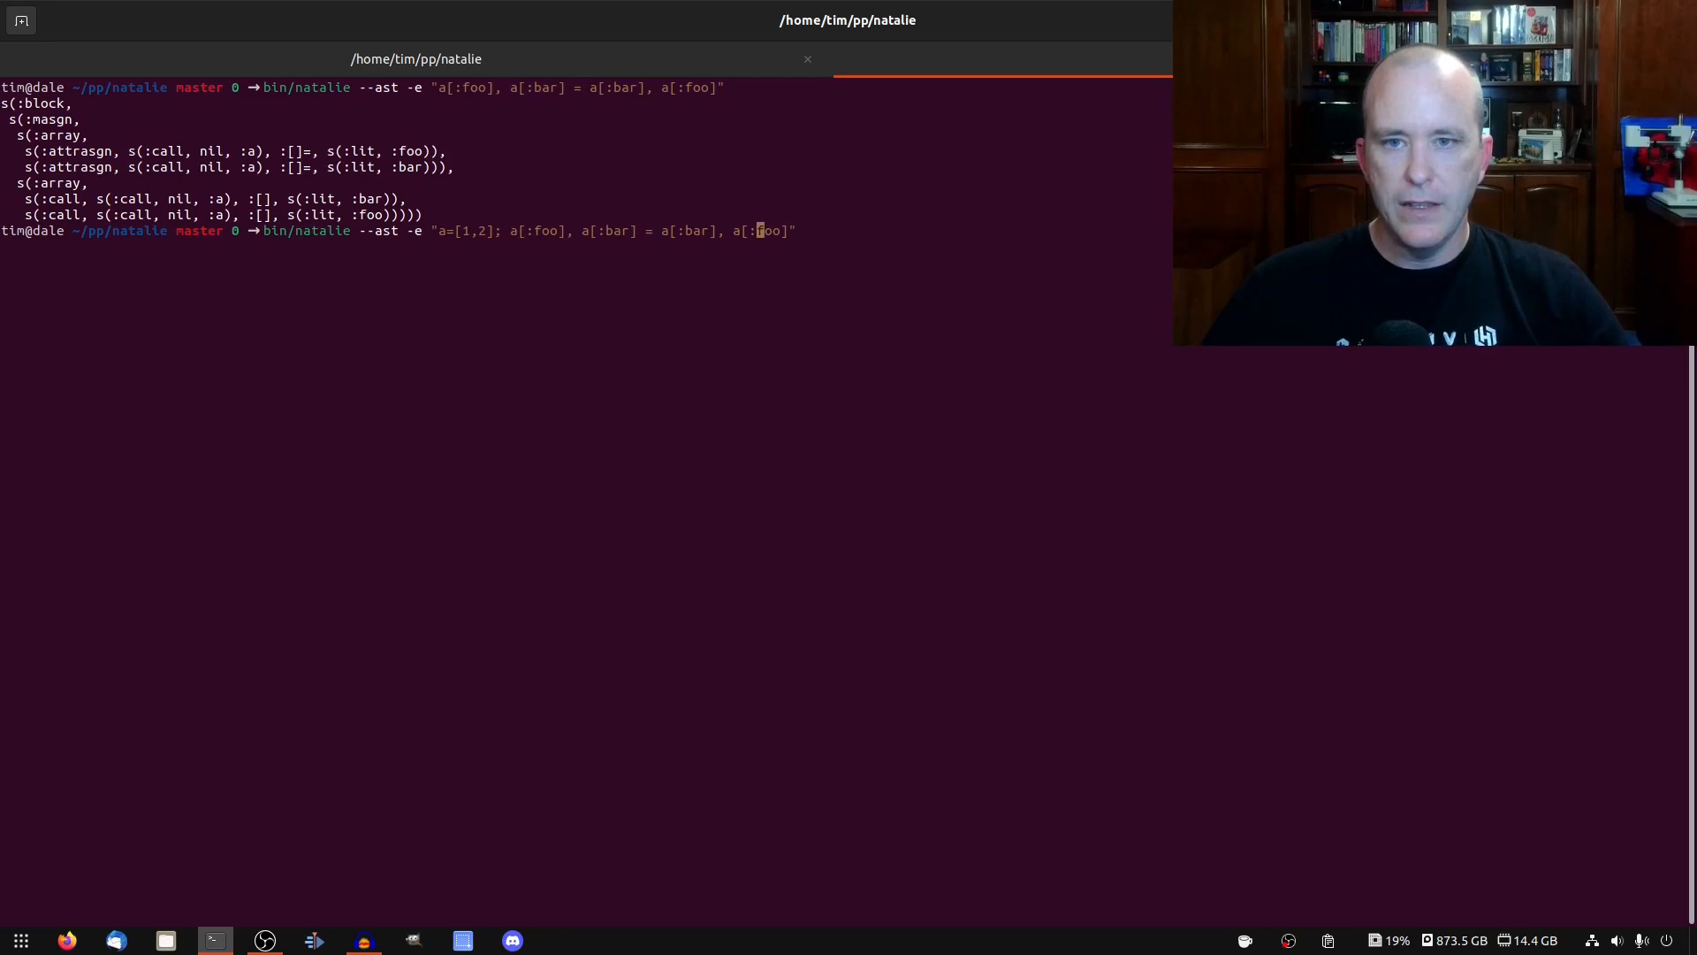
text(; p a)
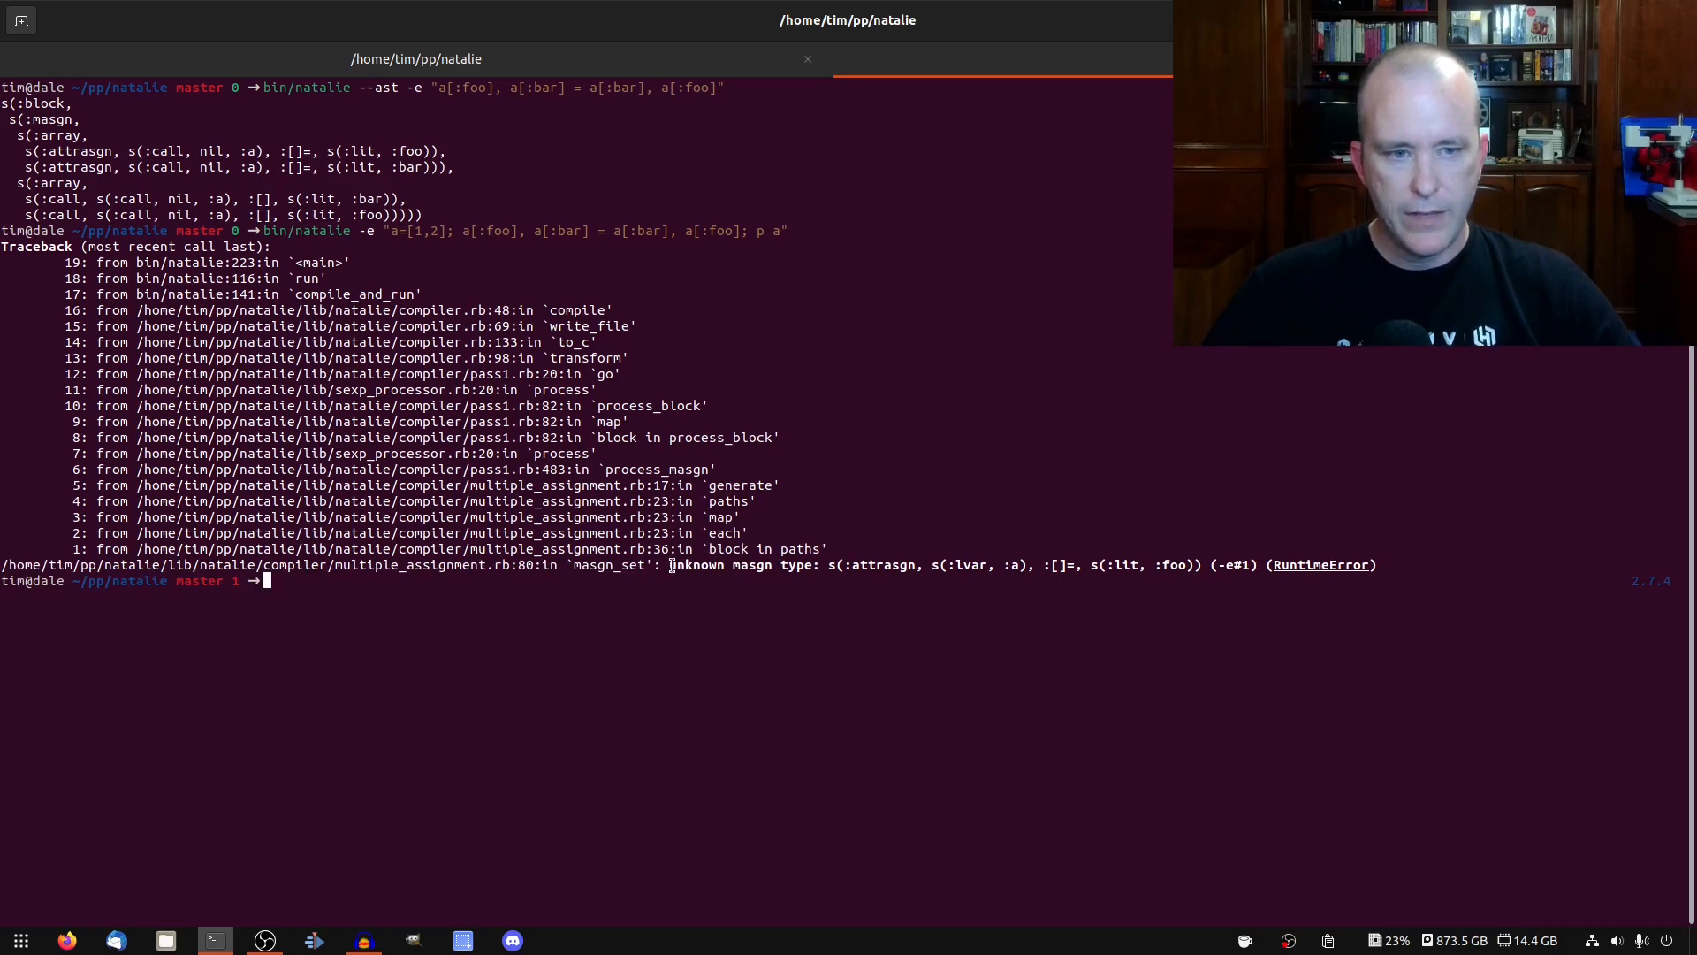
double_click(385, 564)
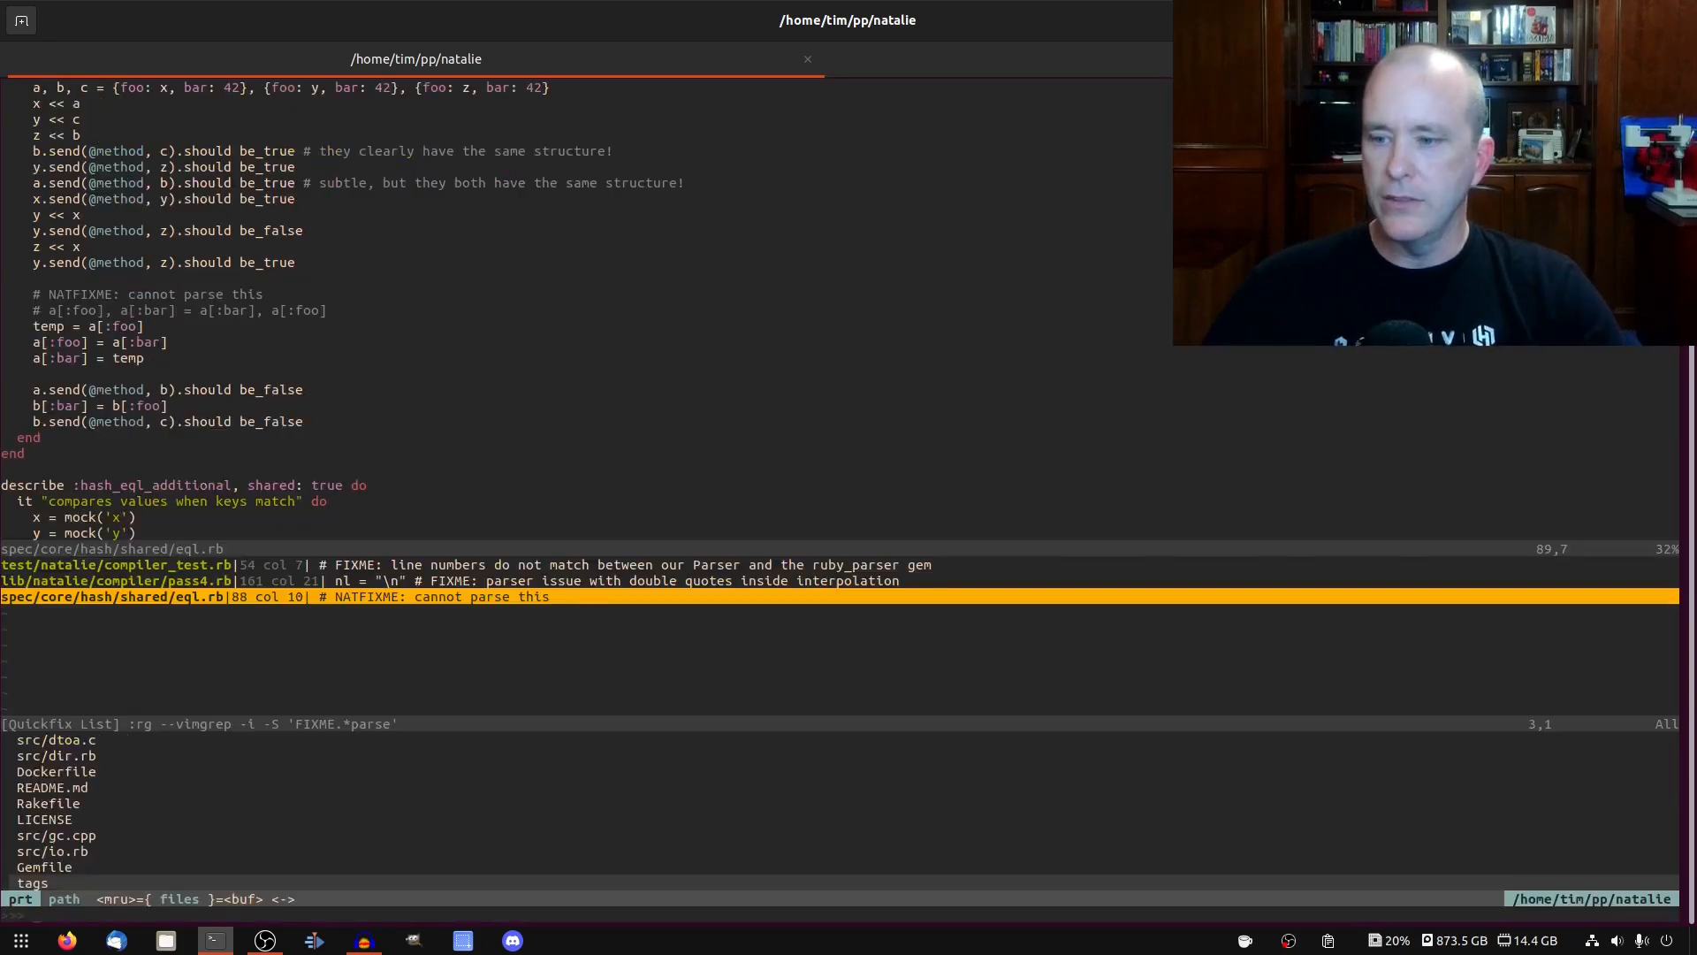
Open multiple_assignment.rb via CtrlP and begin a 'when :' branch in masgn_set
text(multiplss)
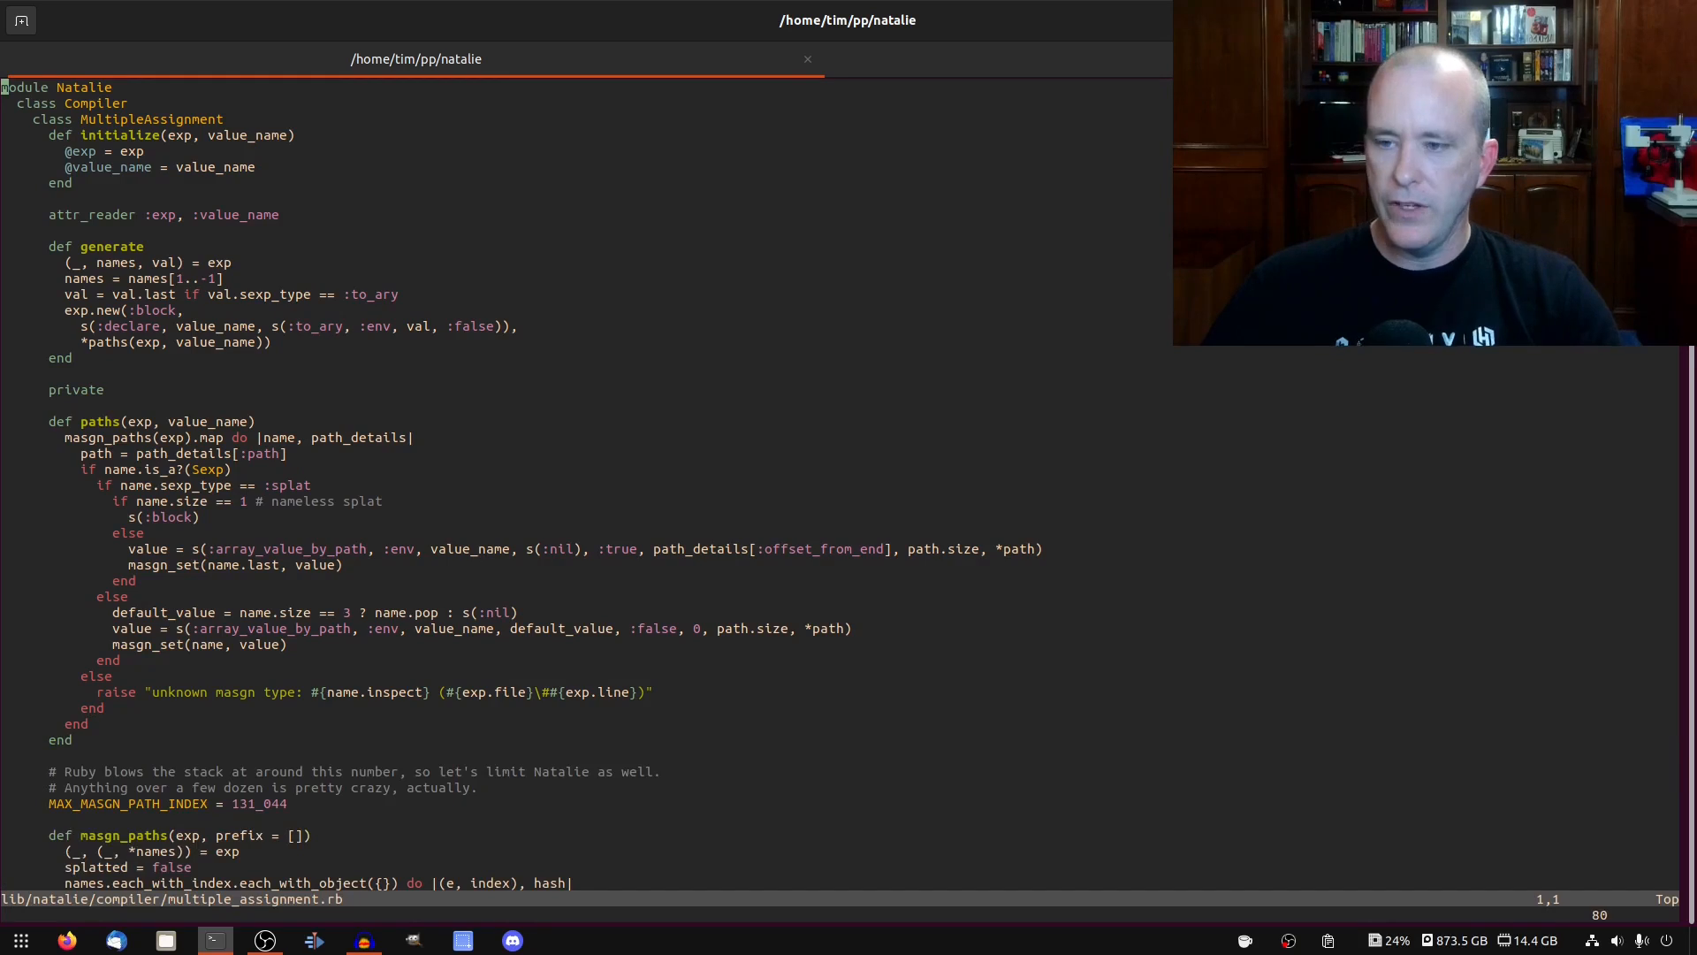
scroll(down, 3)
text(when)
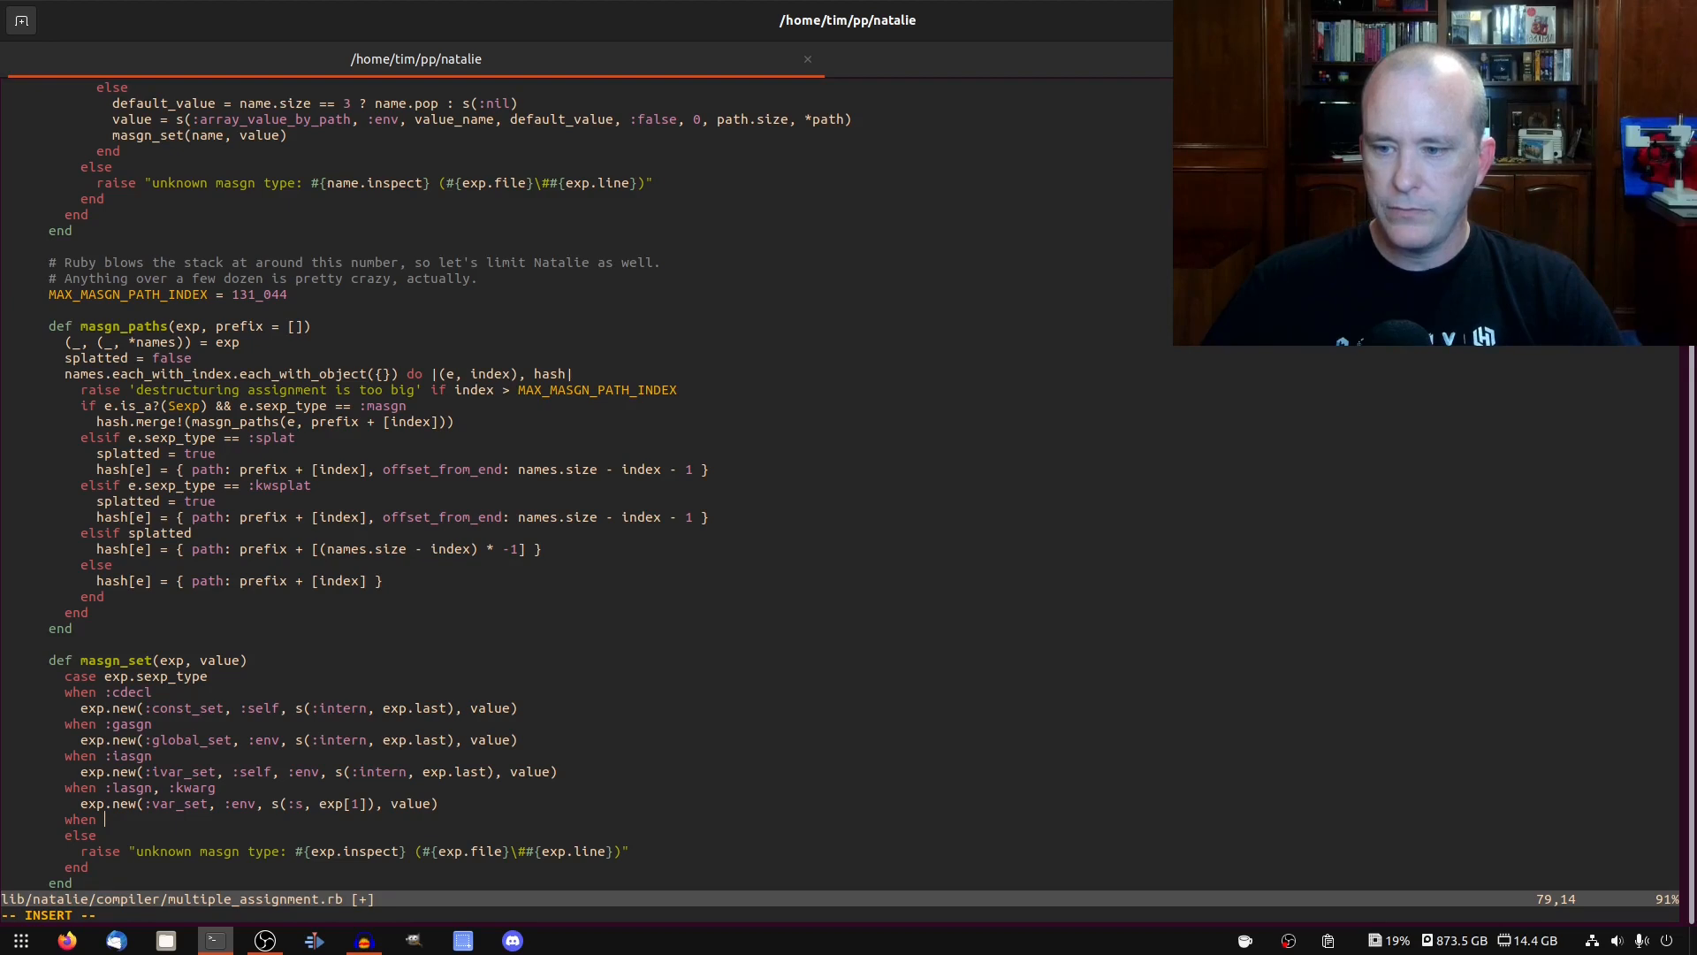
text(:)
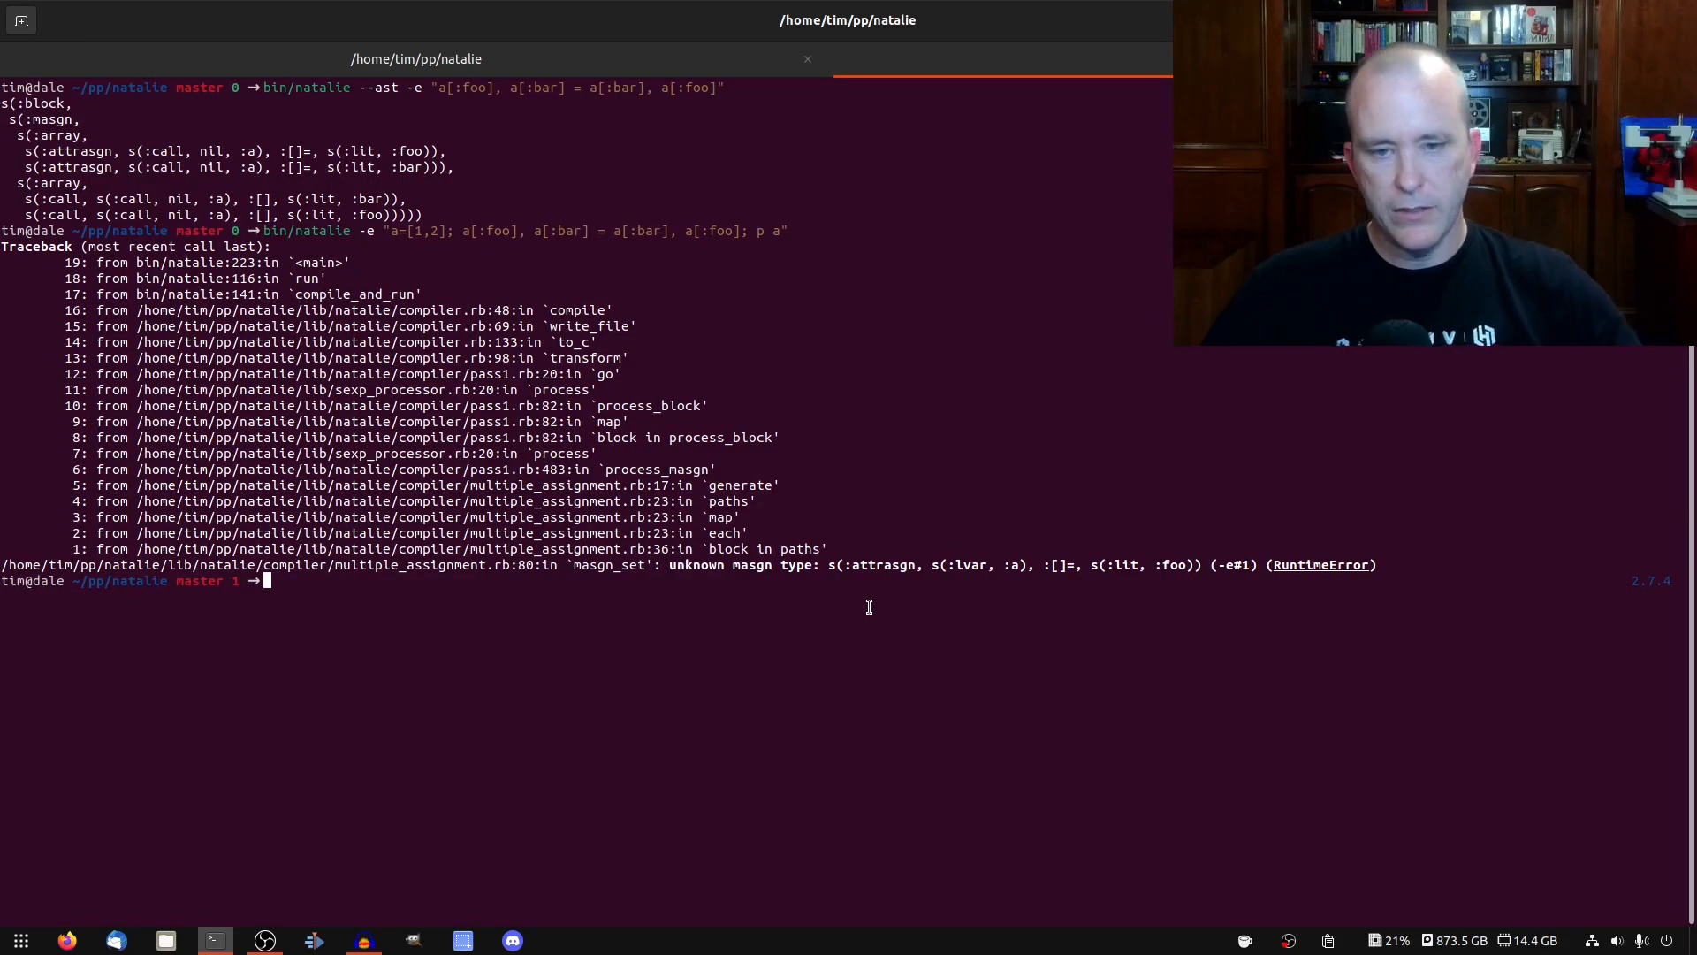
Complete the new masgn_set branch as 'when :attrasgn'
double_click(884, 564)
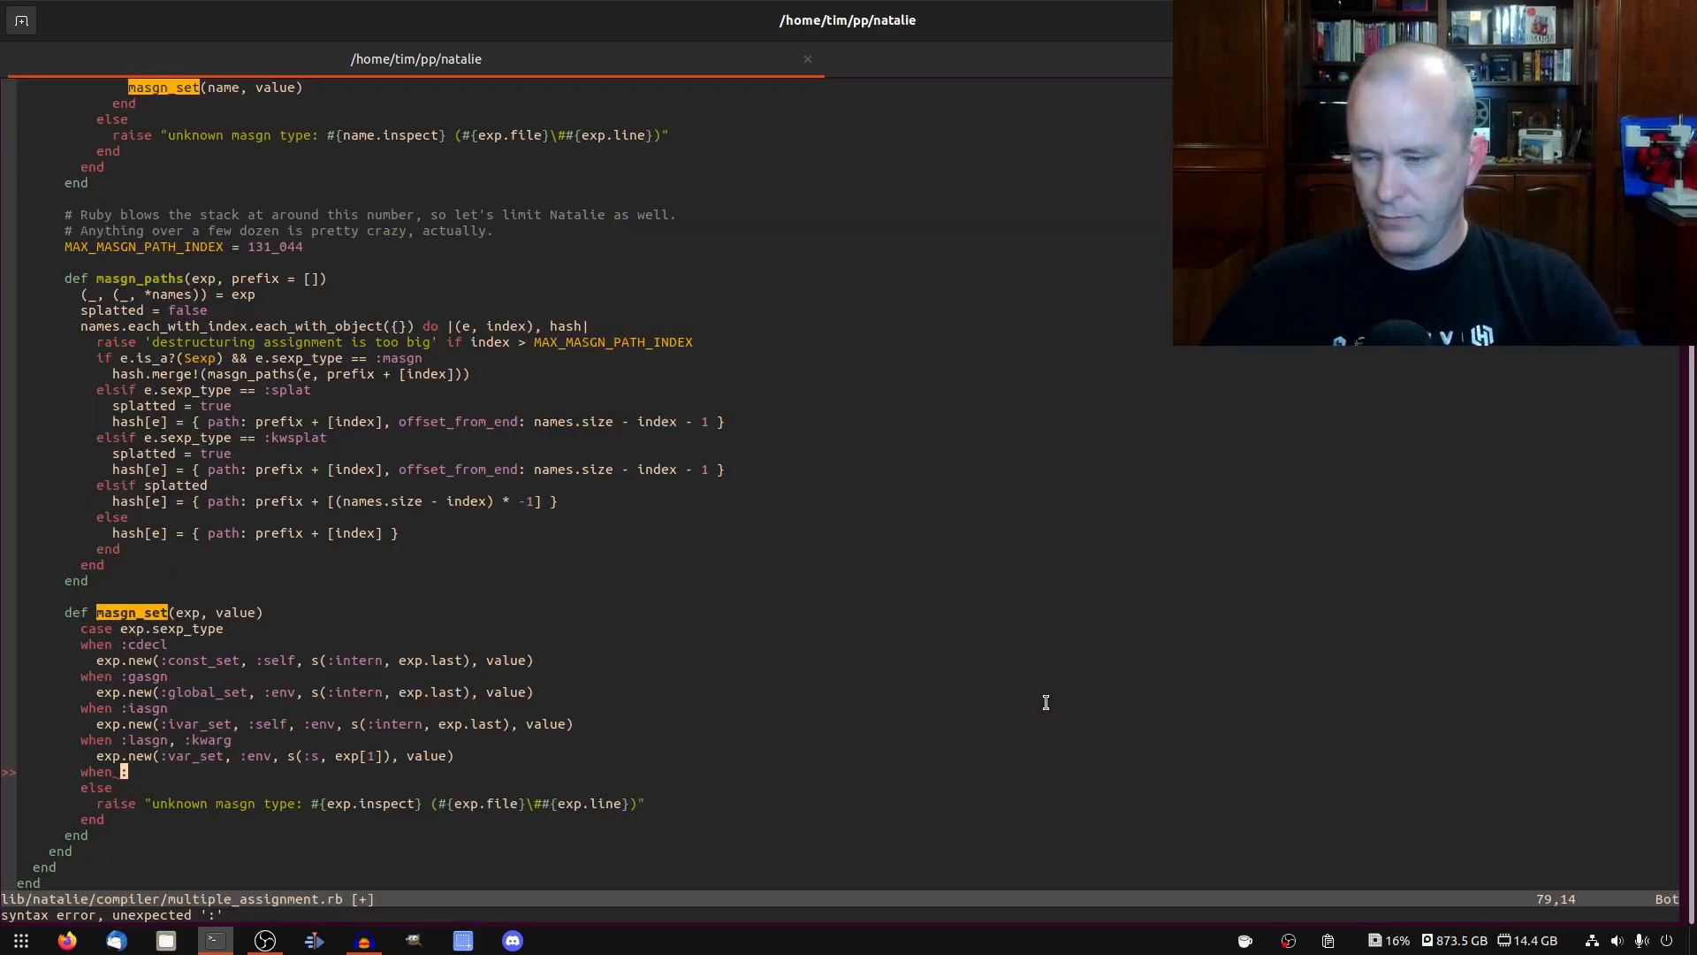
text(attrasgn)
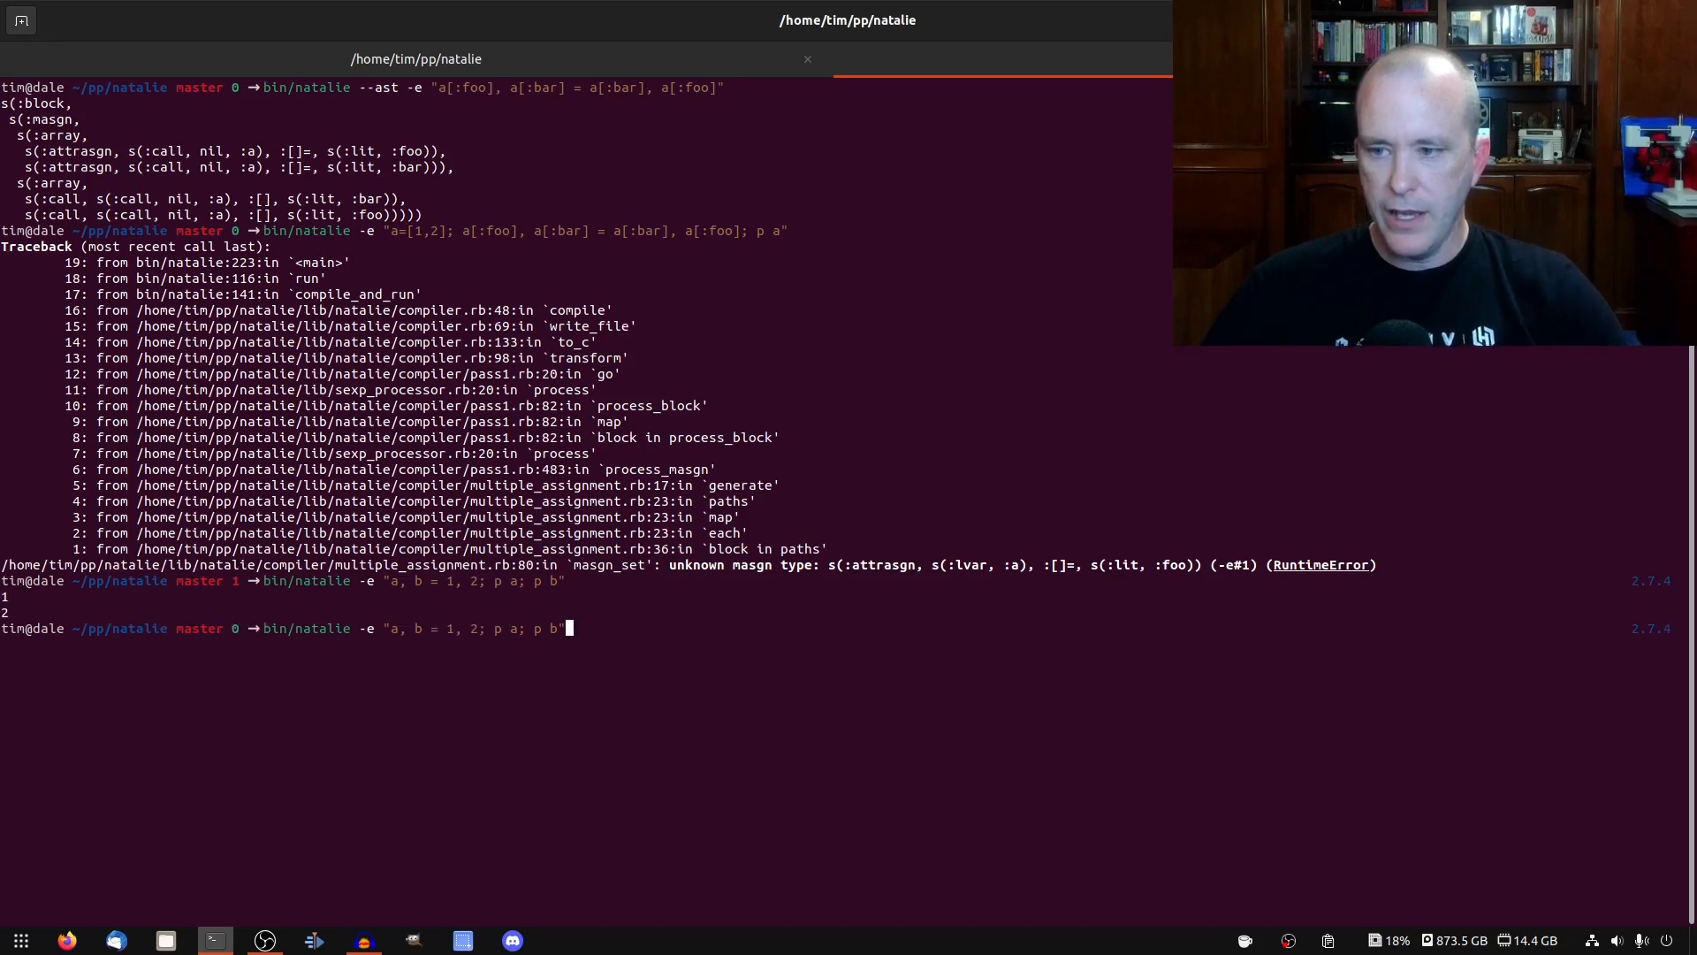
Print the AST for 'a, b = 1, 2' and compare its lasgn array with the attrasgn targets
text(--ast)
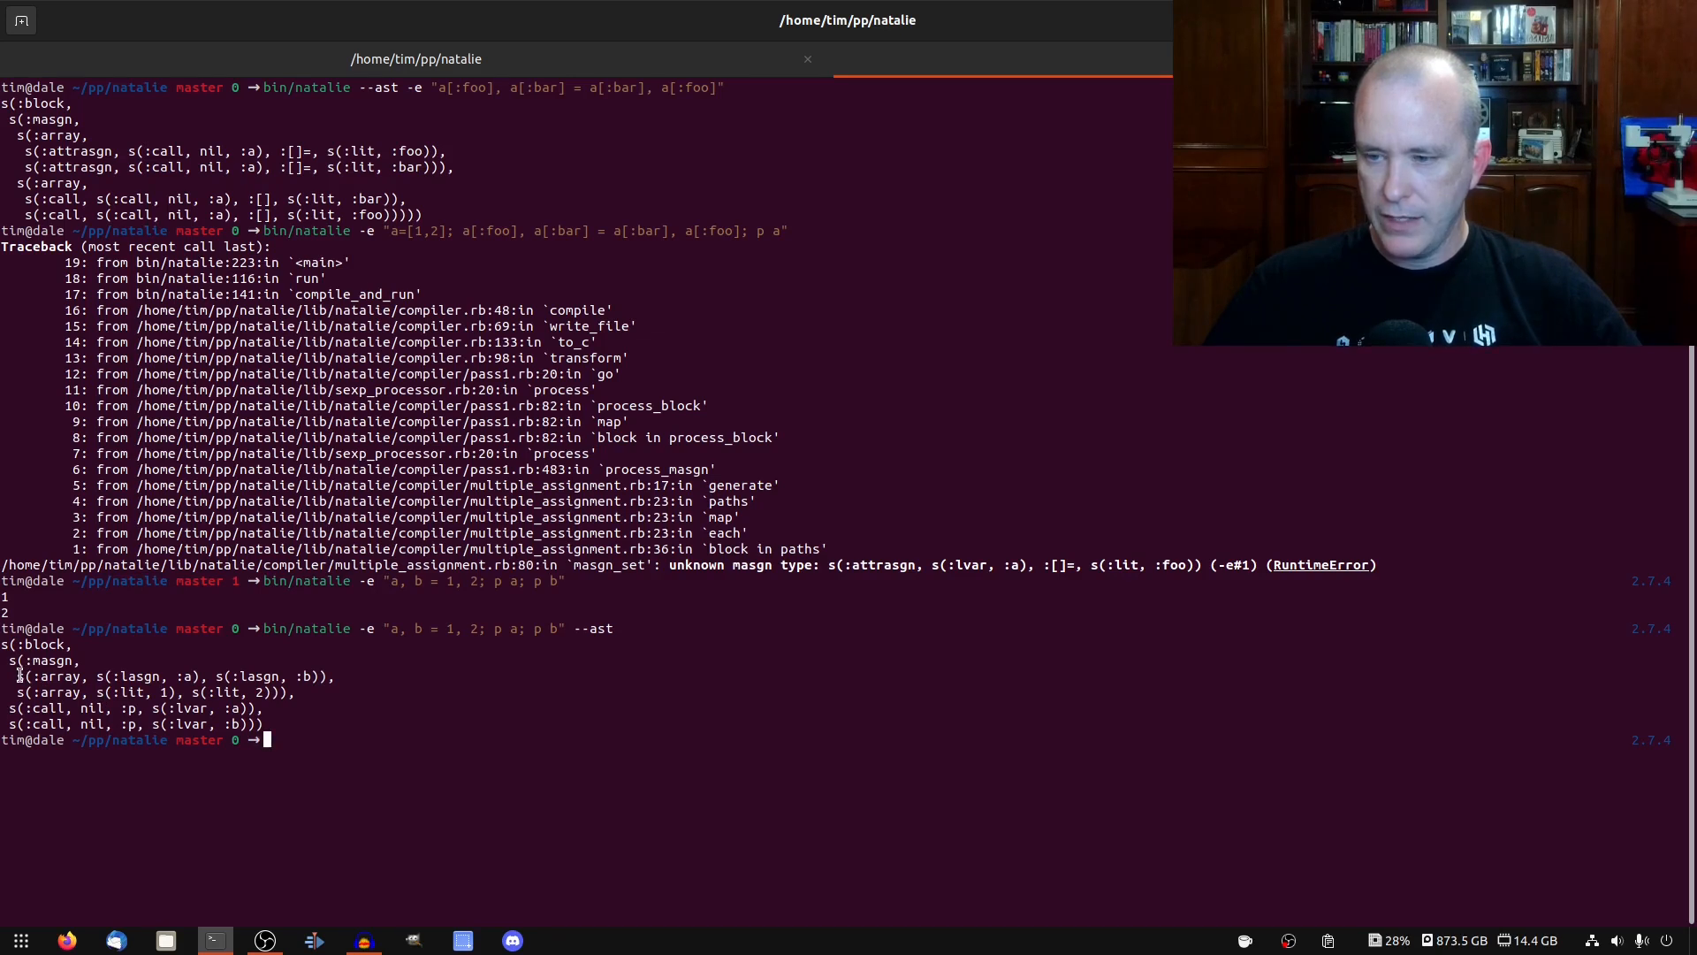
double_click(163, 675)
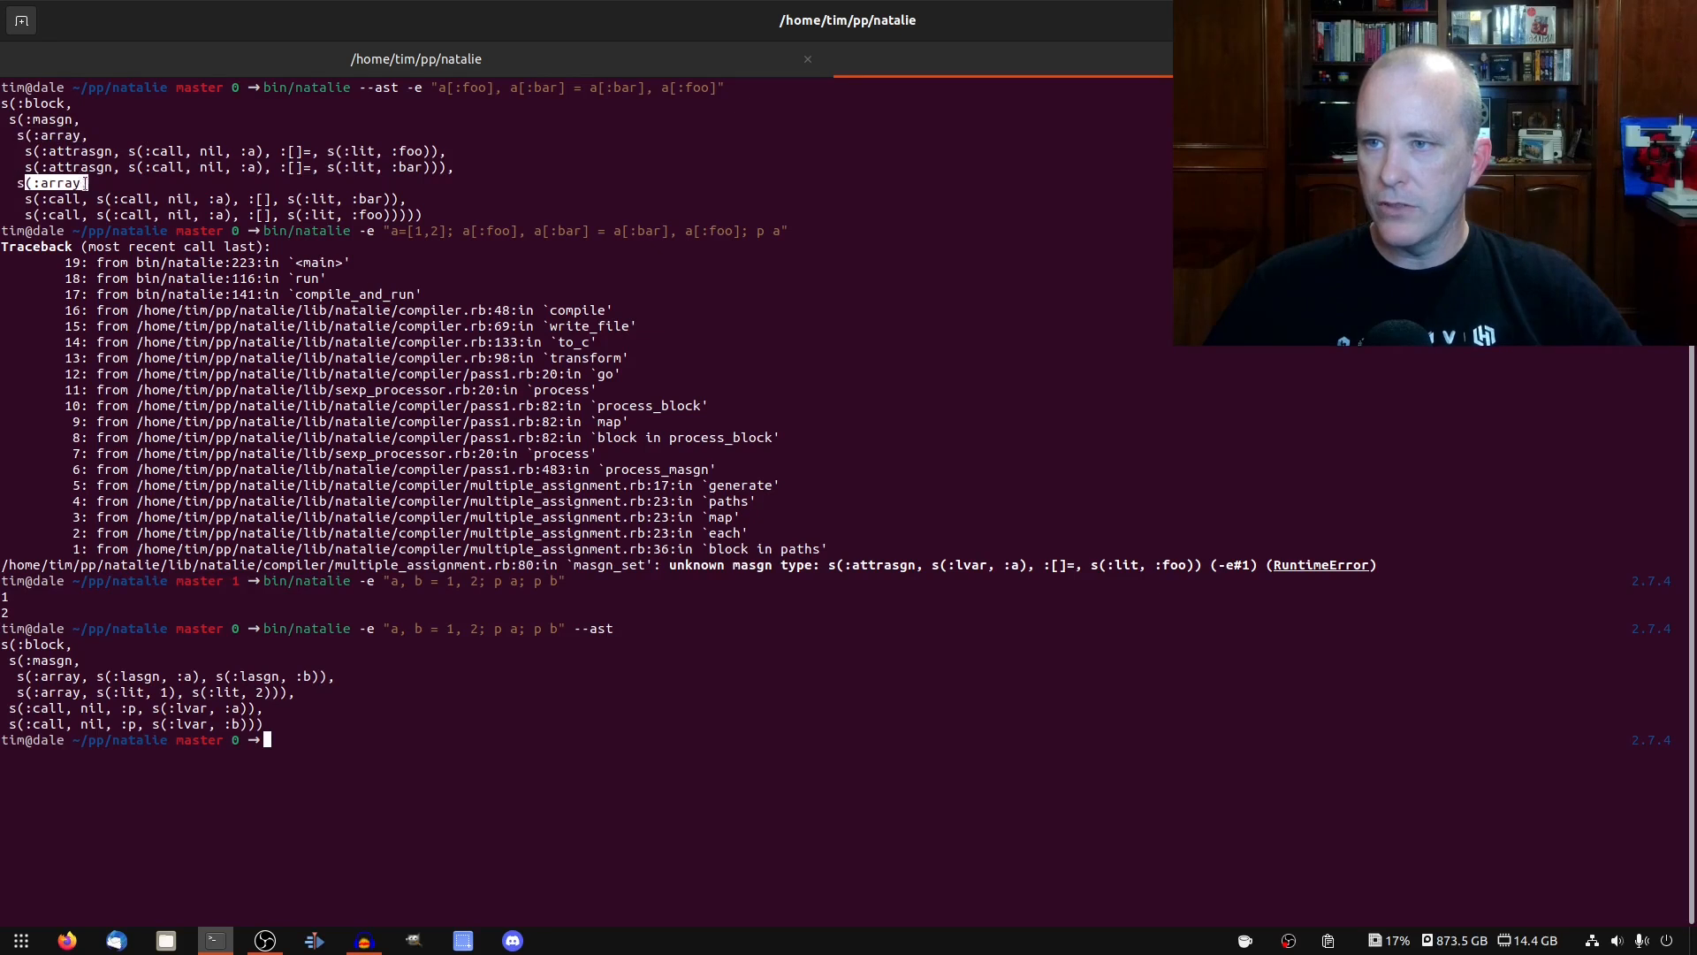
double_click(140, 676)
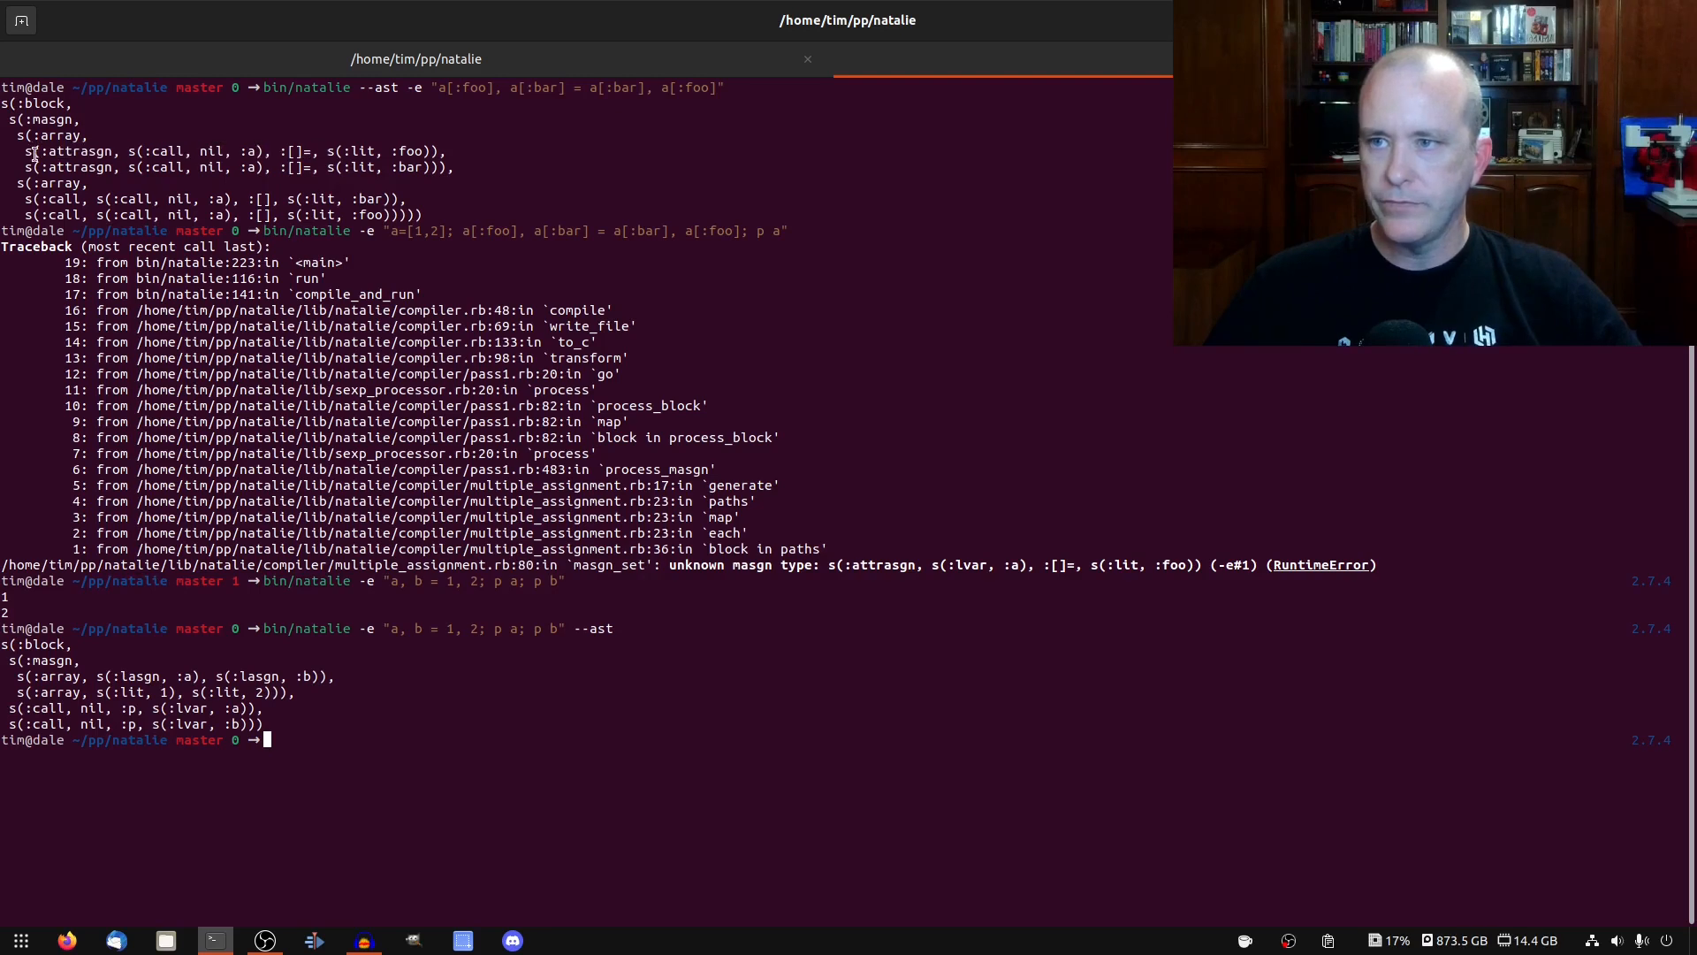
double_click(232, 150)
text(when :attrasgn)
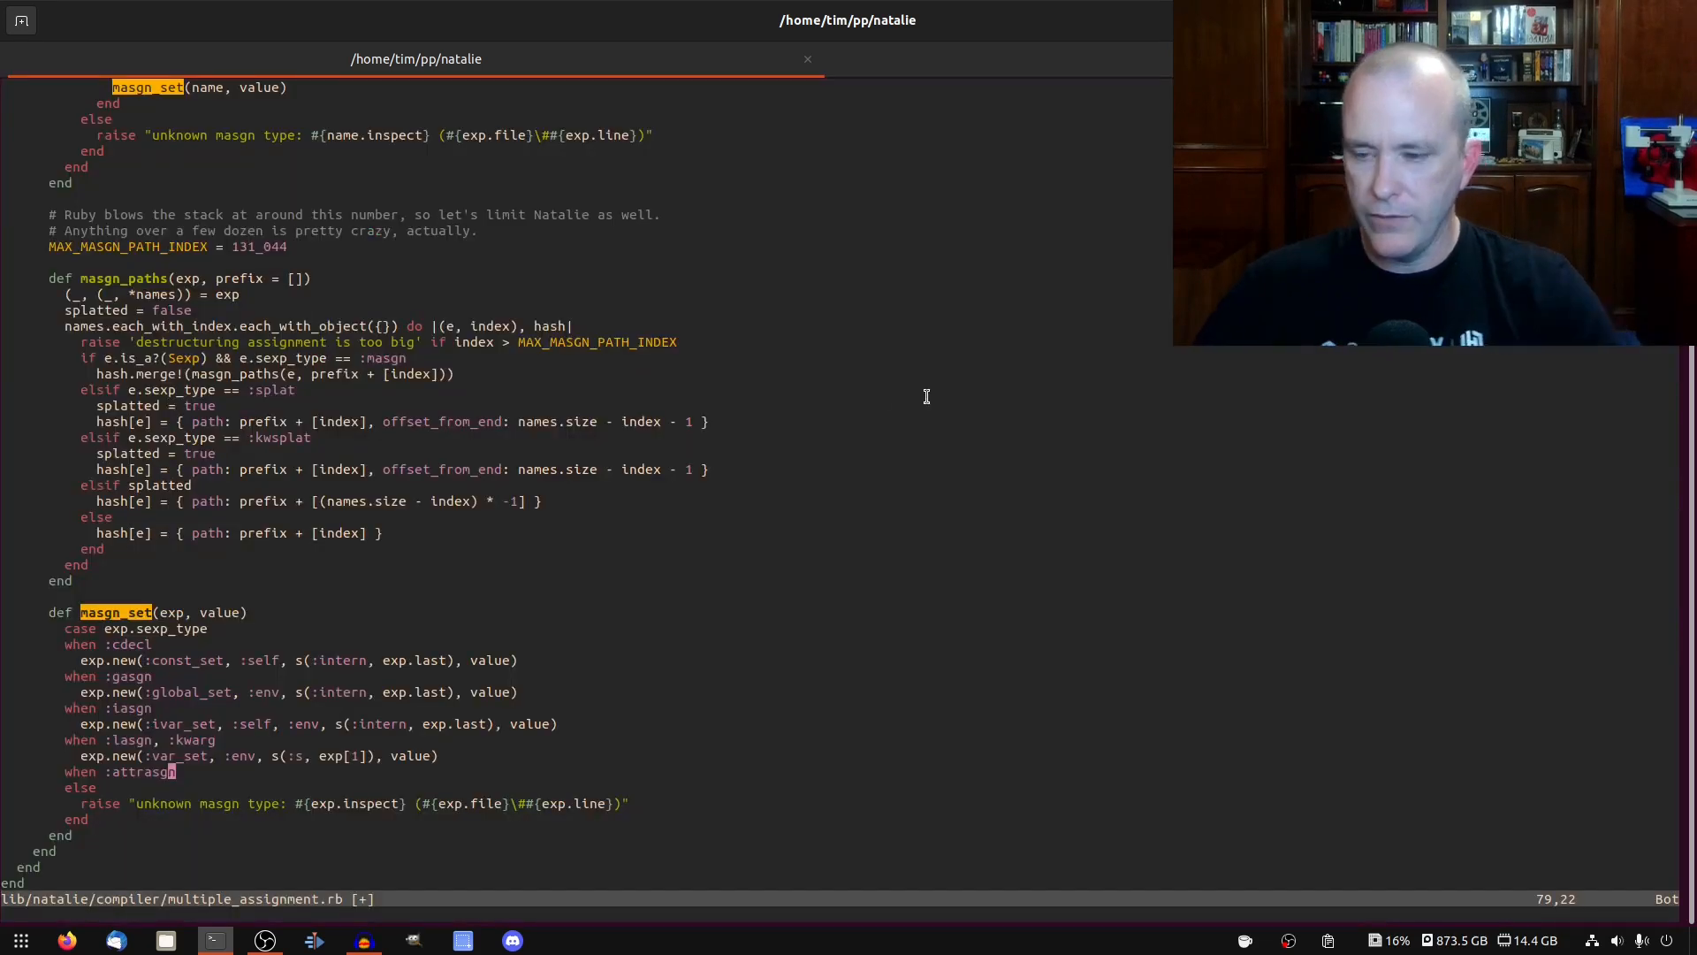
Comment 's(:attrasgn, s(:call, nil, :a), :[]=, s(:lit, :foo))' under 'when :attrasgn'
text(s(:attrasgn, s(:call, nil, :a), :[]=, s(:lit, :foo)))
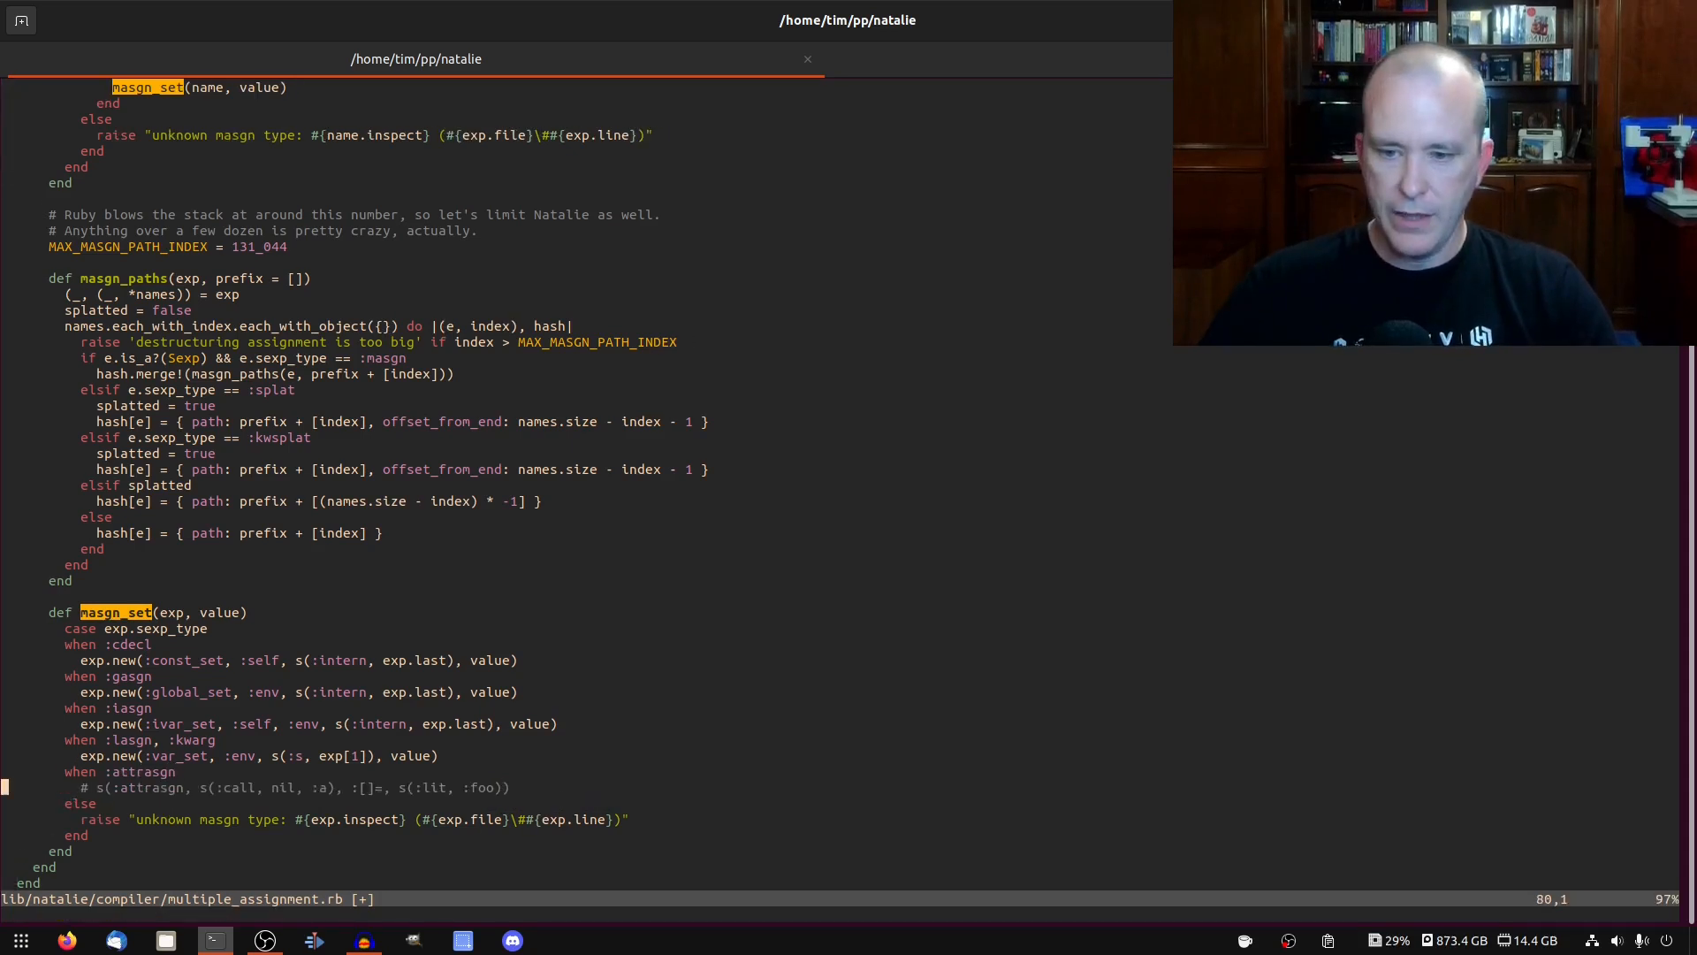
scroll(down, 3)
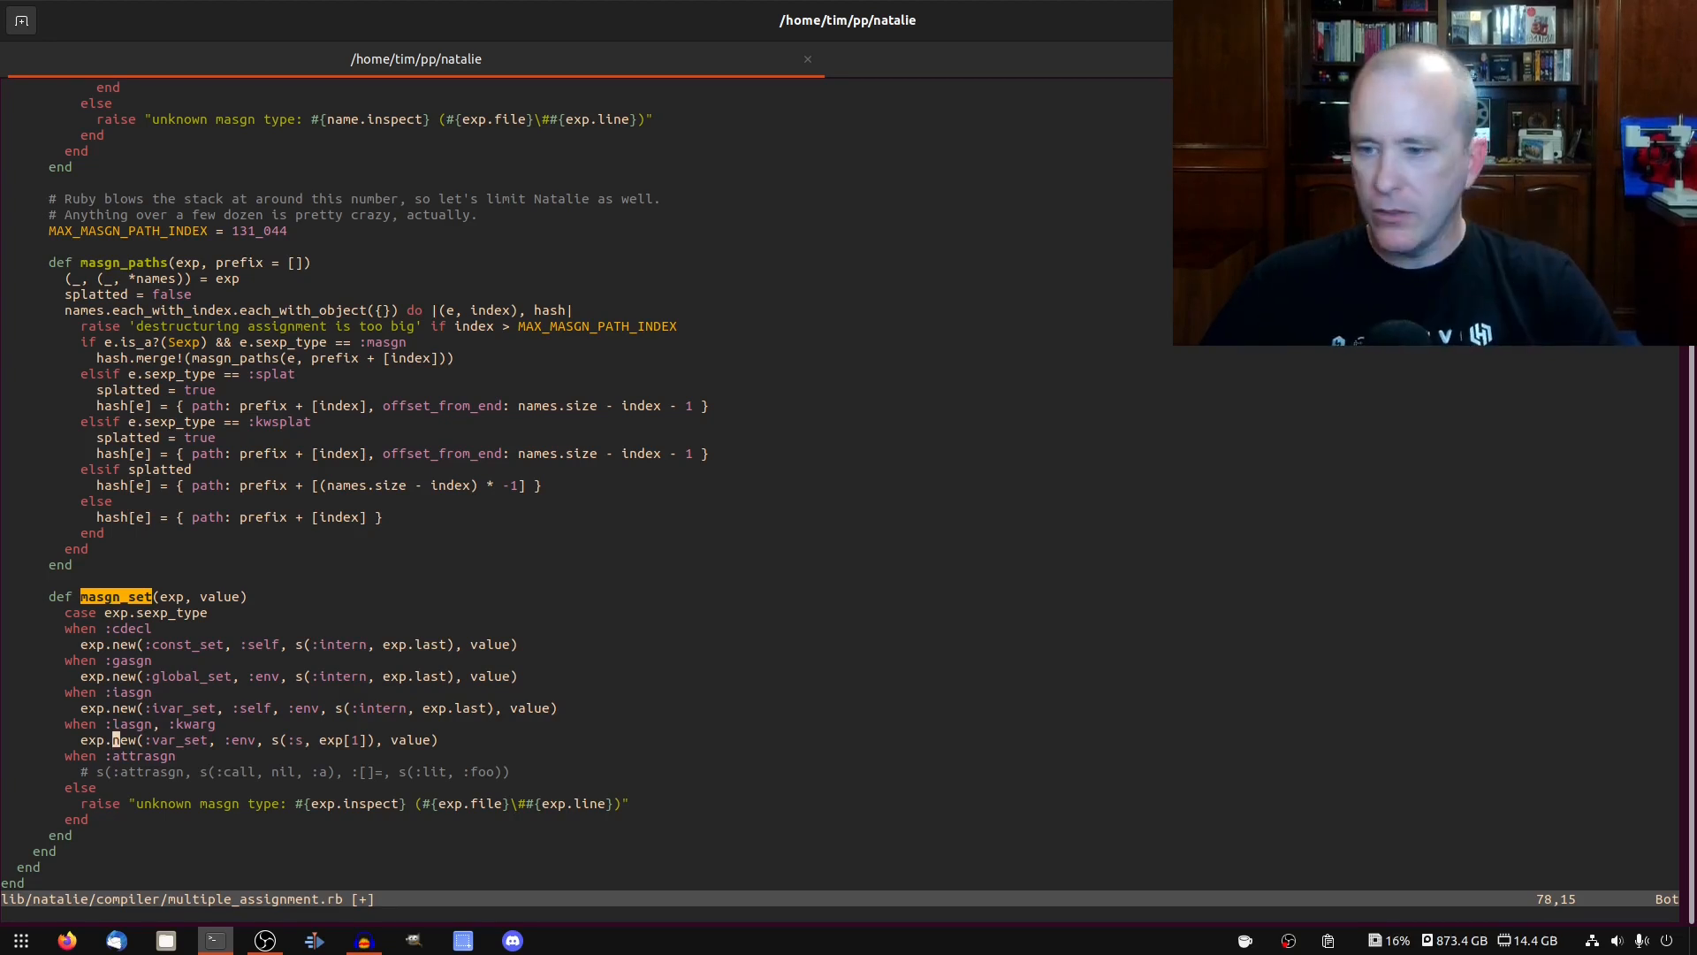
key(V)
text(bin/natalie -e "h={}; h)
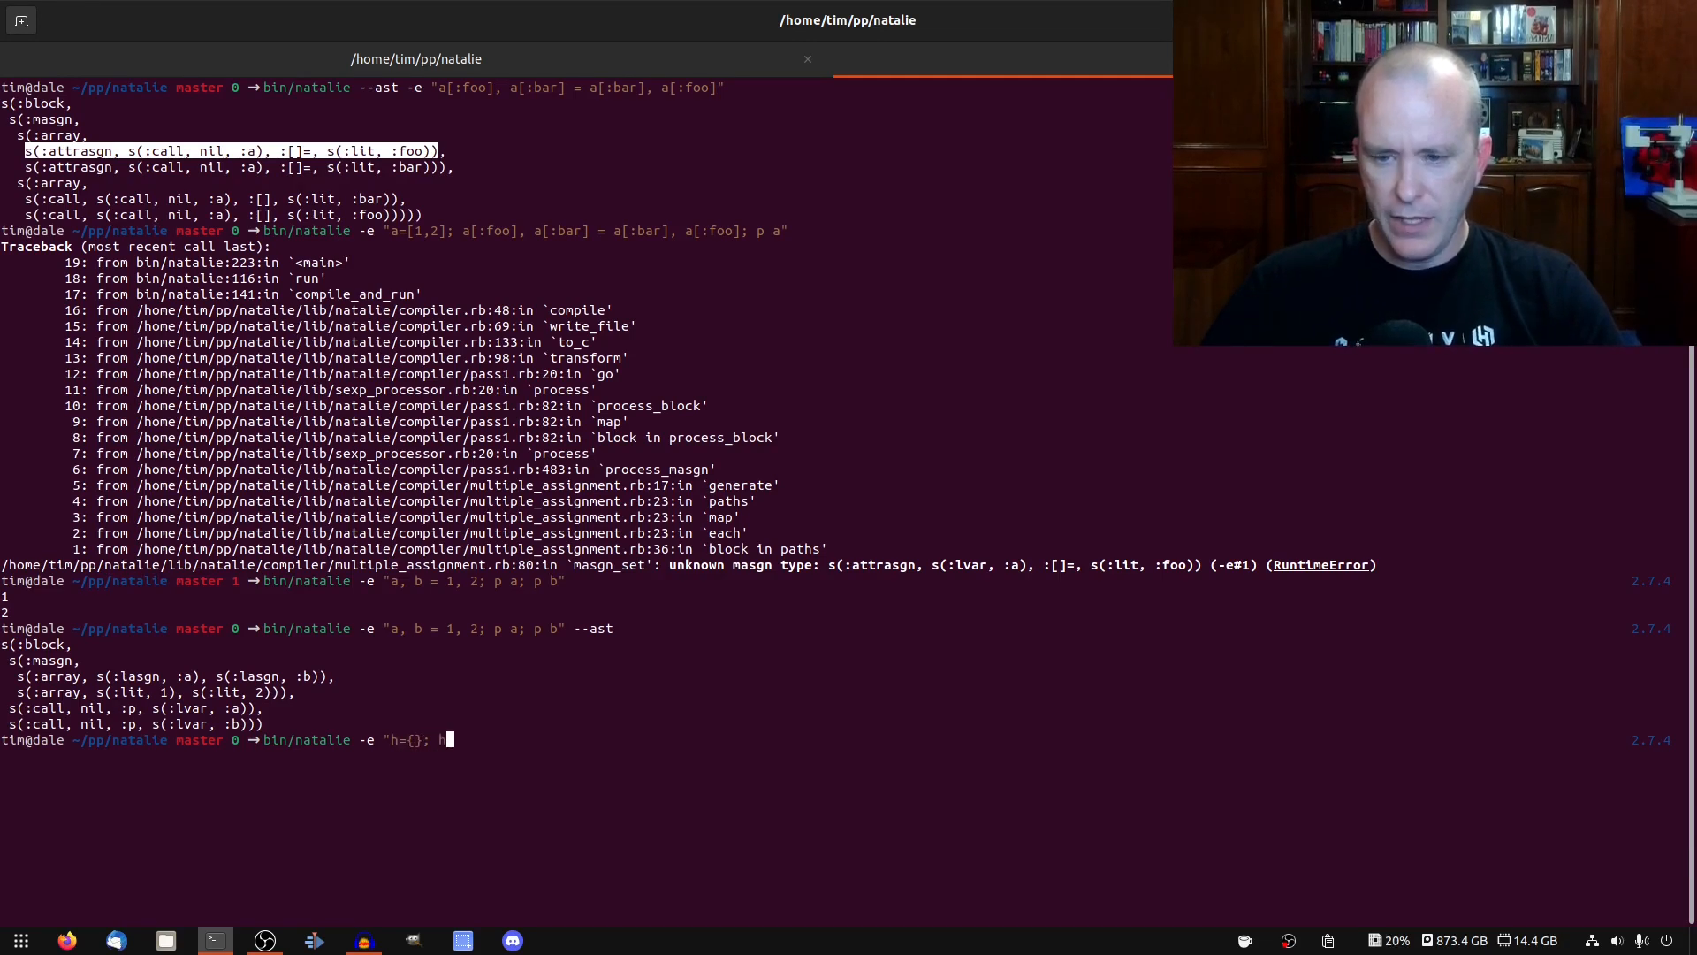
Print the AST for 'h={}; h[:a] = 1', then open pass1.rb's process_attrasgn via :Rg attrasgn
text([:a] = 1)
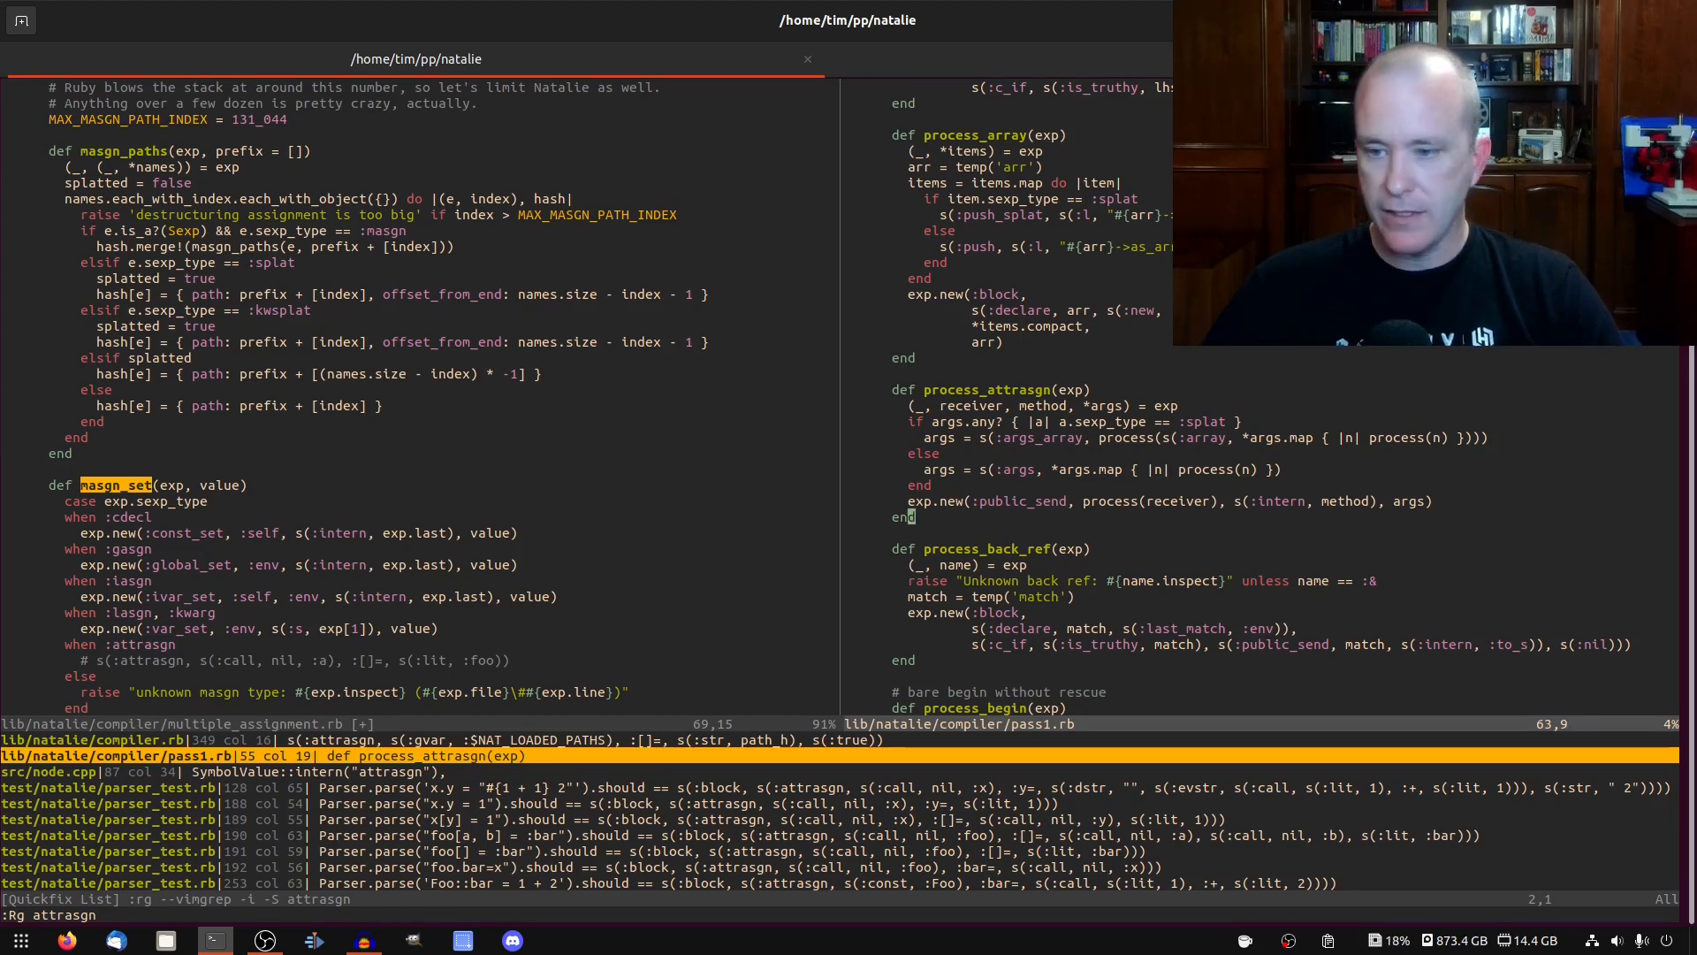
Add 'p value' and 'exit' under 'when :attrasgn' and save the file
scroll(down, 3)
text(p value)
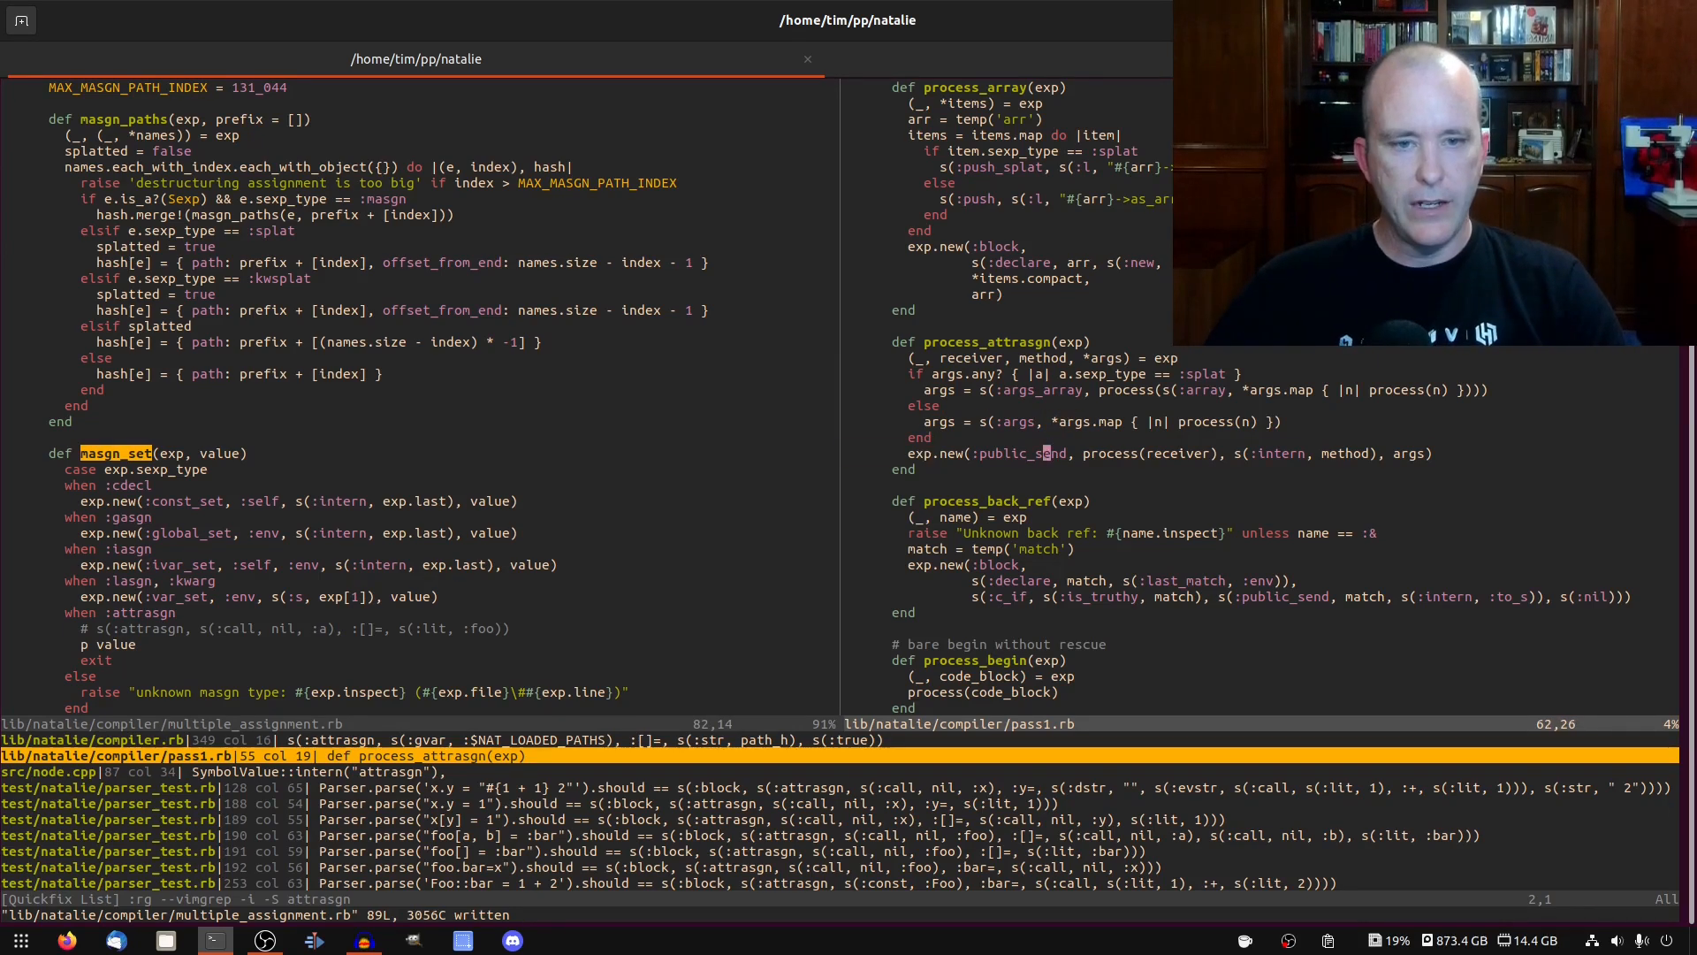
scroll(down, 3)
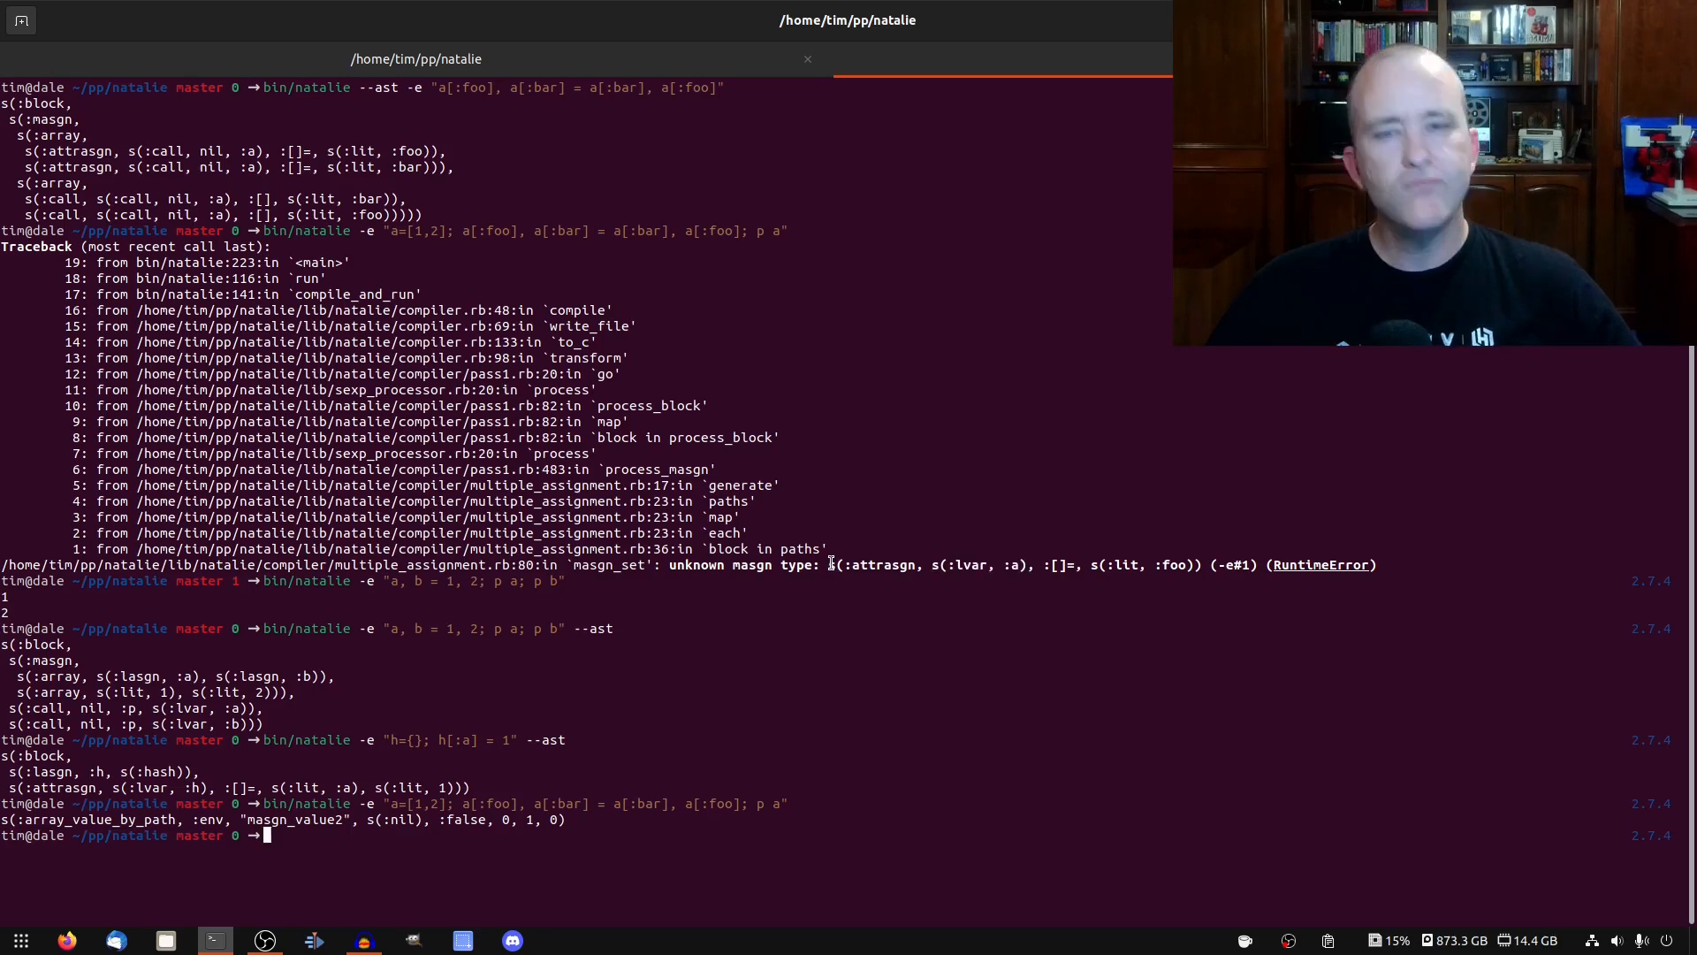
Highlight the attrasgn node shown in the shell's error message
double_click(834, 564)
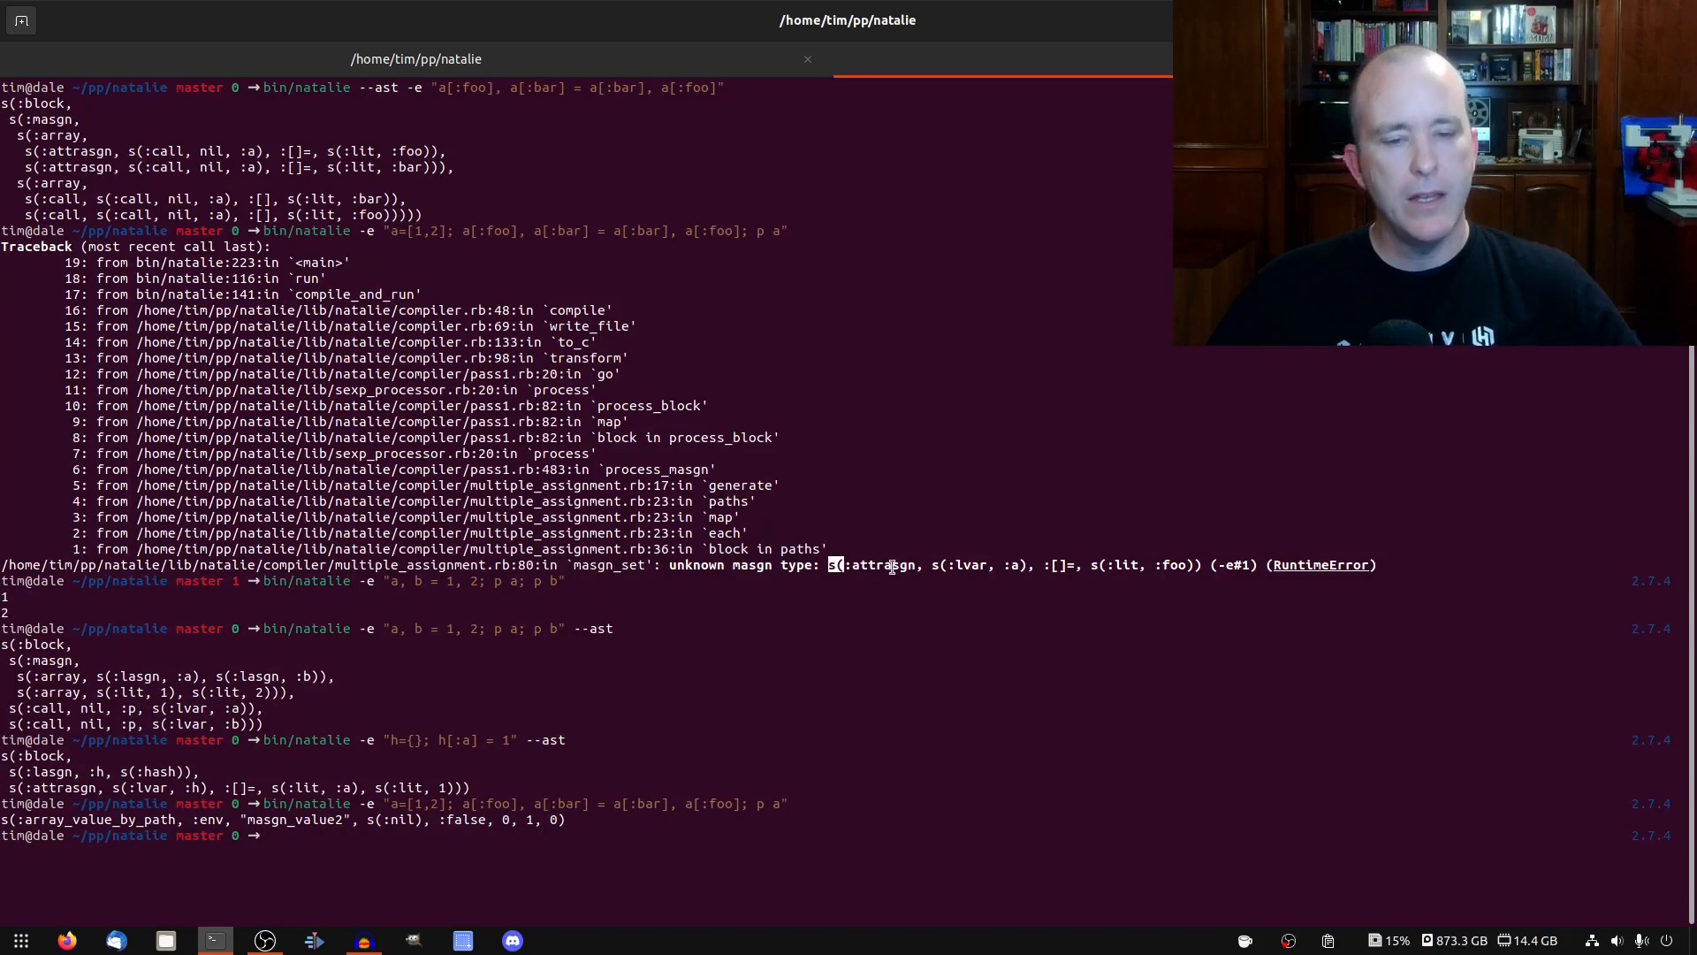
drag(833, 564, 1066, 565)
text((_,)
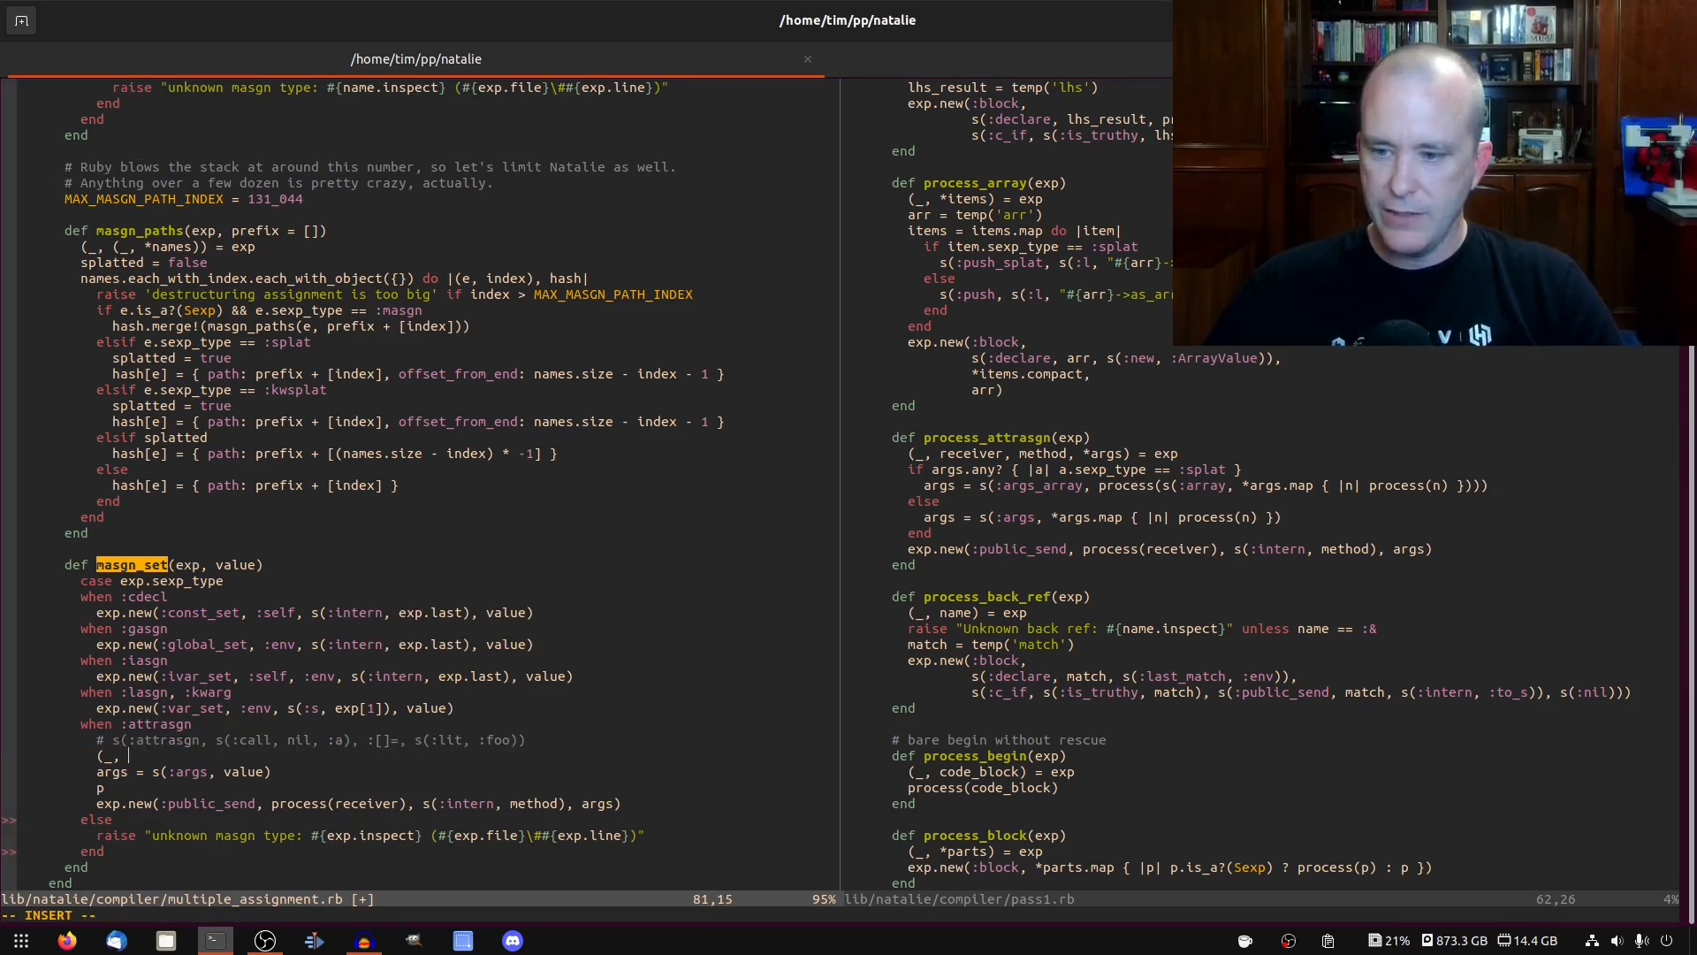
Write '(_, receiver, message, attr) = exp' and add attr before value in s(:args, …)
text(receiver, message, attr) =)
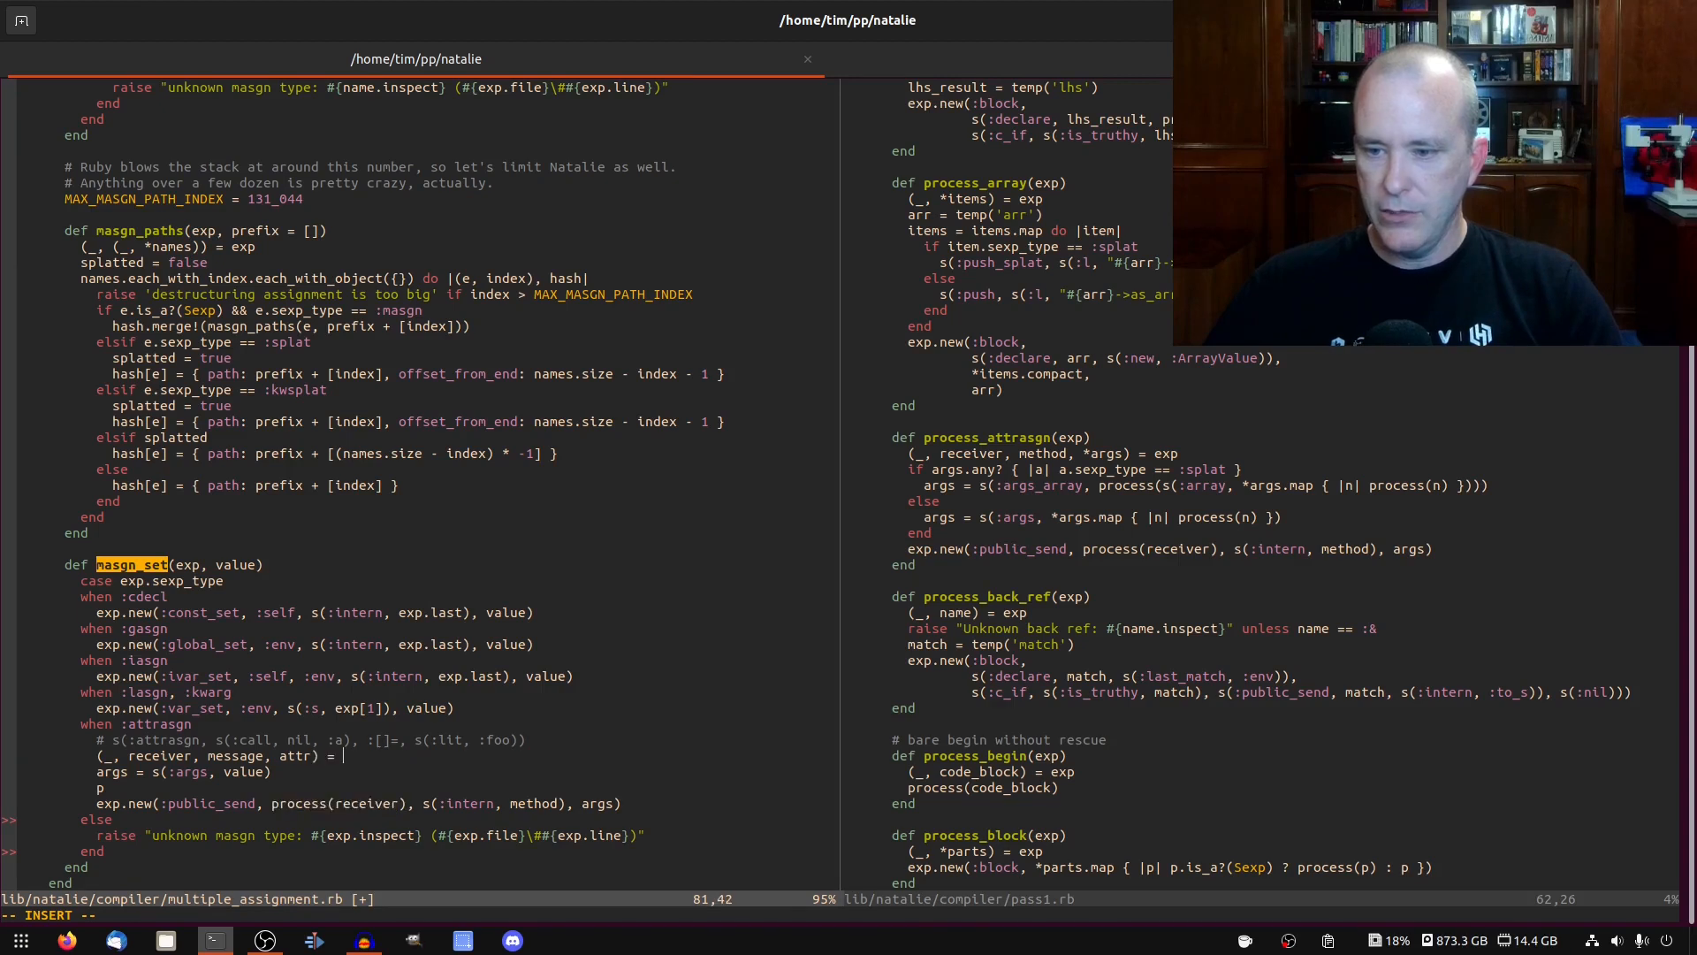
text(exp)
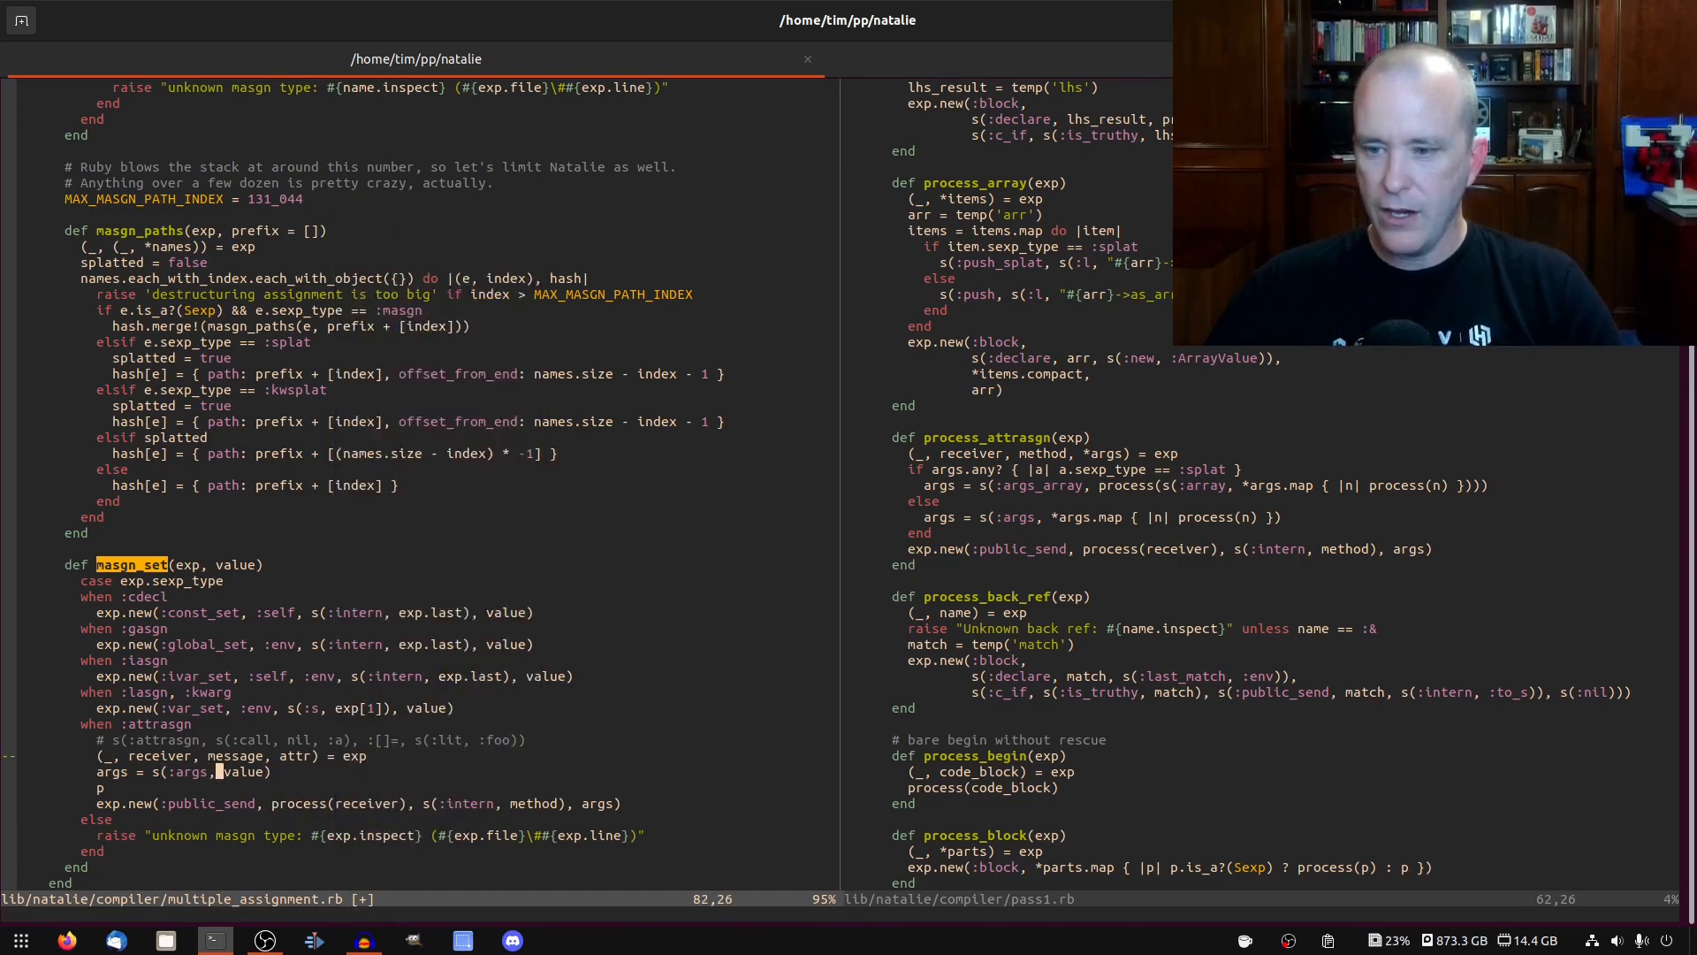
key(i)
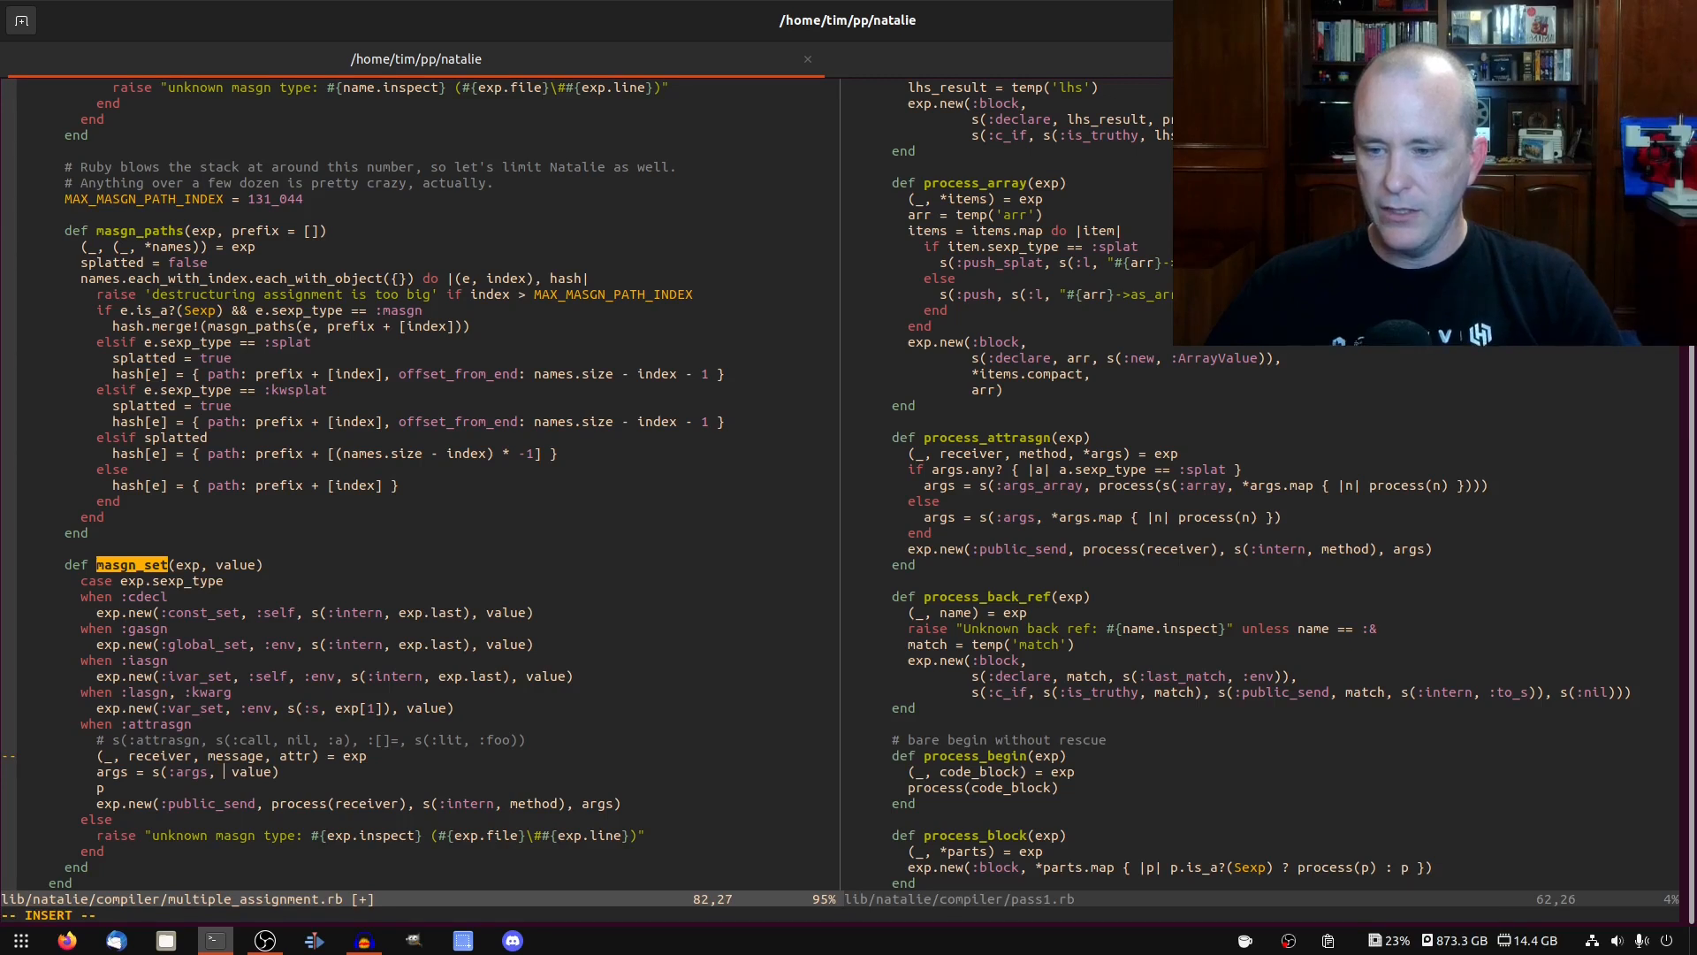
text(attr,)
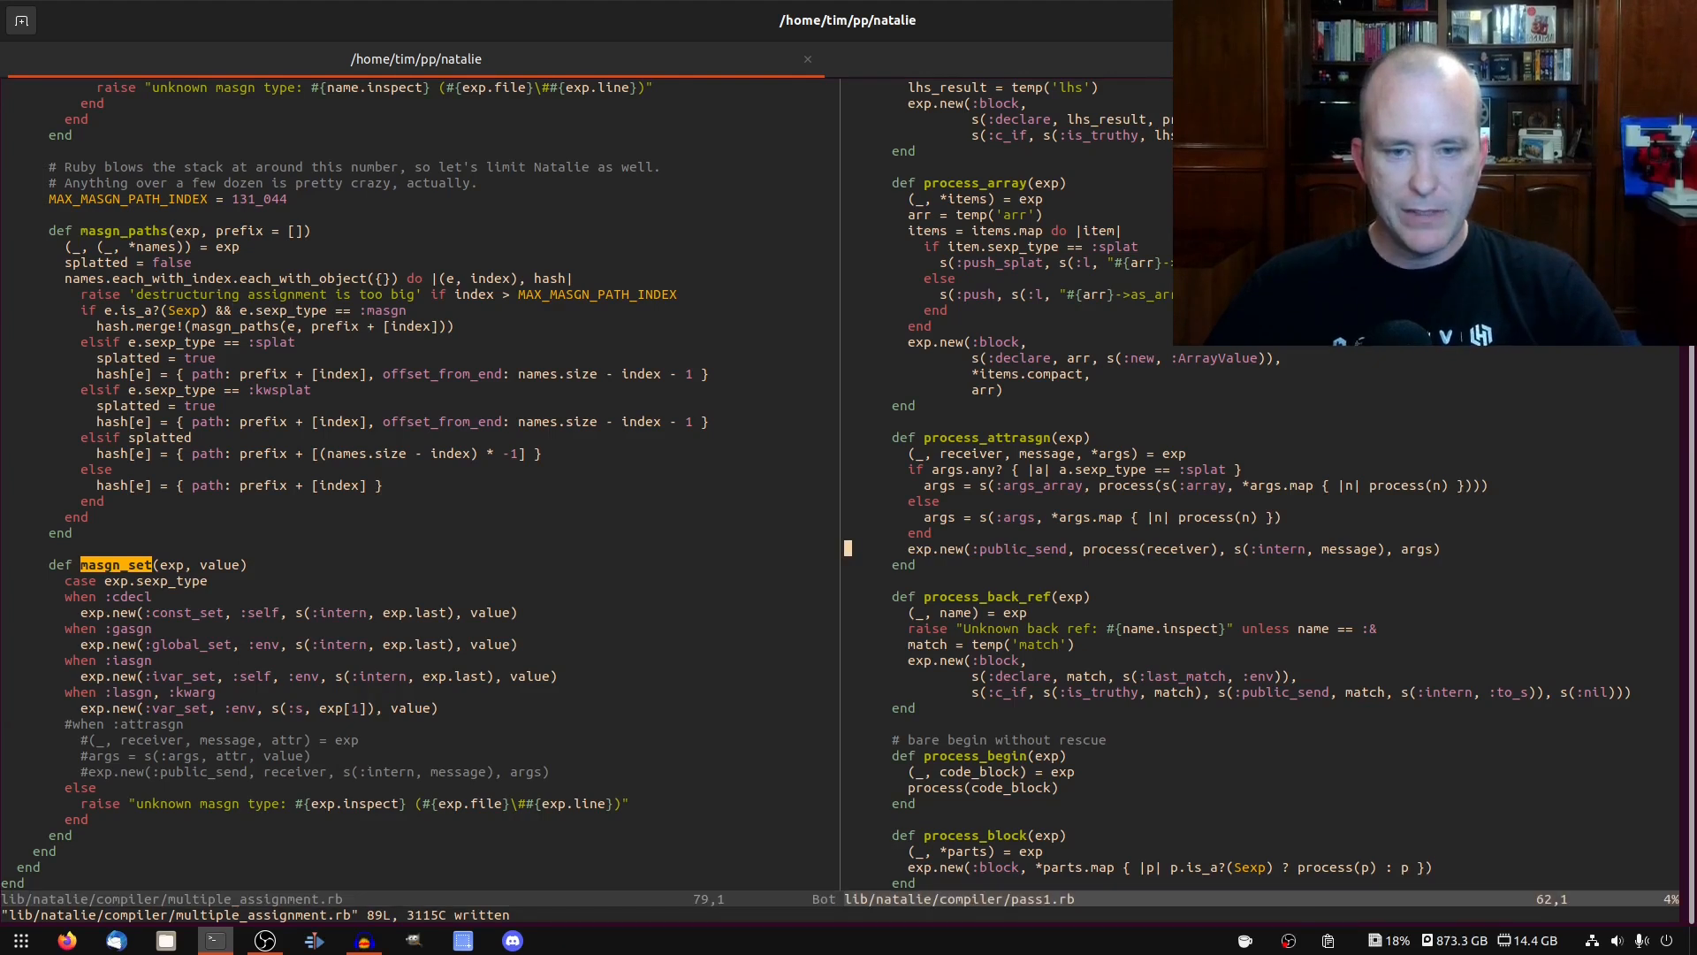
Open test/natalie/assign_test.rb beside multiple_assignment.rb and jump to the multiple assignment tests
key(Return)
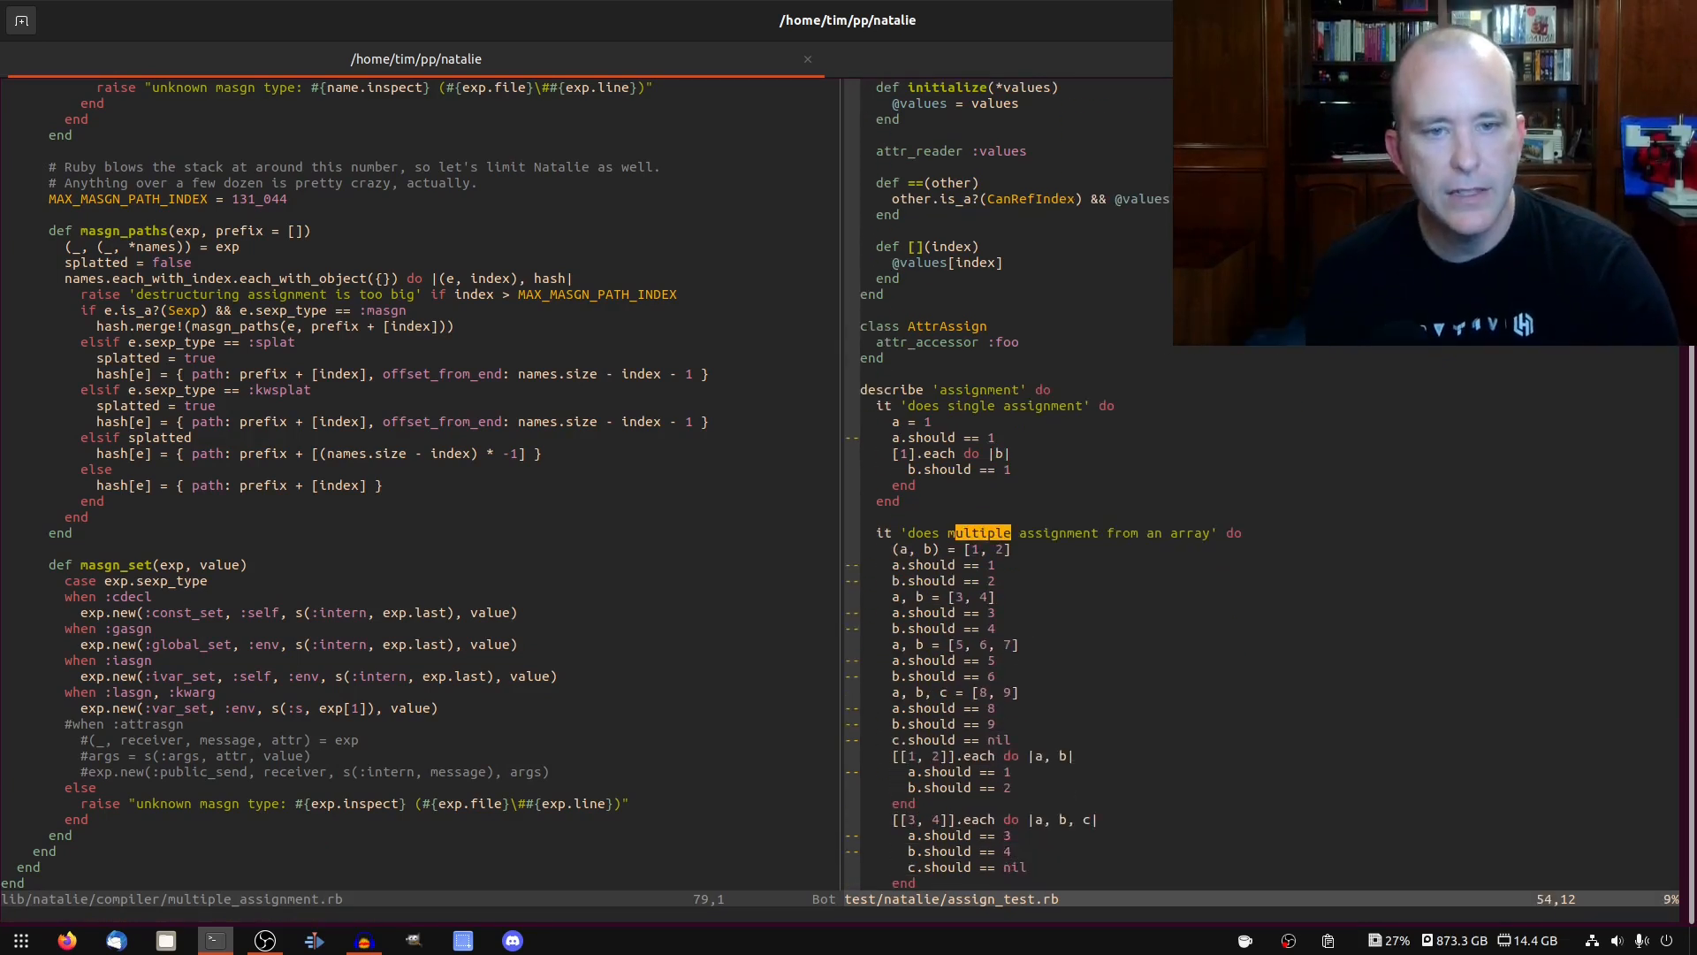
Add a 'does multiple assignment for attributes' test building h = { foo: 1, bar: 2 }
scroll(down, 3)
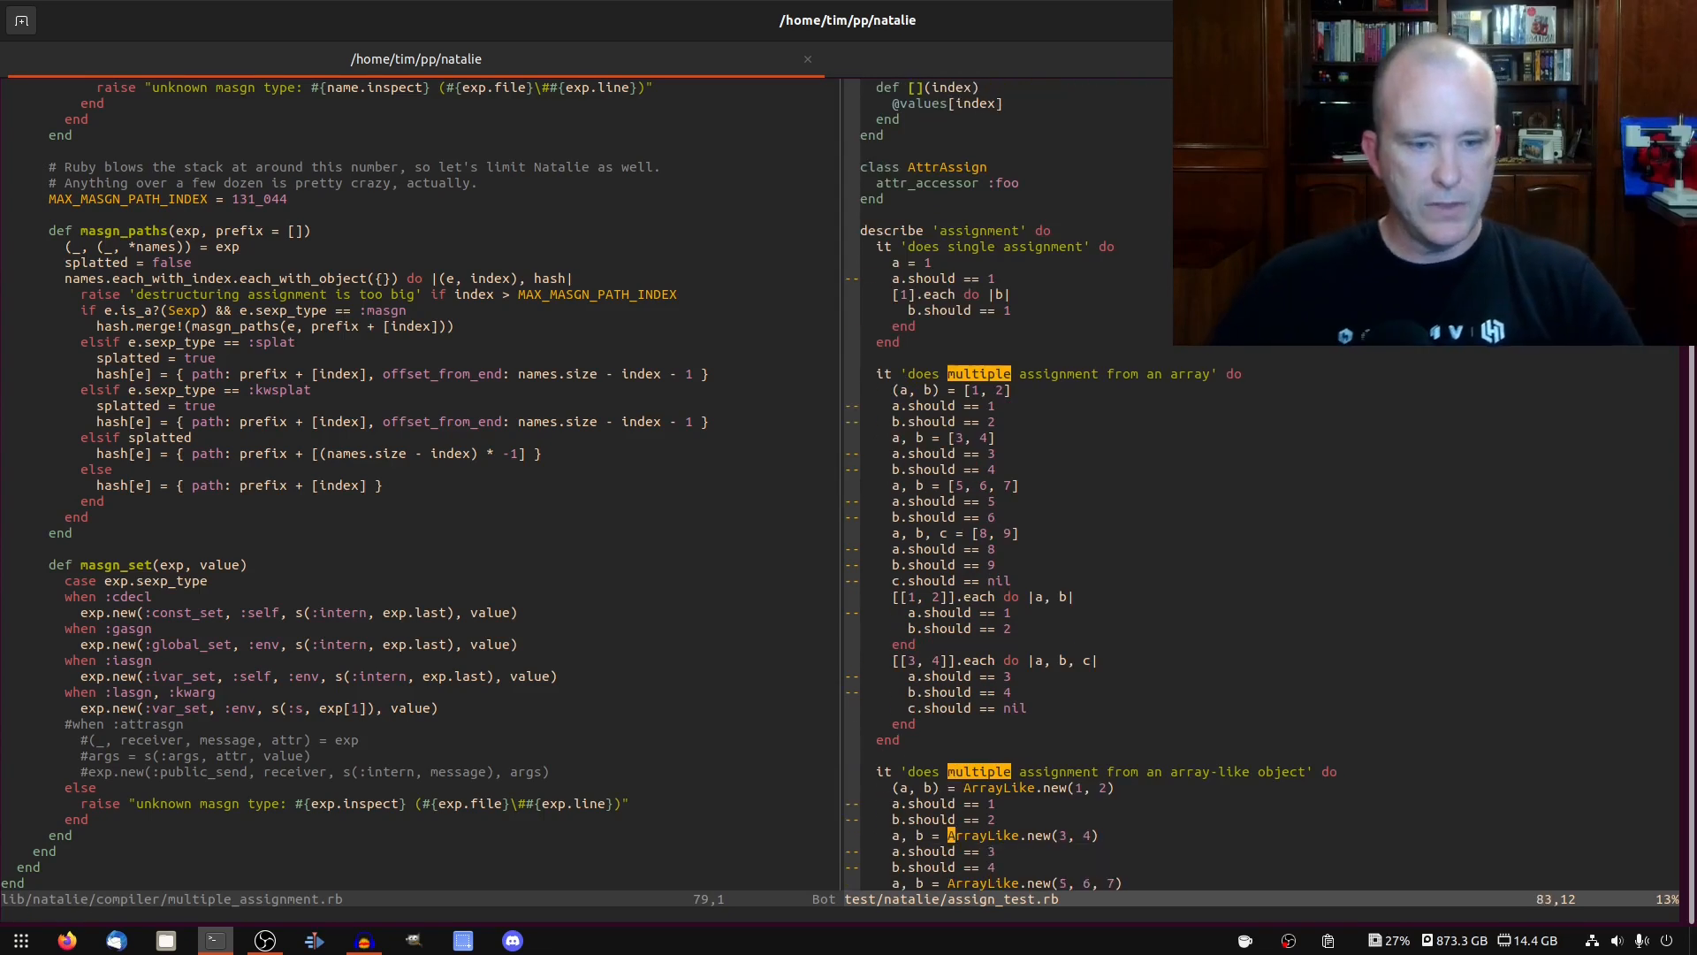
scroll(down, 3)
text(it 'does multiple assignmen)
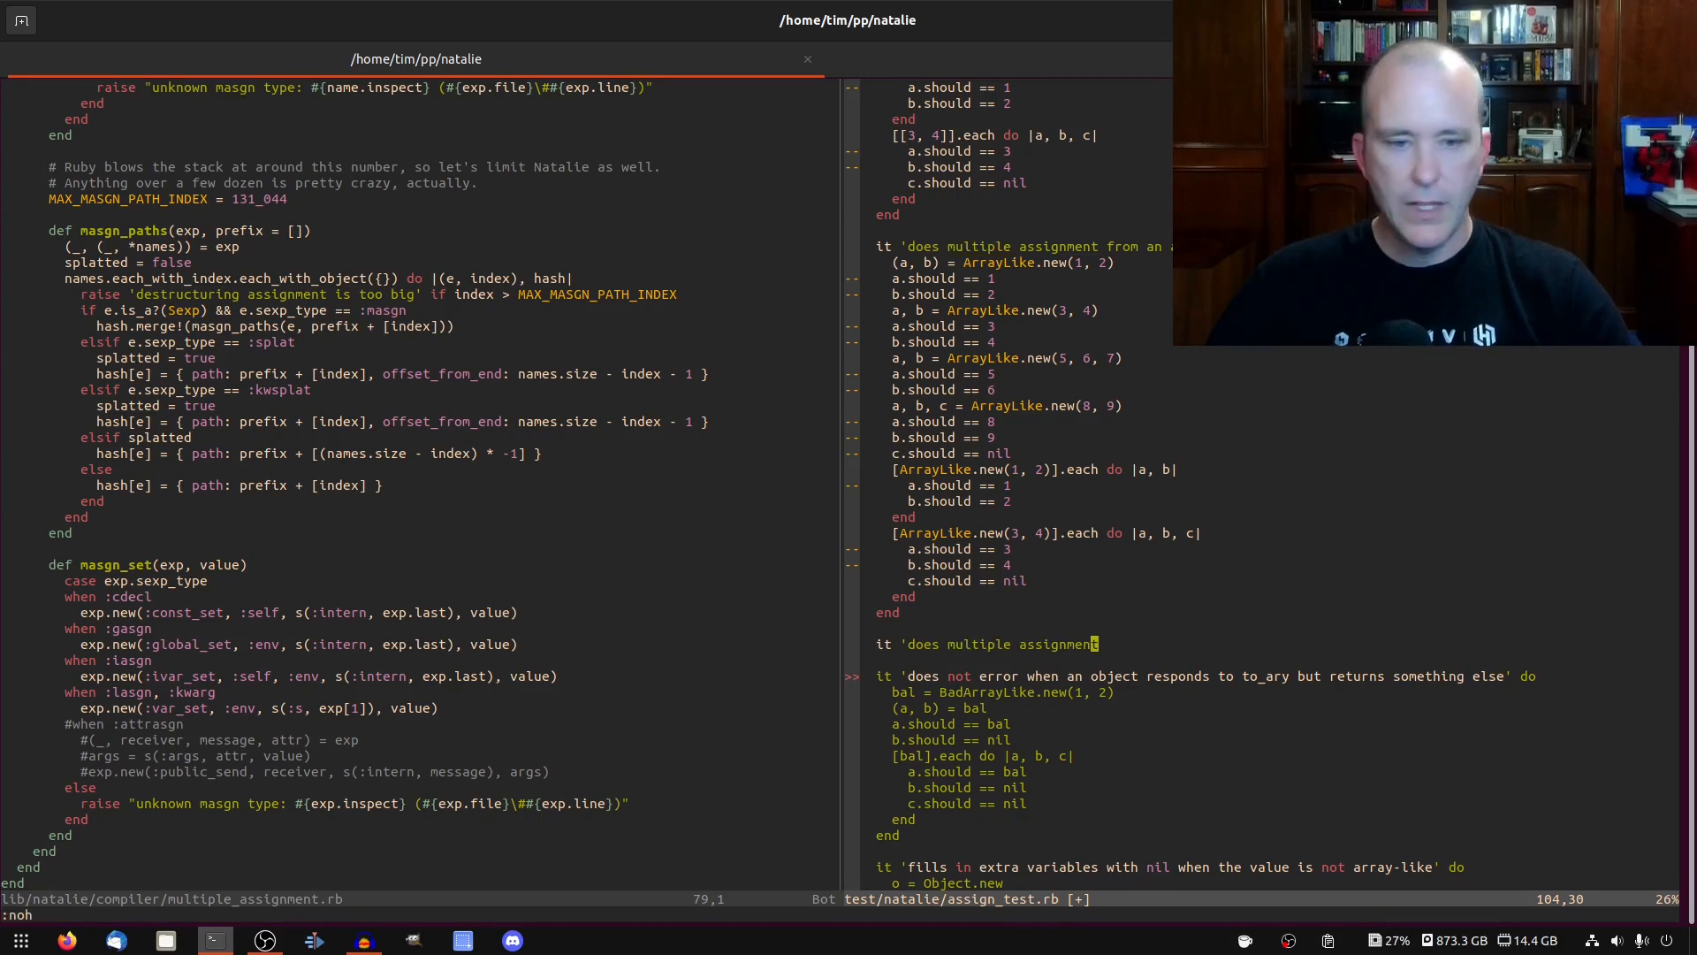
text(for attributes' do)
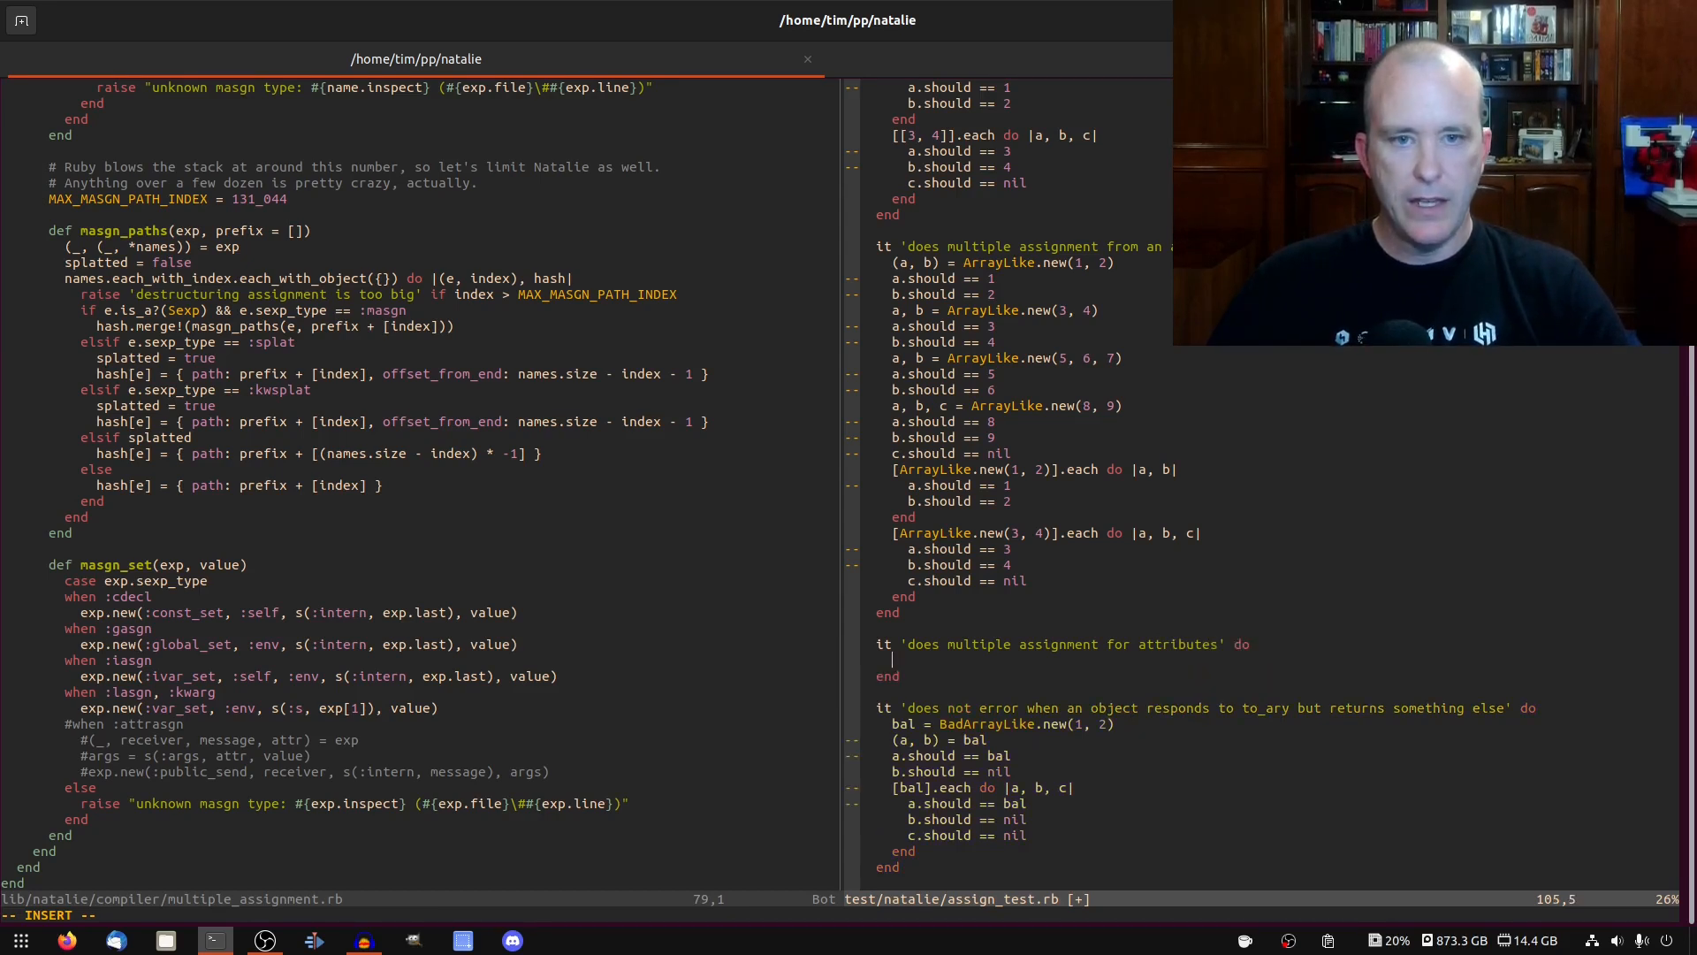
text(h = { foo:)
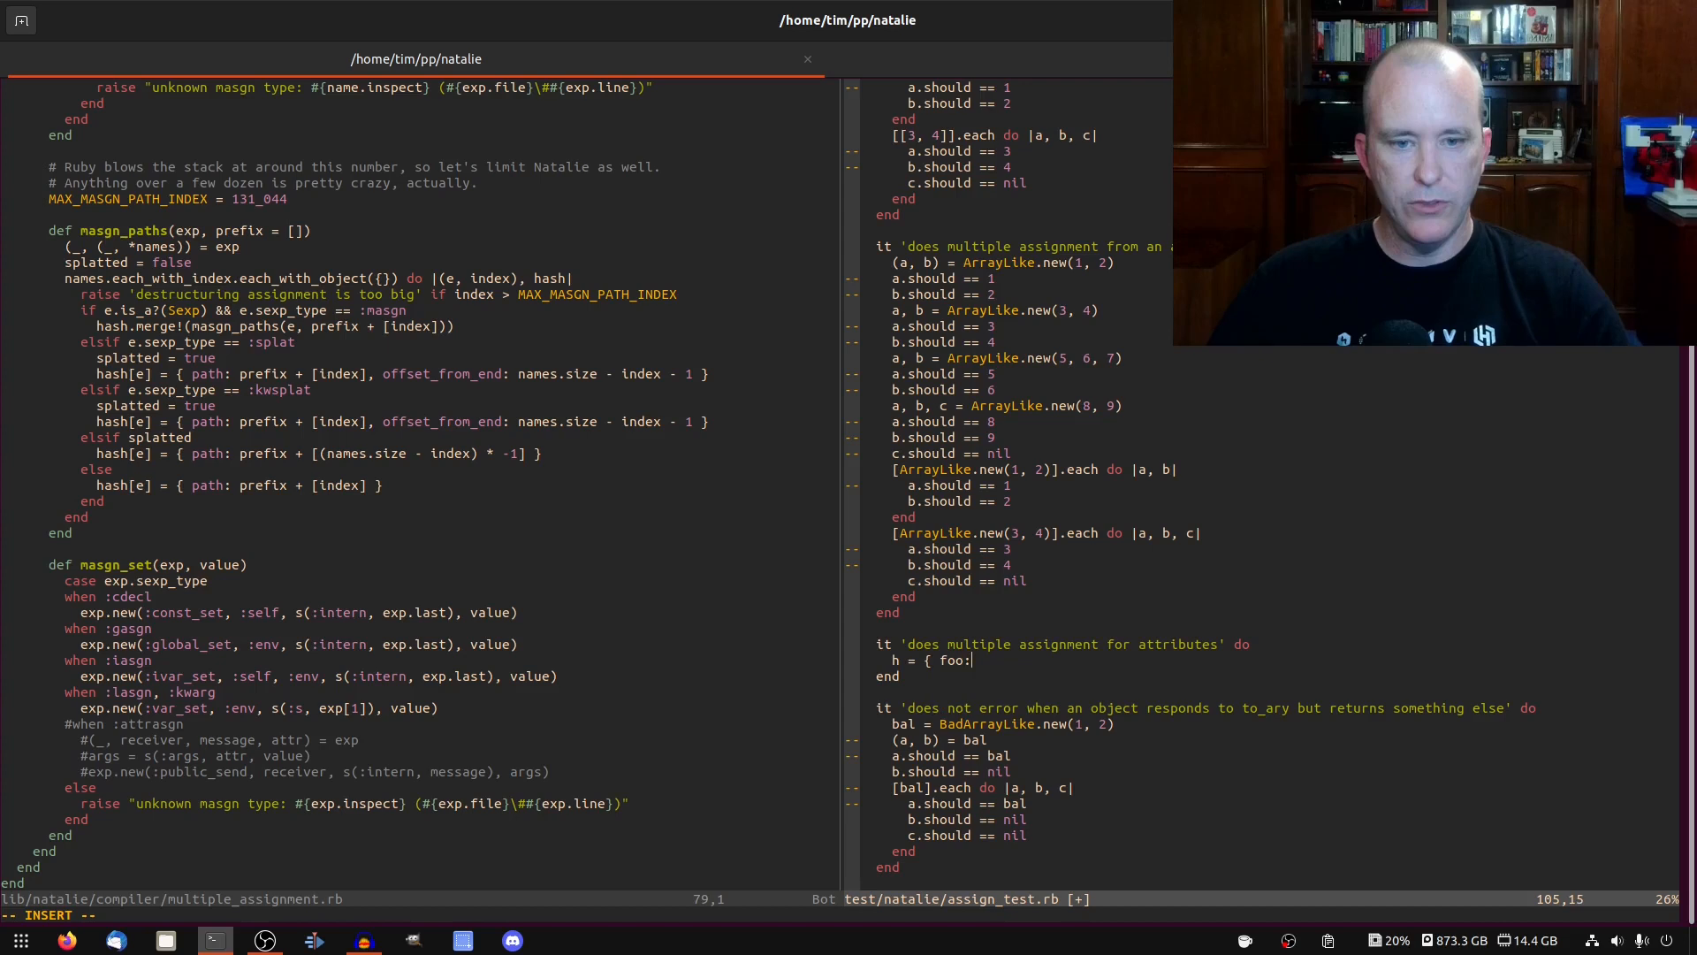
text(1, bar: 2)
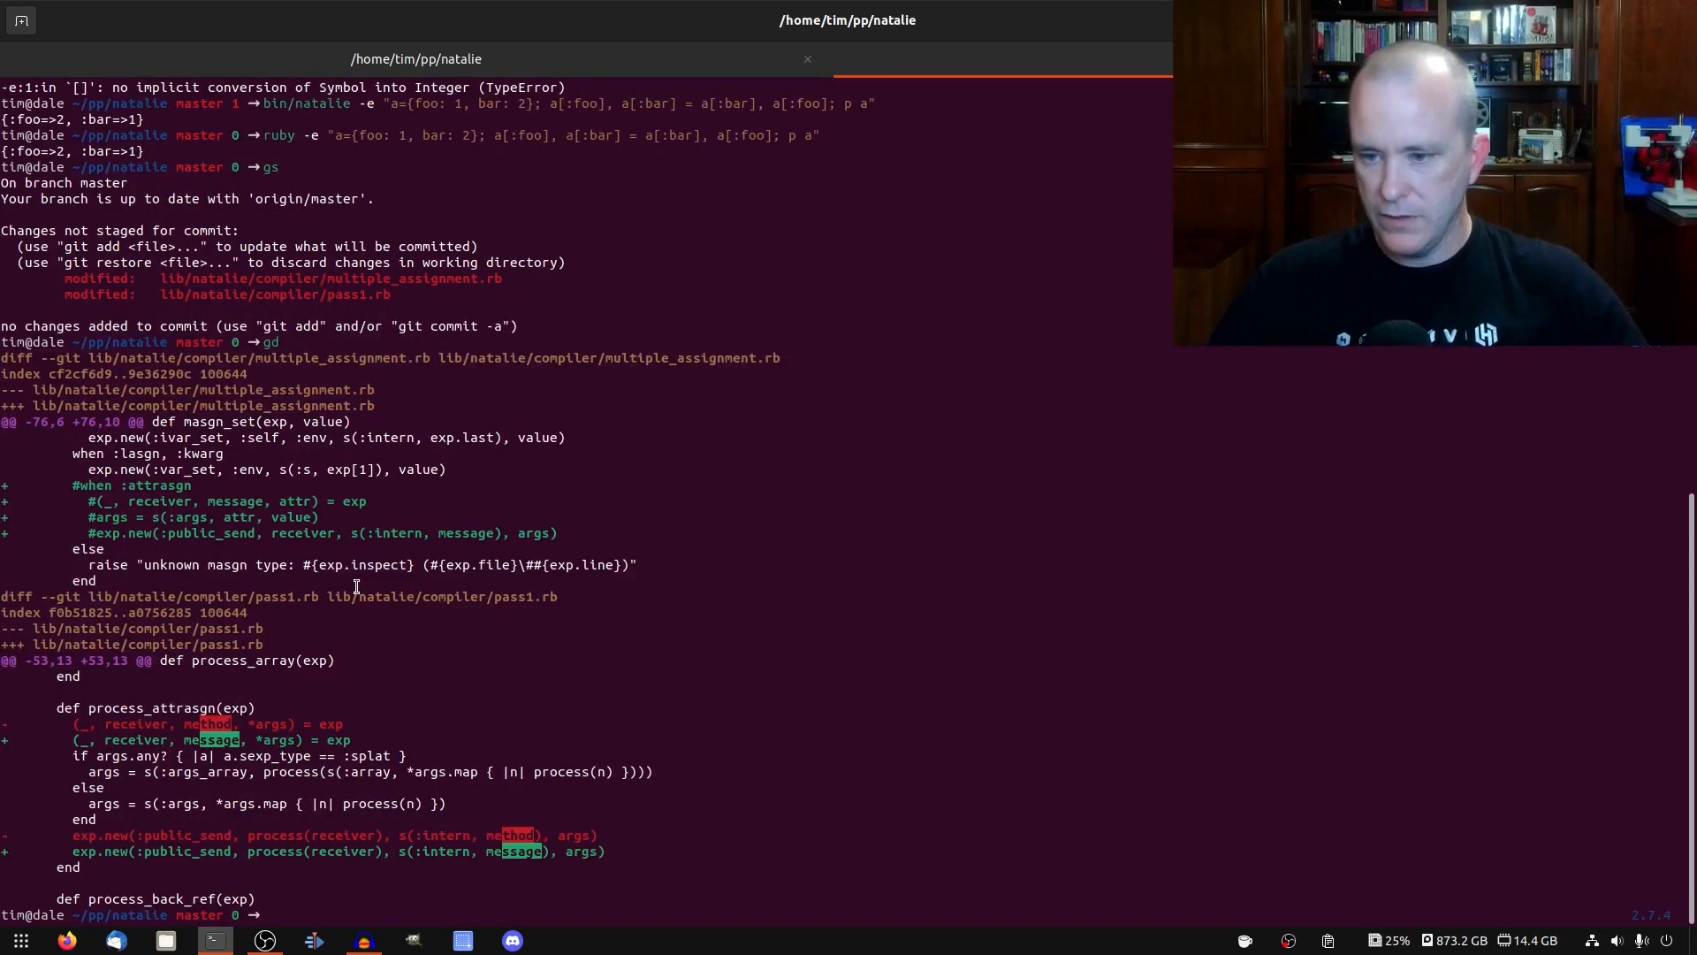
Paste the earlier foo/bar swap expression into the test and adapt it to h
scroll(down, 3)
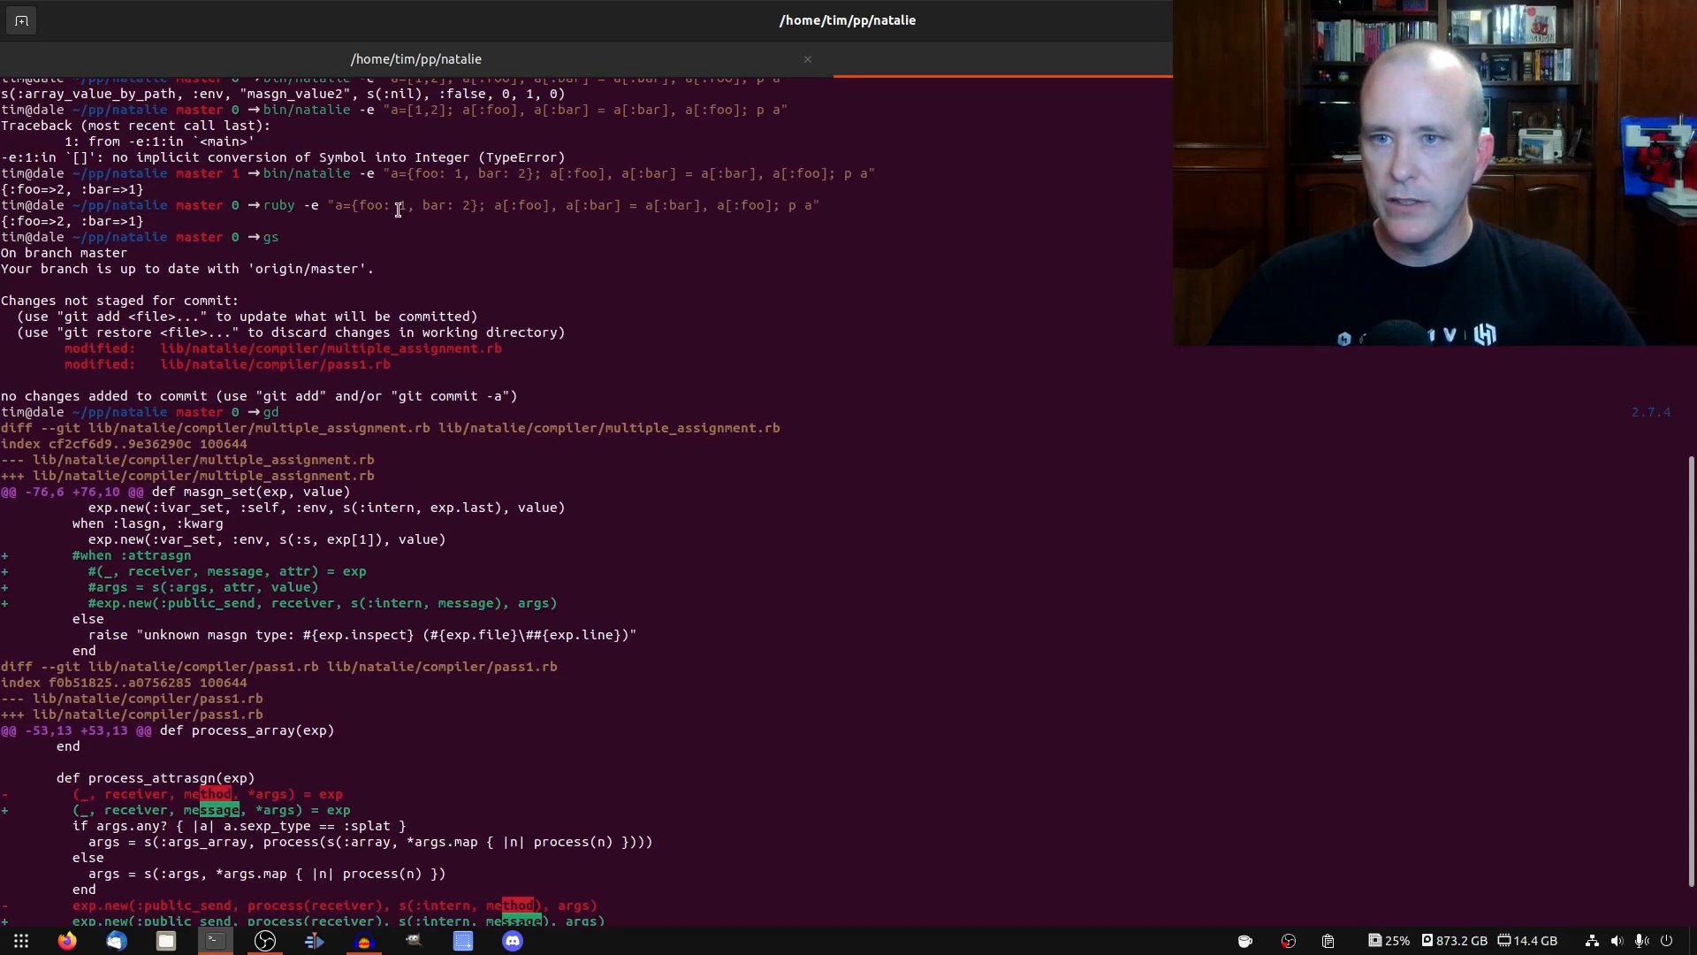
drag(492, 204, 774, 205)
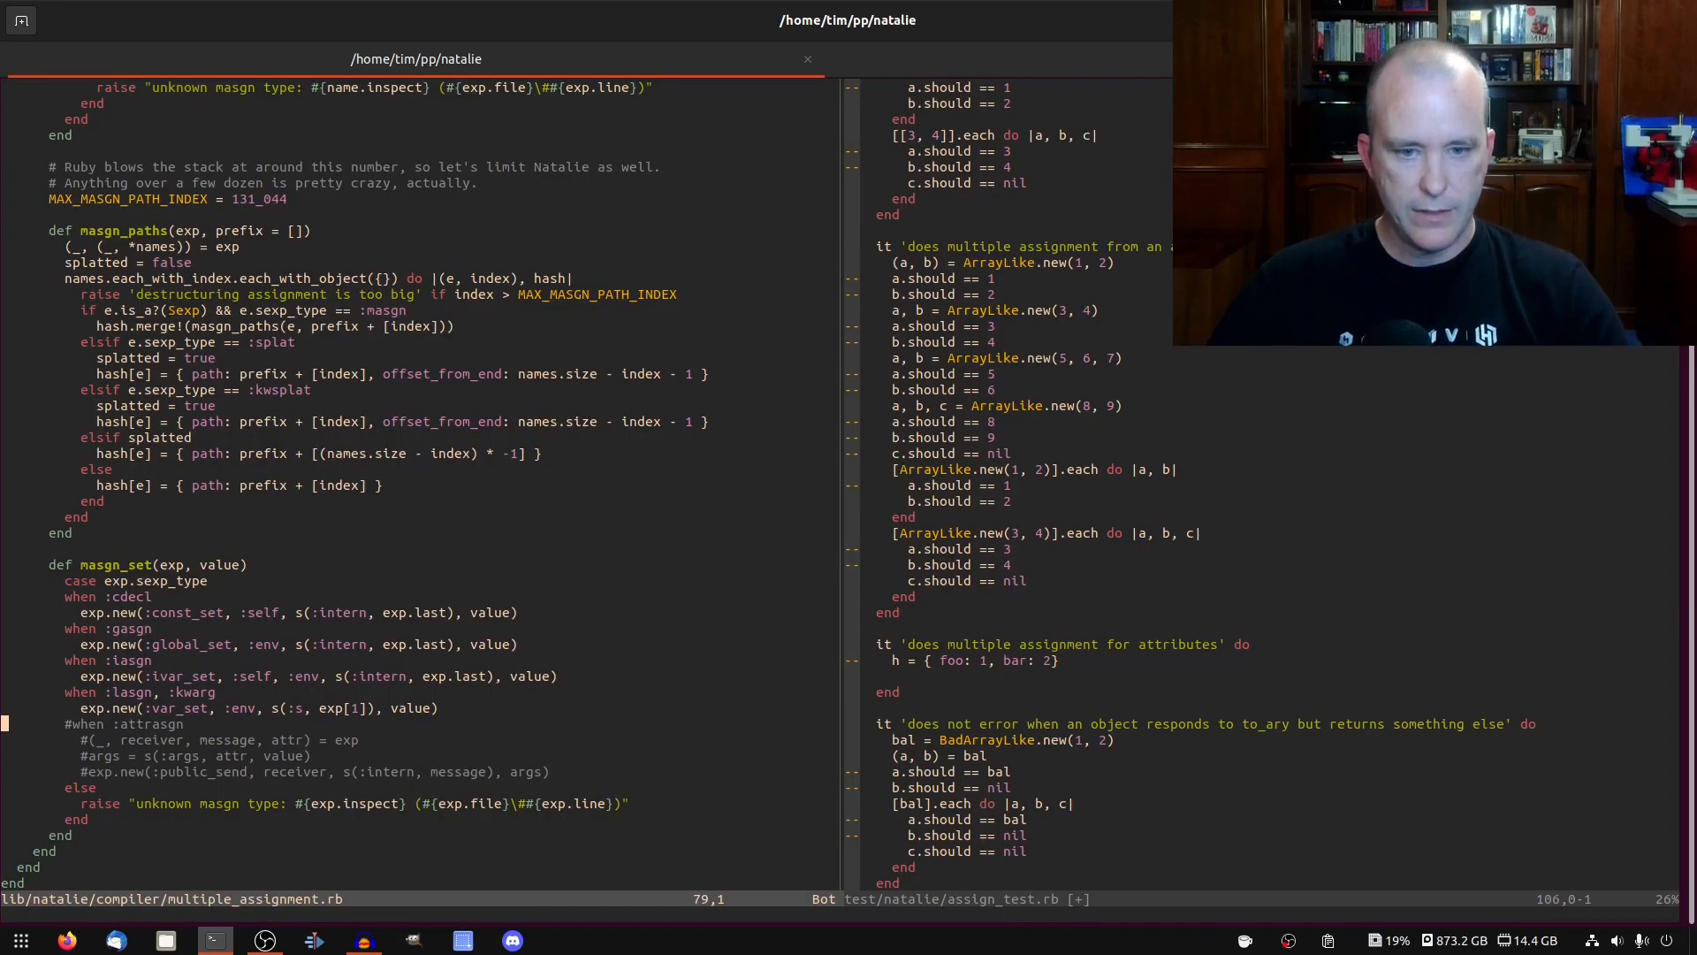
text(c)
click(1279, 675)
text(a[:foo], a[:bar] = a[:bar], a[:foo)
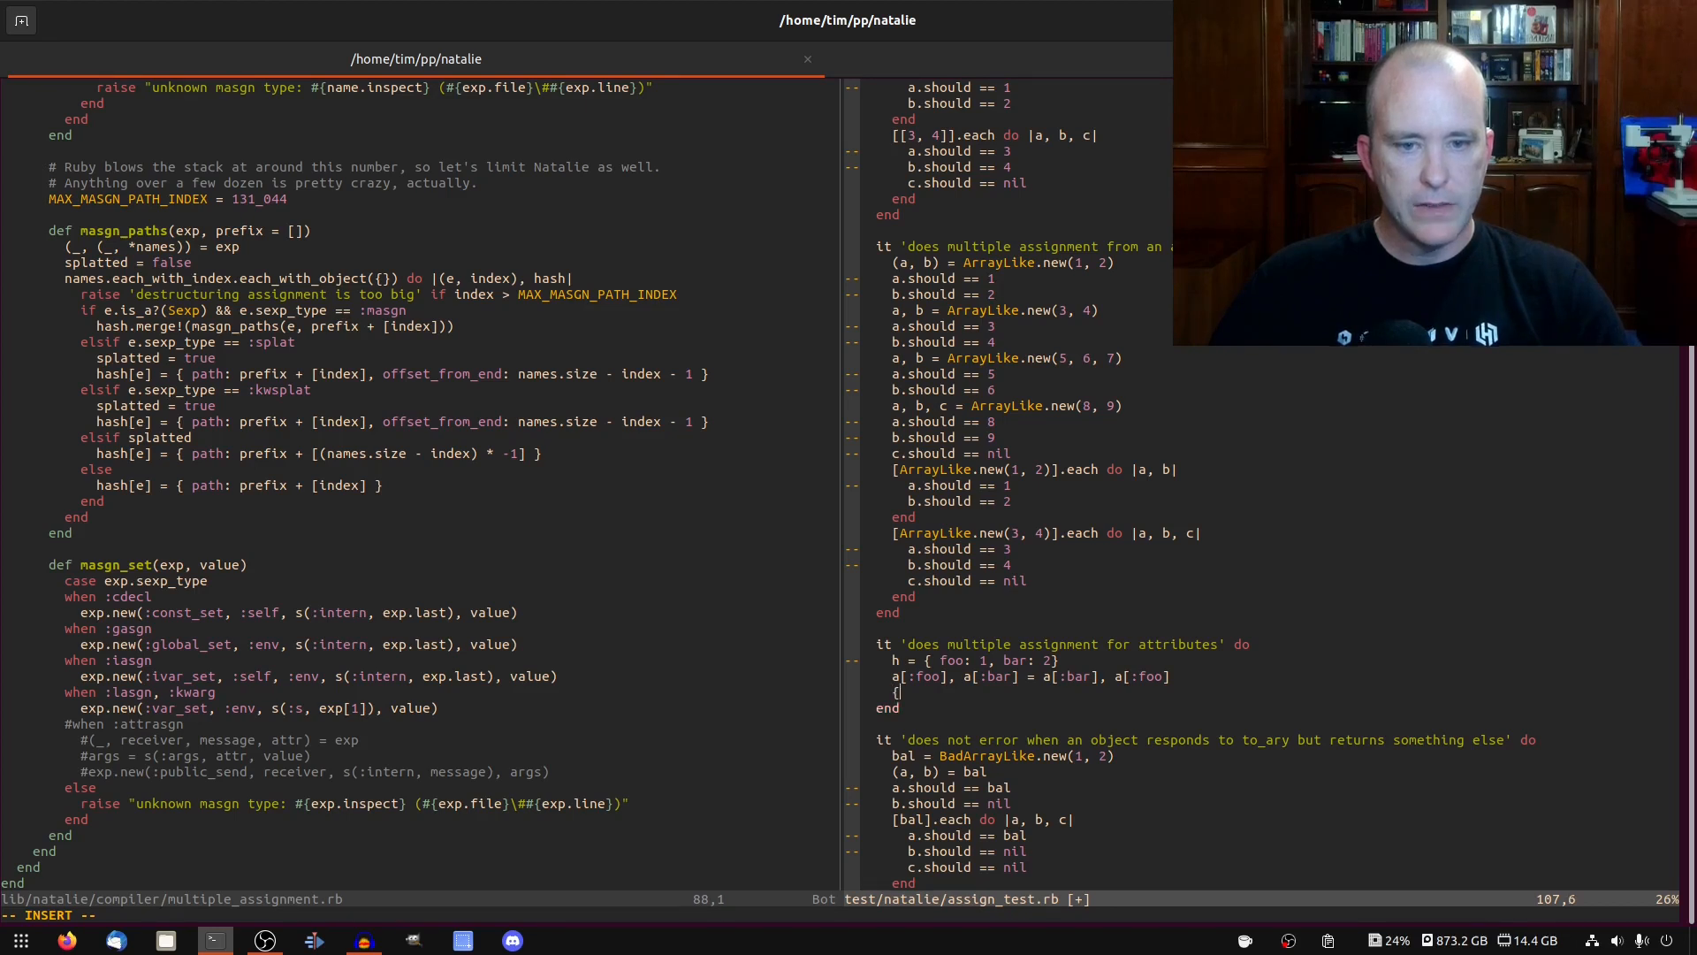
text(h)
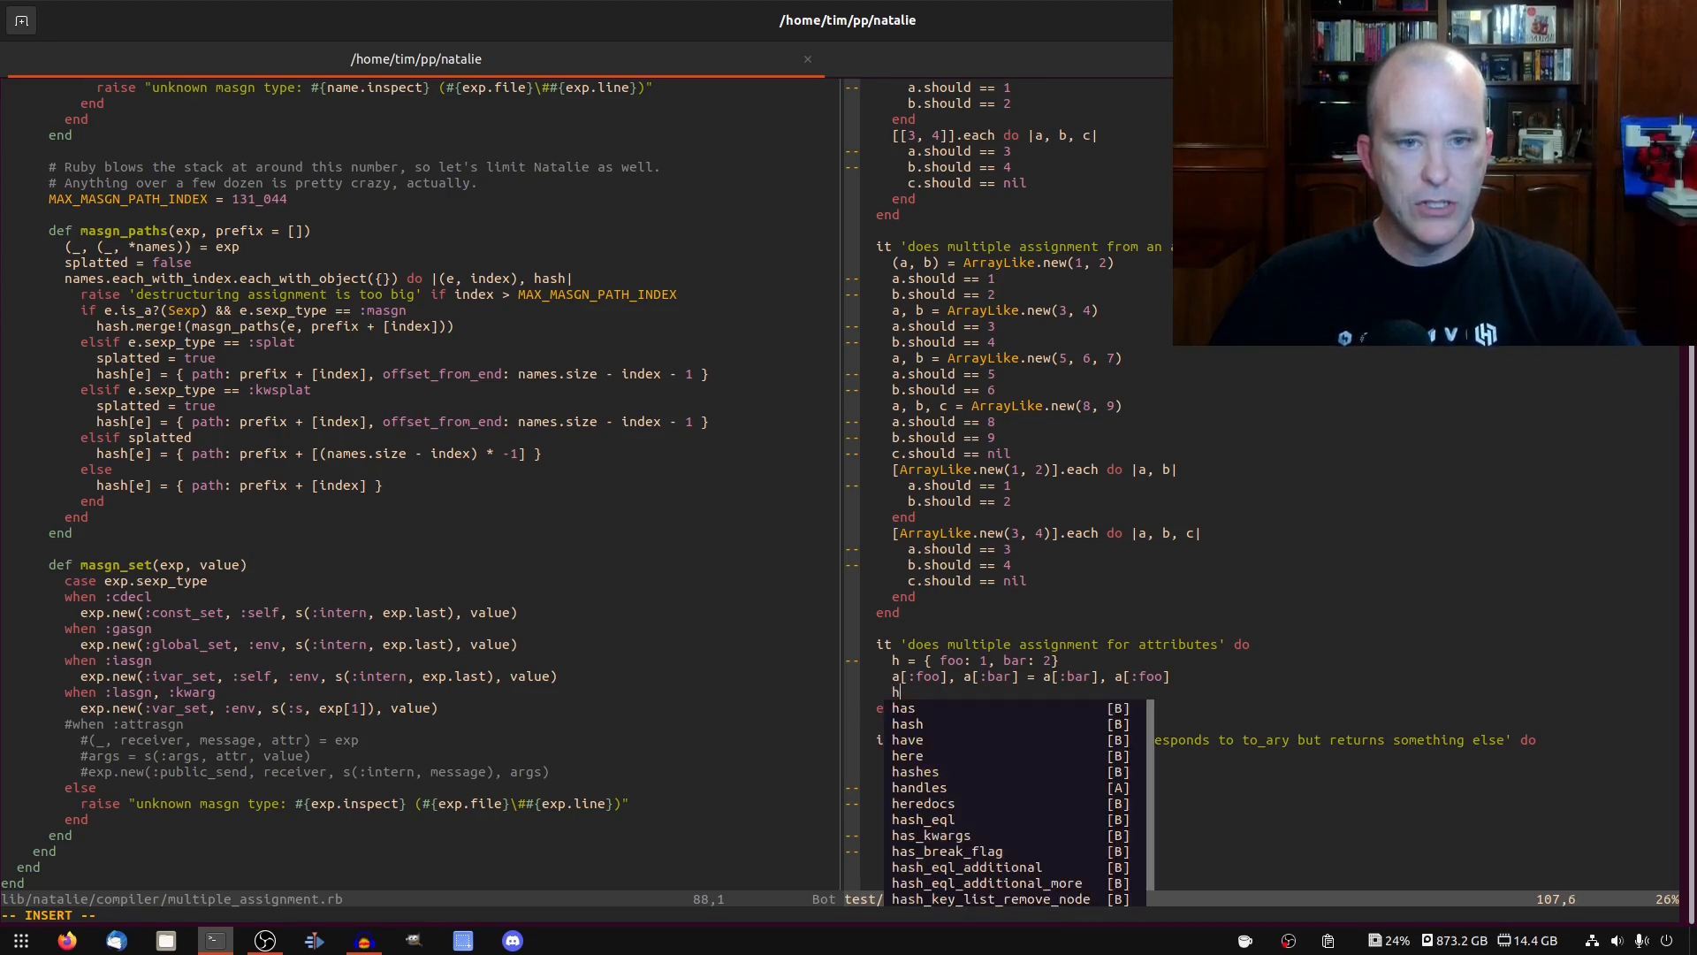
text(.sho)
text(ruby)
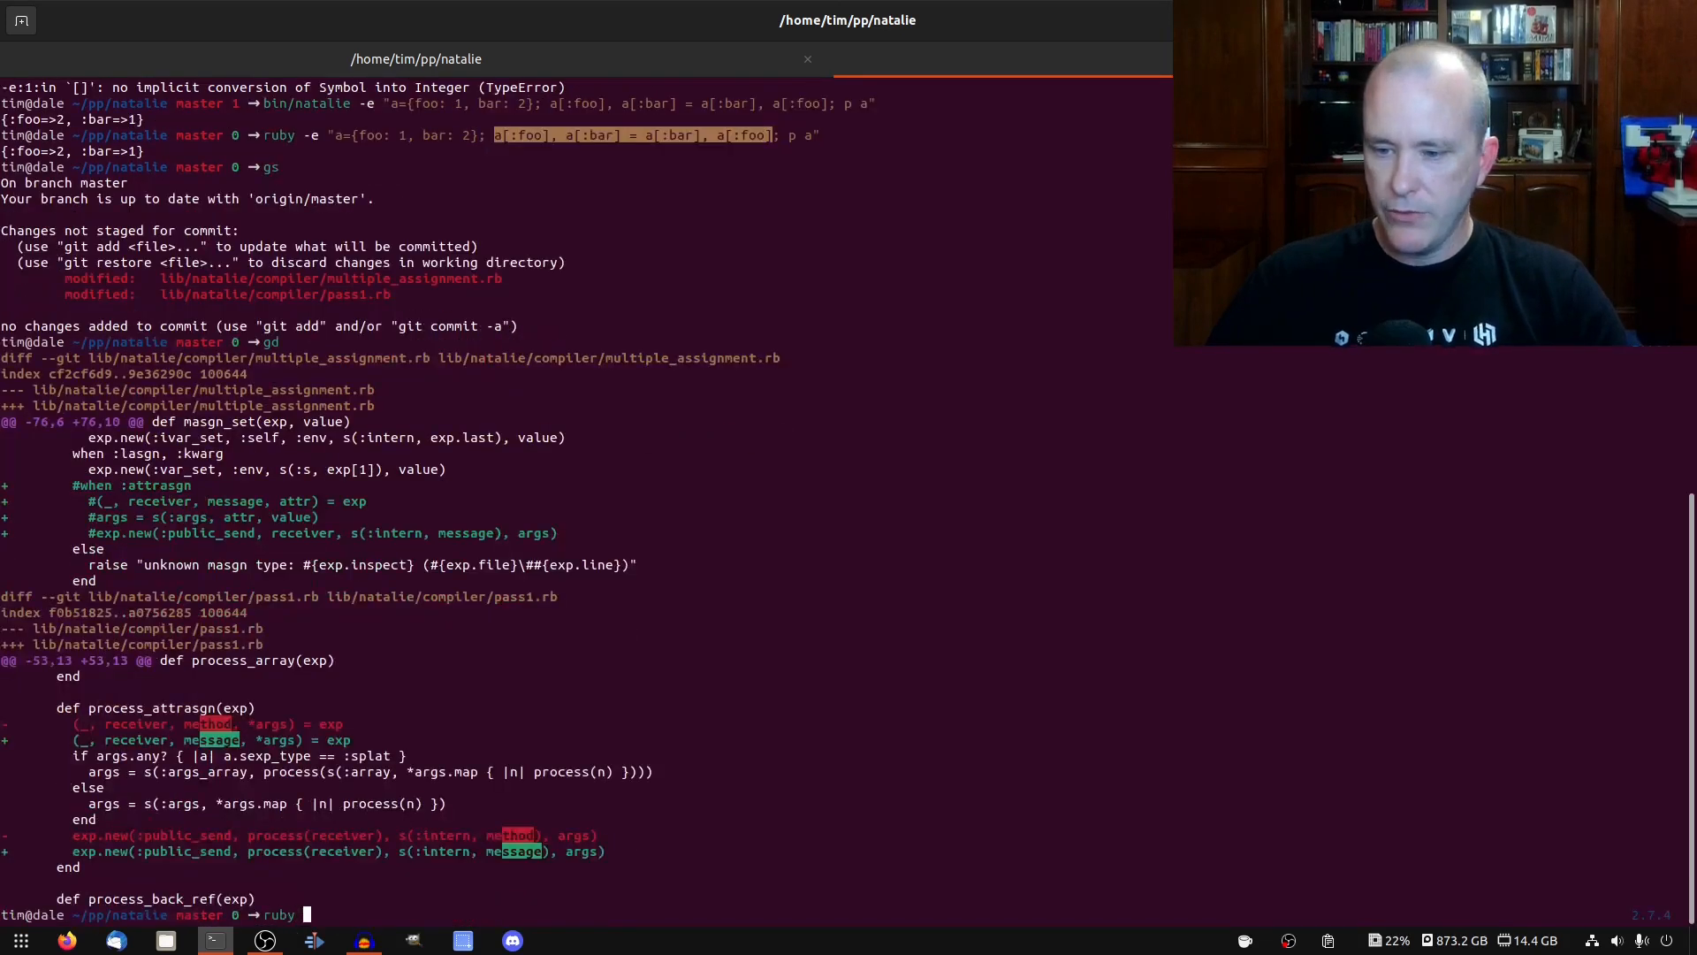
Run assign_test.rb under Ruby and Natalie after rake, then stage the three changed files
text(test/natalie/assign_test.rb n)
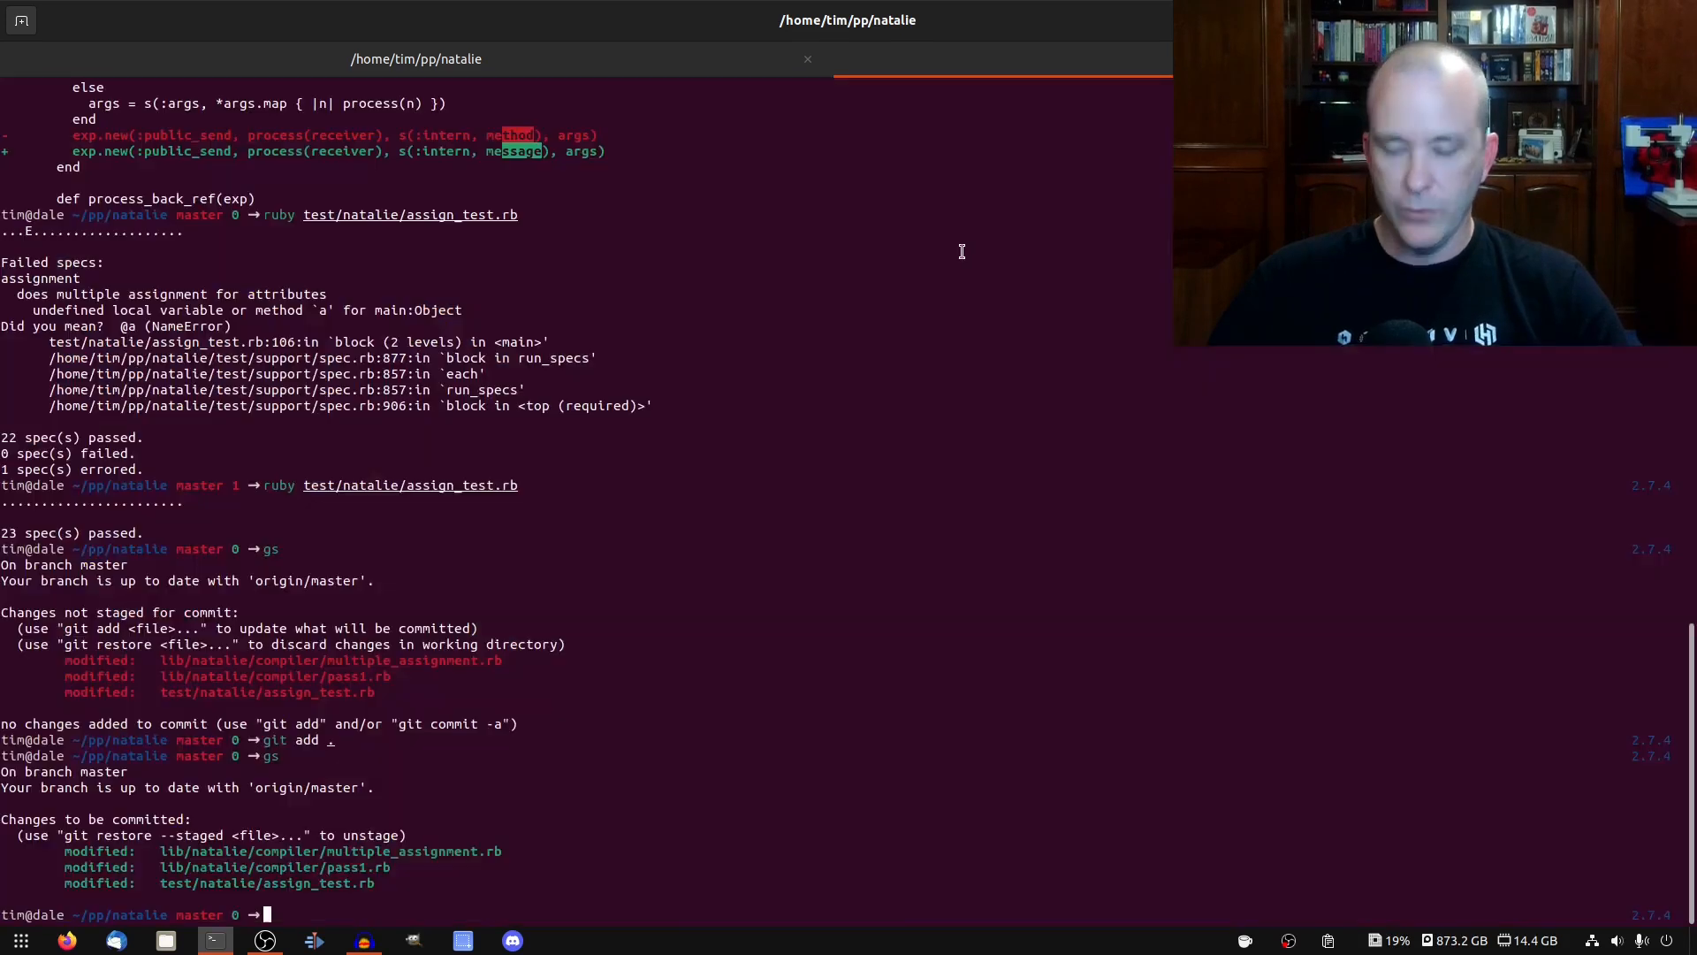
text(rake && bin/natalie test/natalie/assign_test.rb)
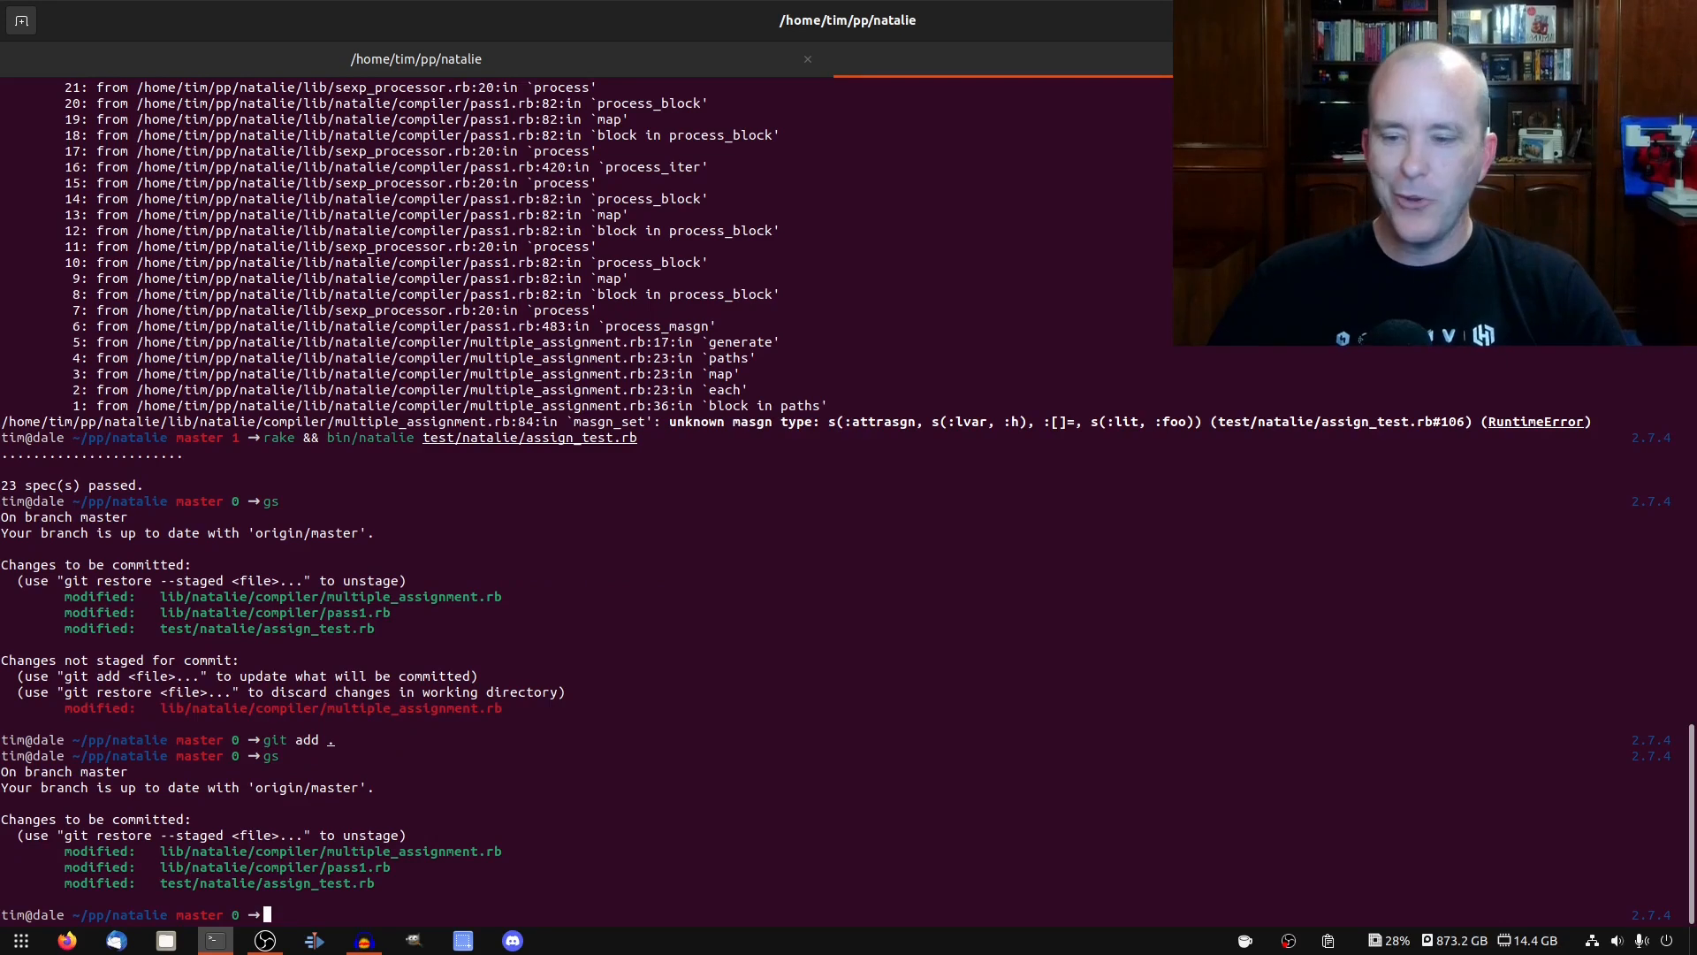
Commit the staged changes with message 'Fix multiple assignment with attributes'
text(git commit)
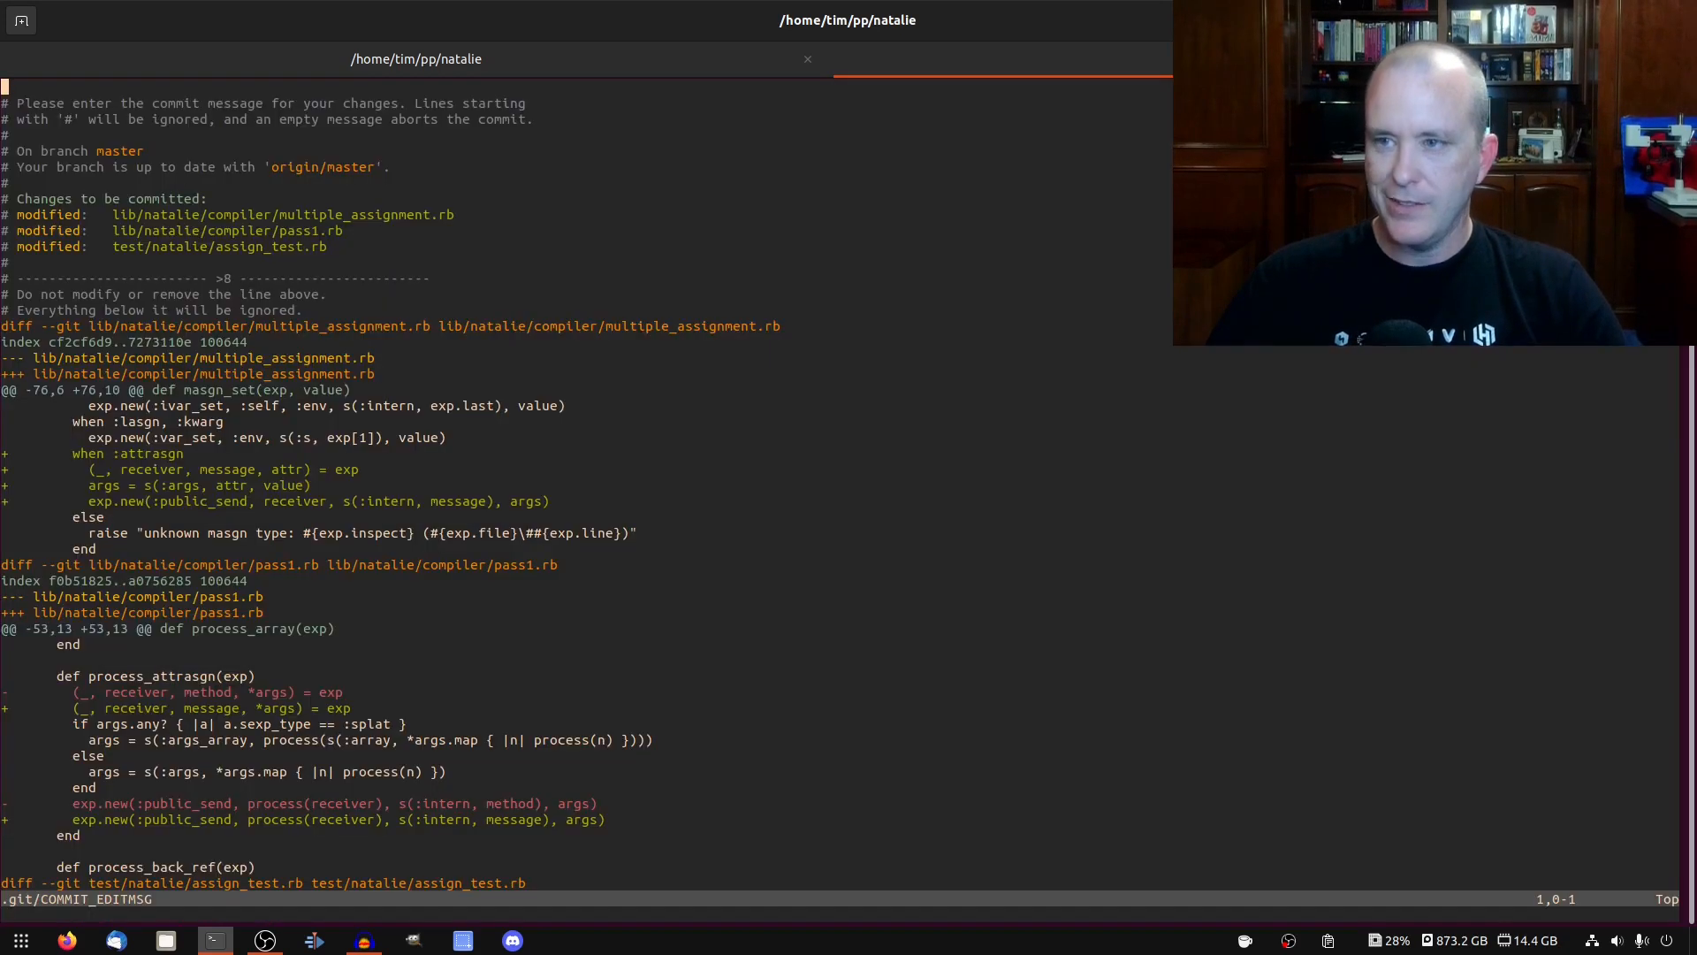
text(Fix multiple)
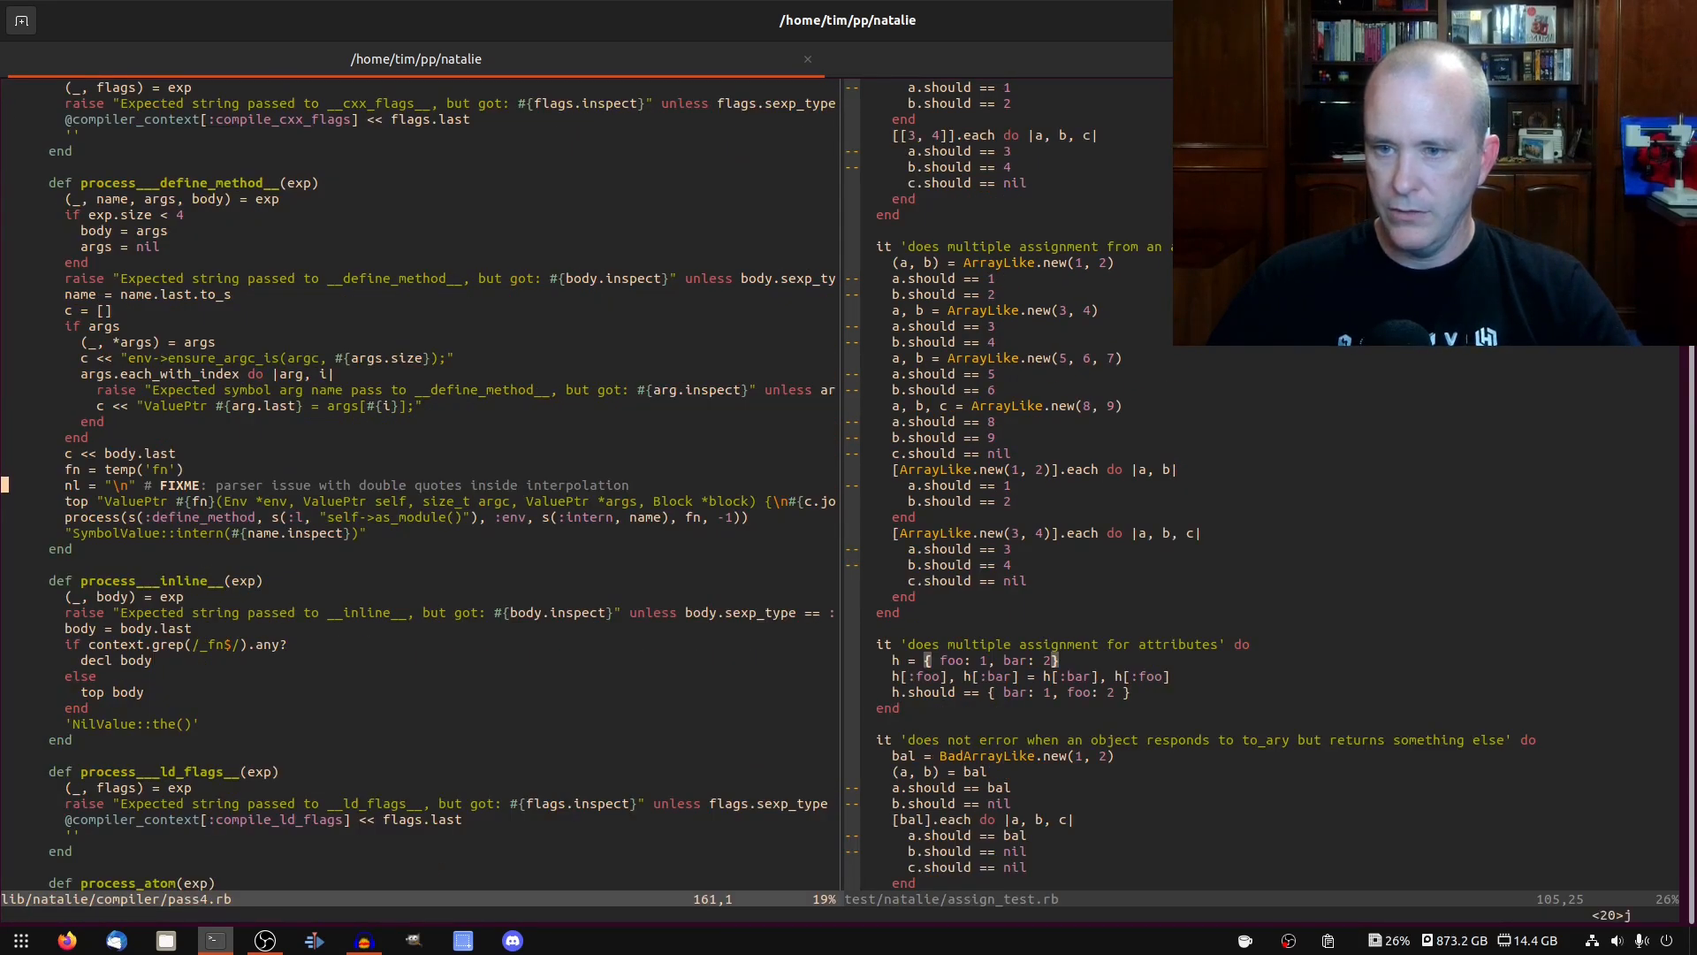
In eql.rb, replace the NATFIXME temp-variable workaround with the direct hash swap, then start git commit -a
text(:Rg)
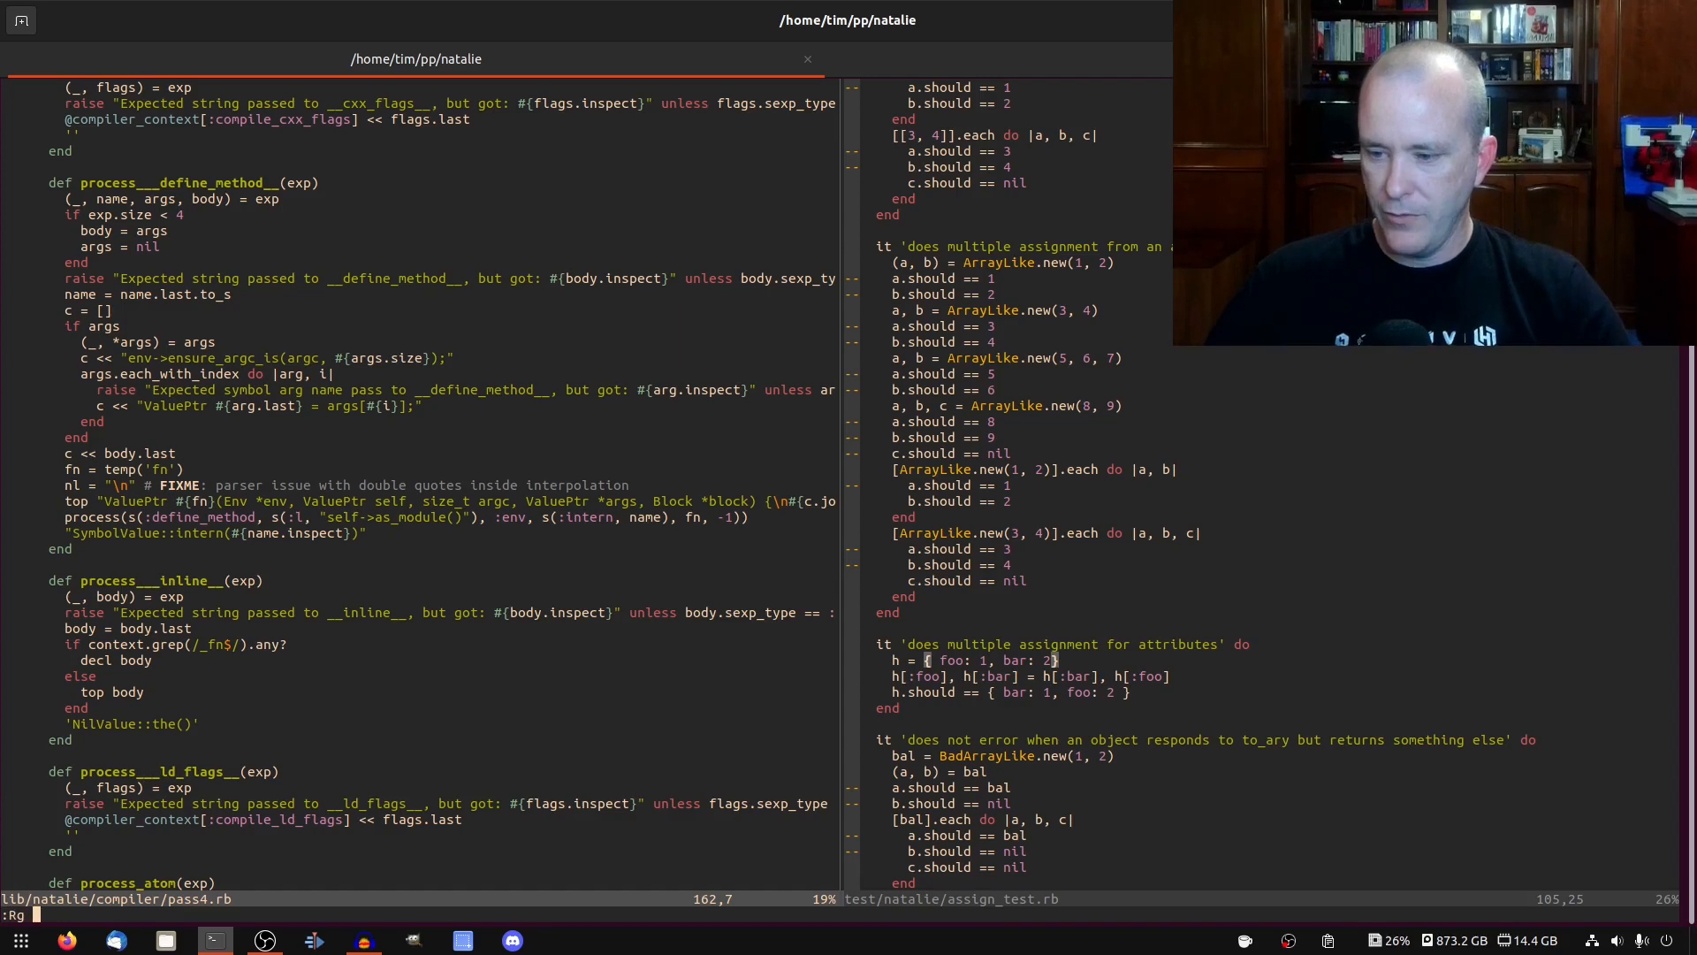
text(FIXME.*par)
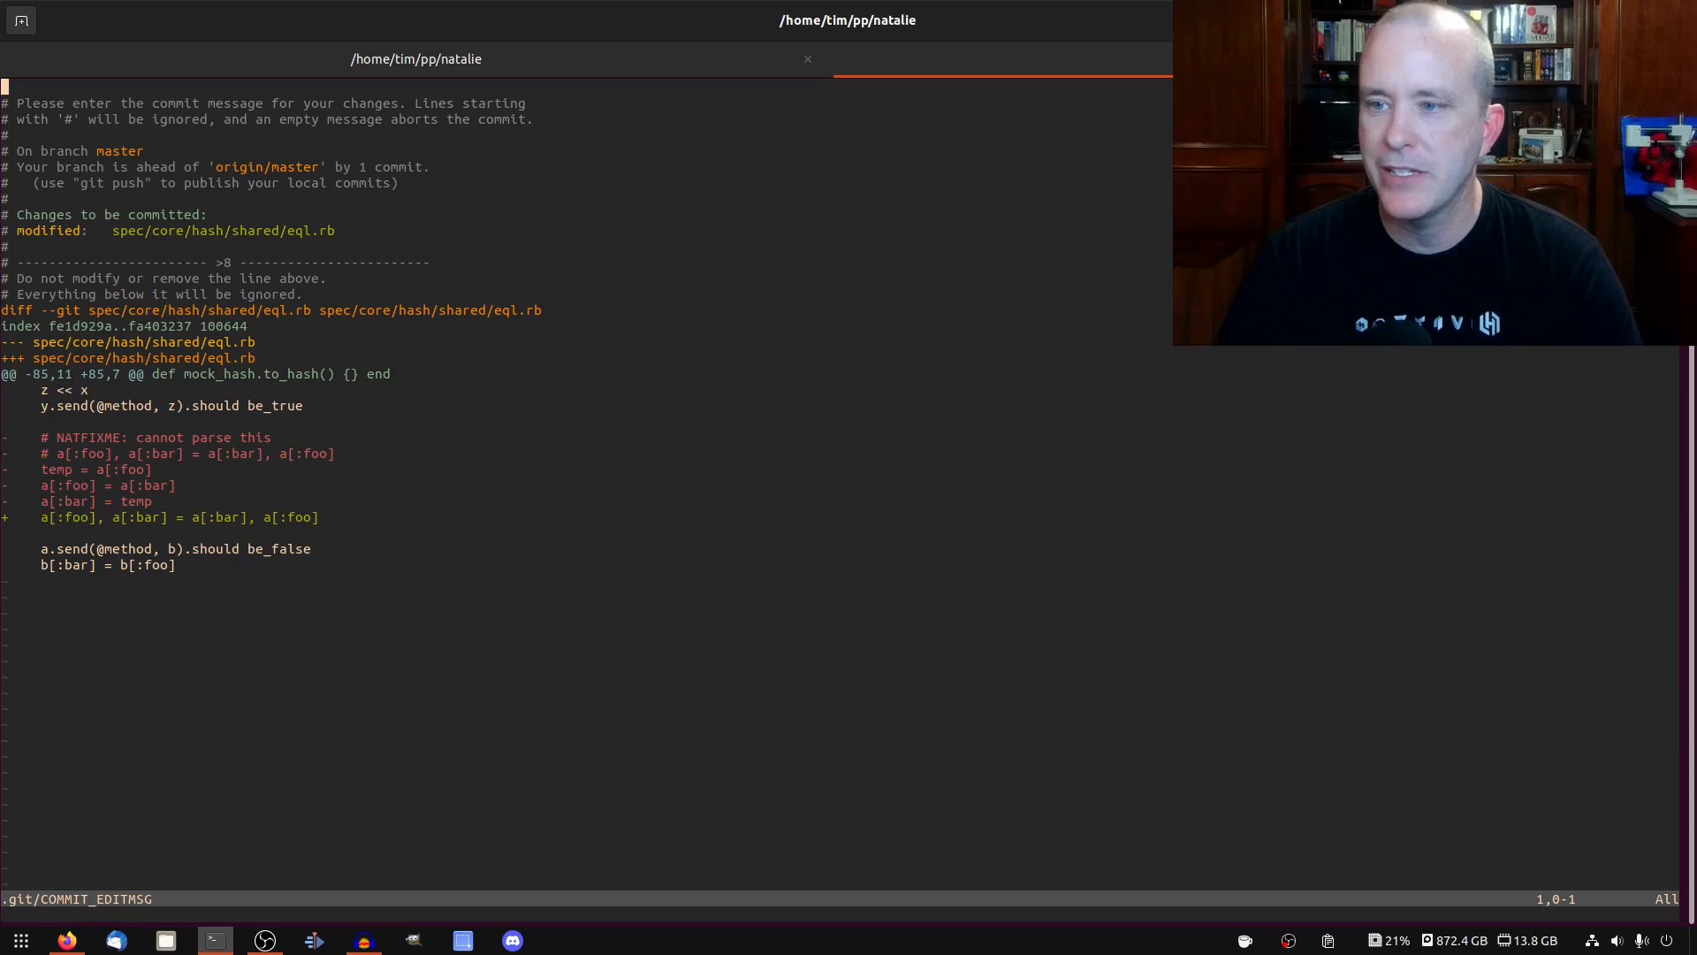
Enter the commit message 'Use original multiple assignment since we fixed the compiler' and save
text(Use)
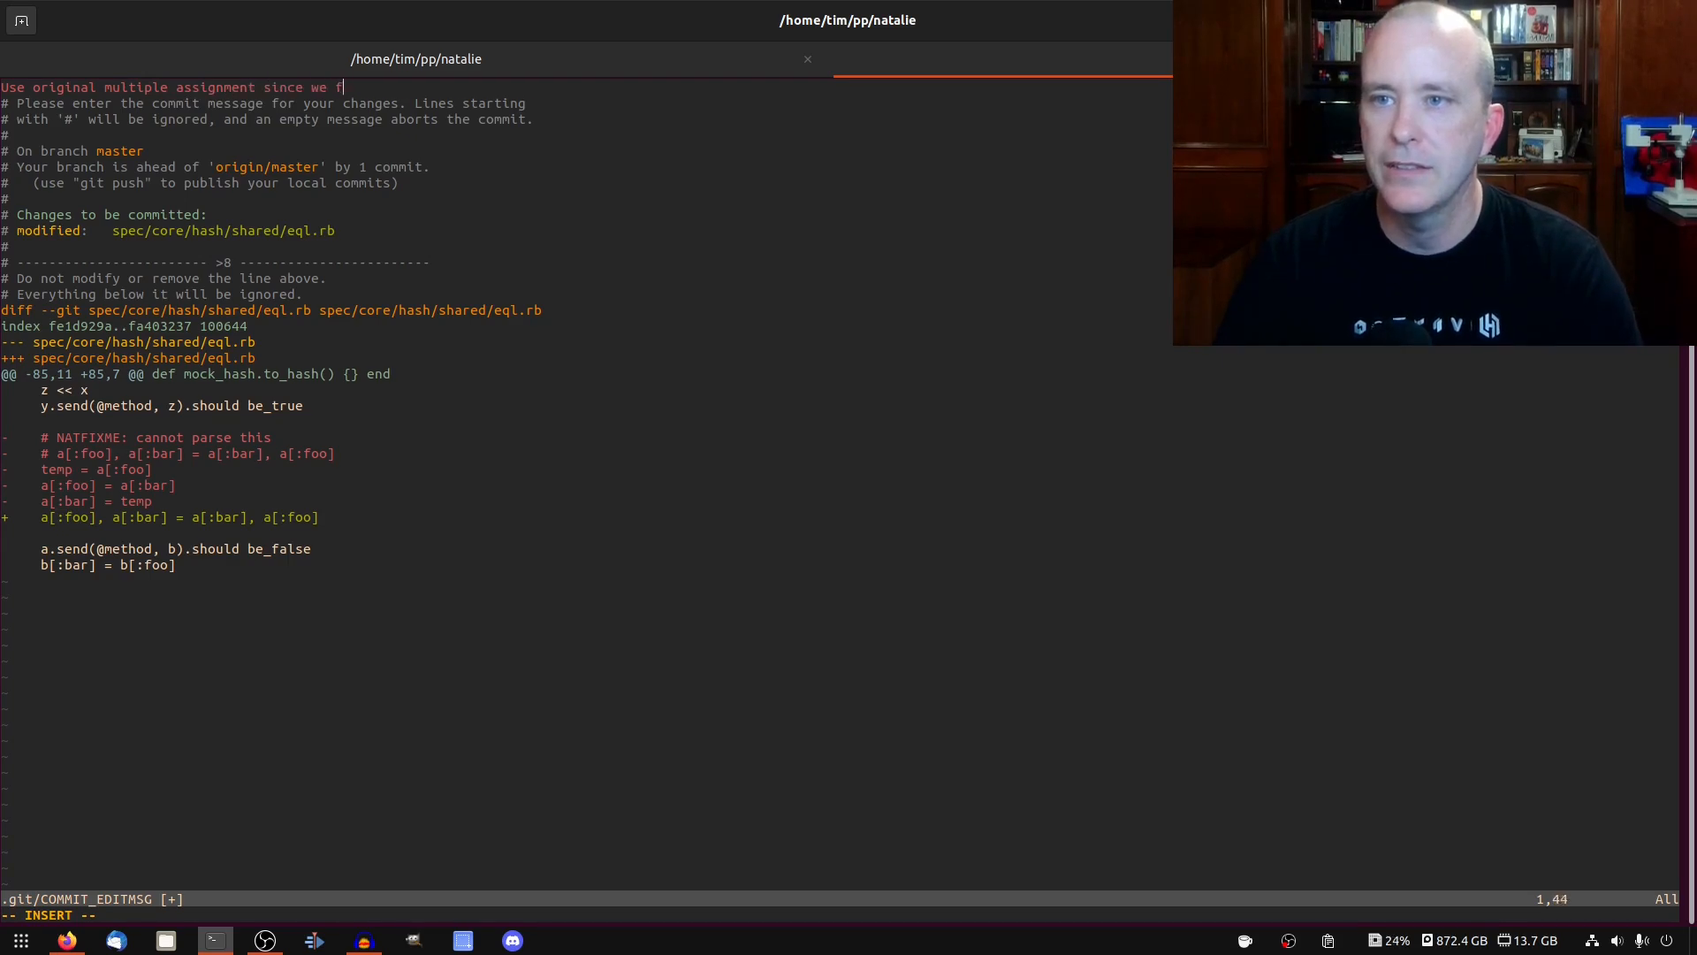
text(ixed)
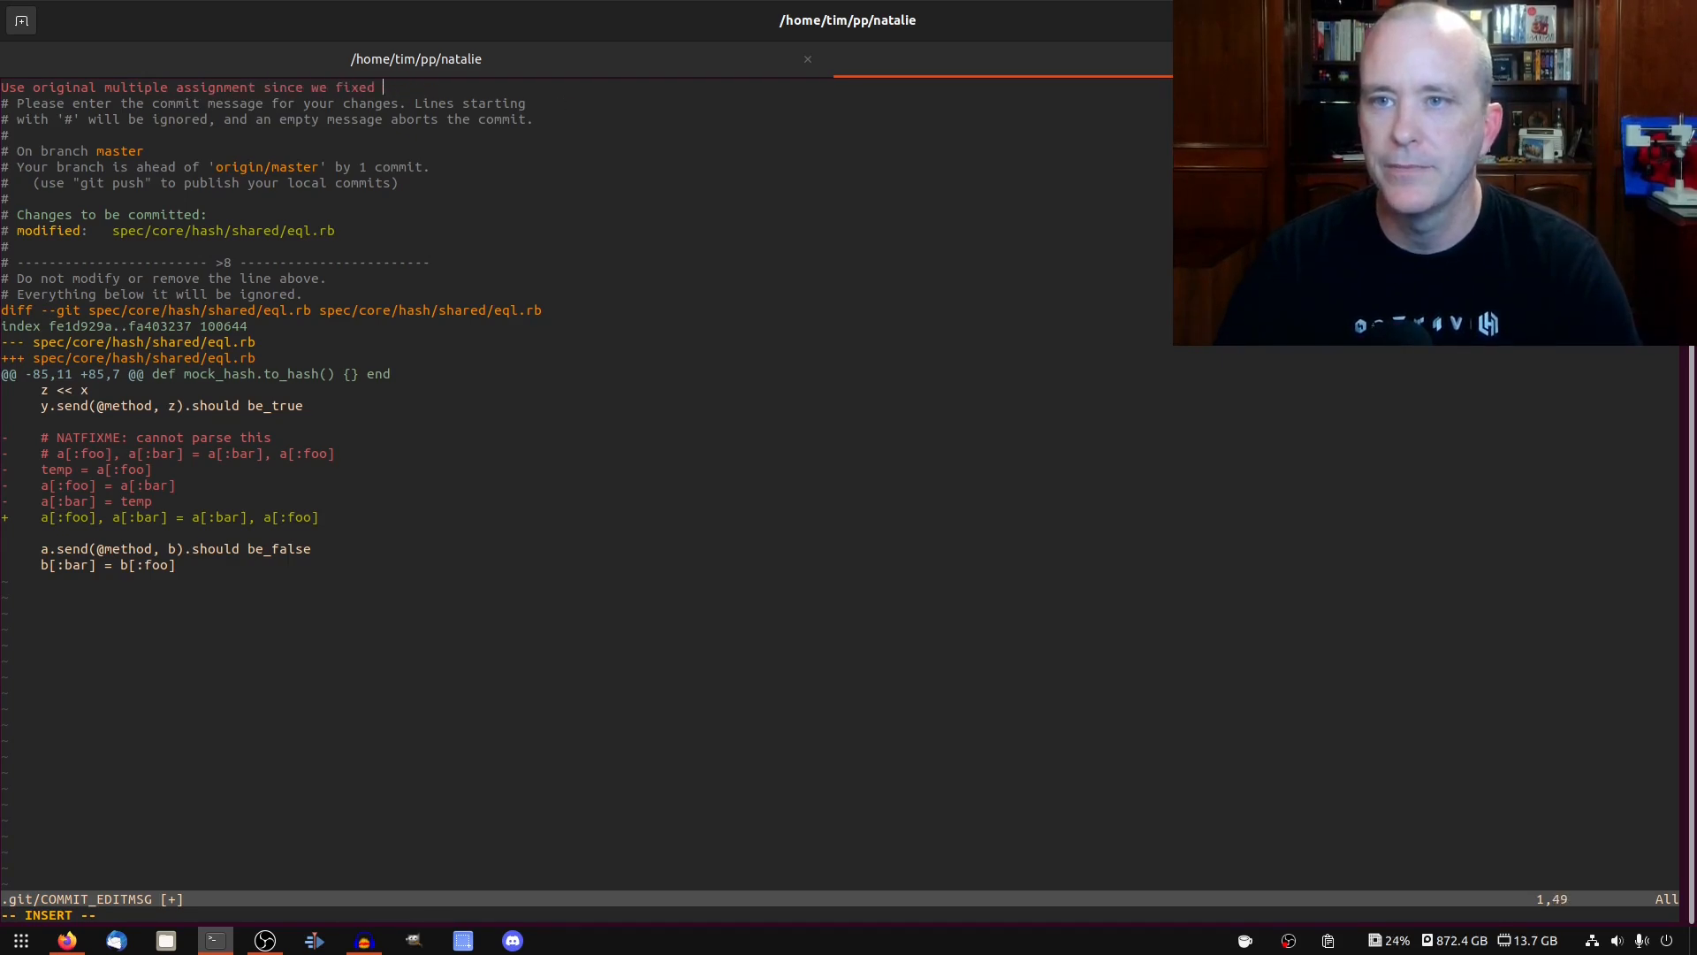
text(the)
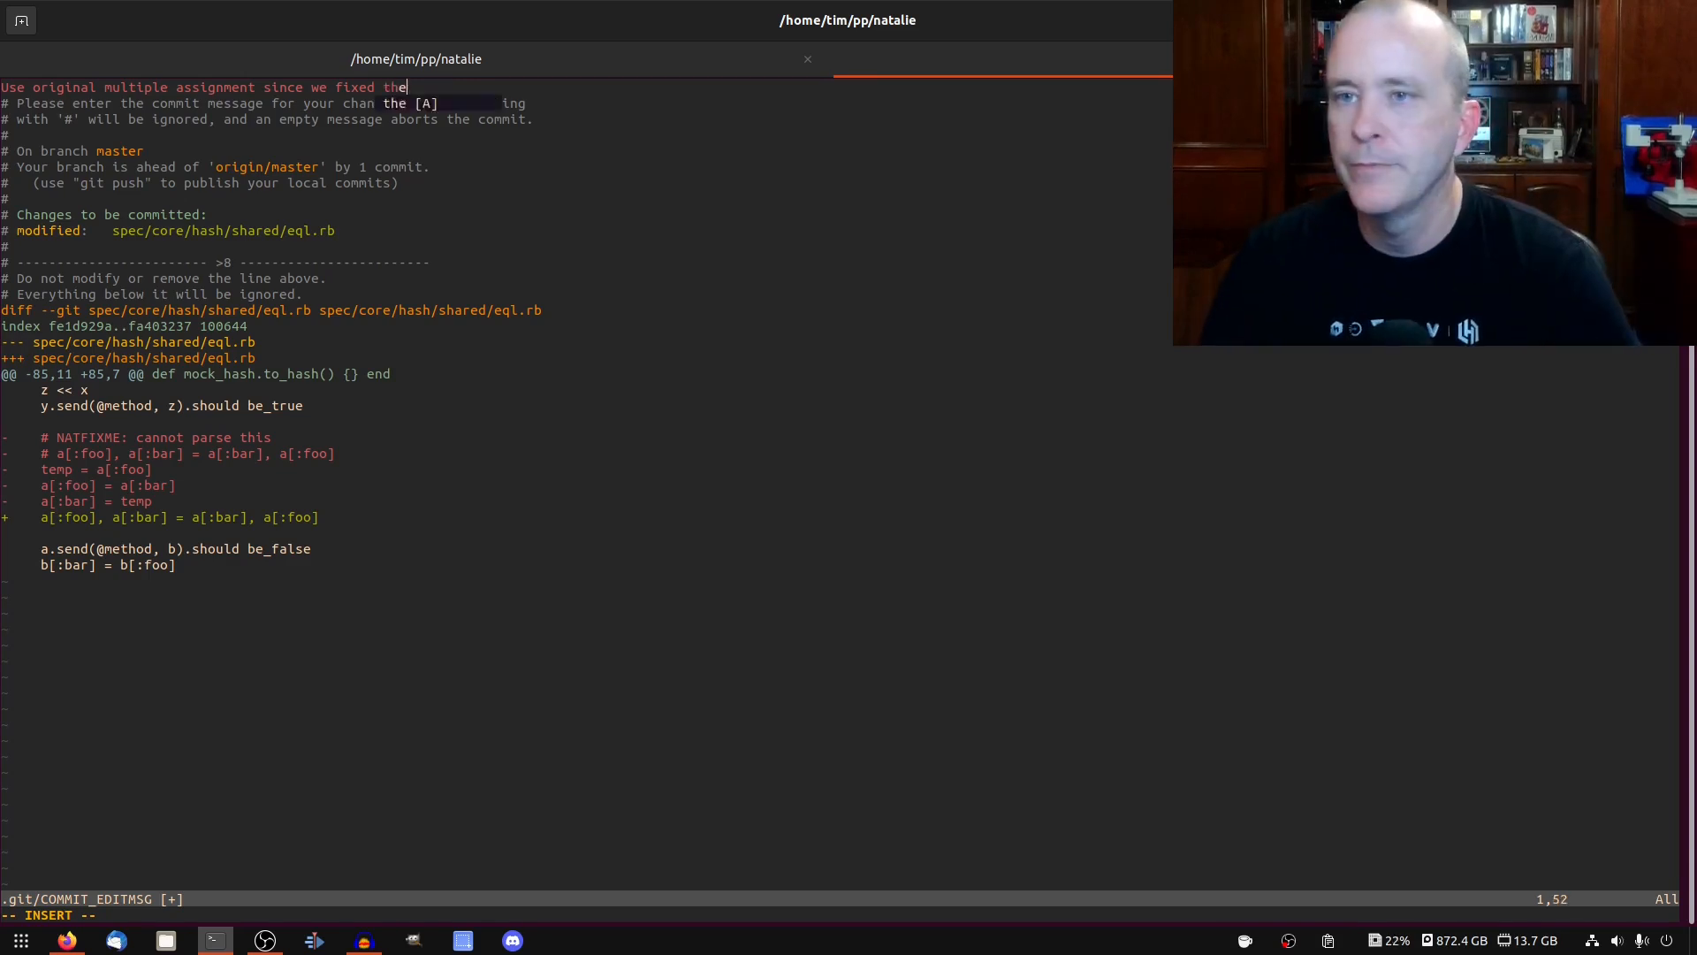
text(compiler)
text(git)
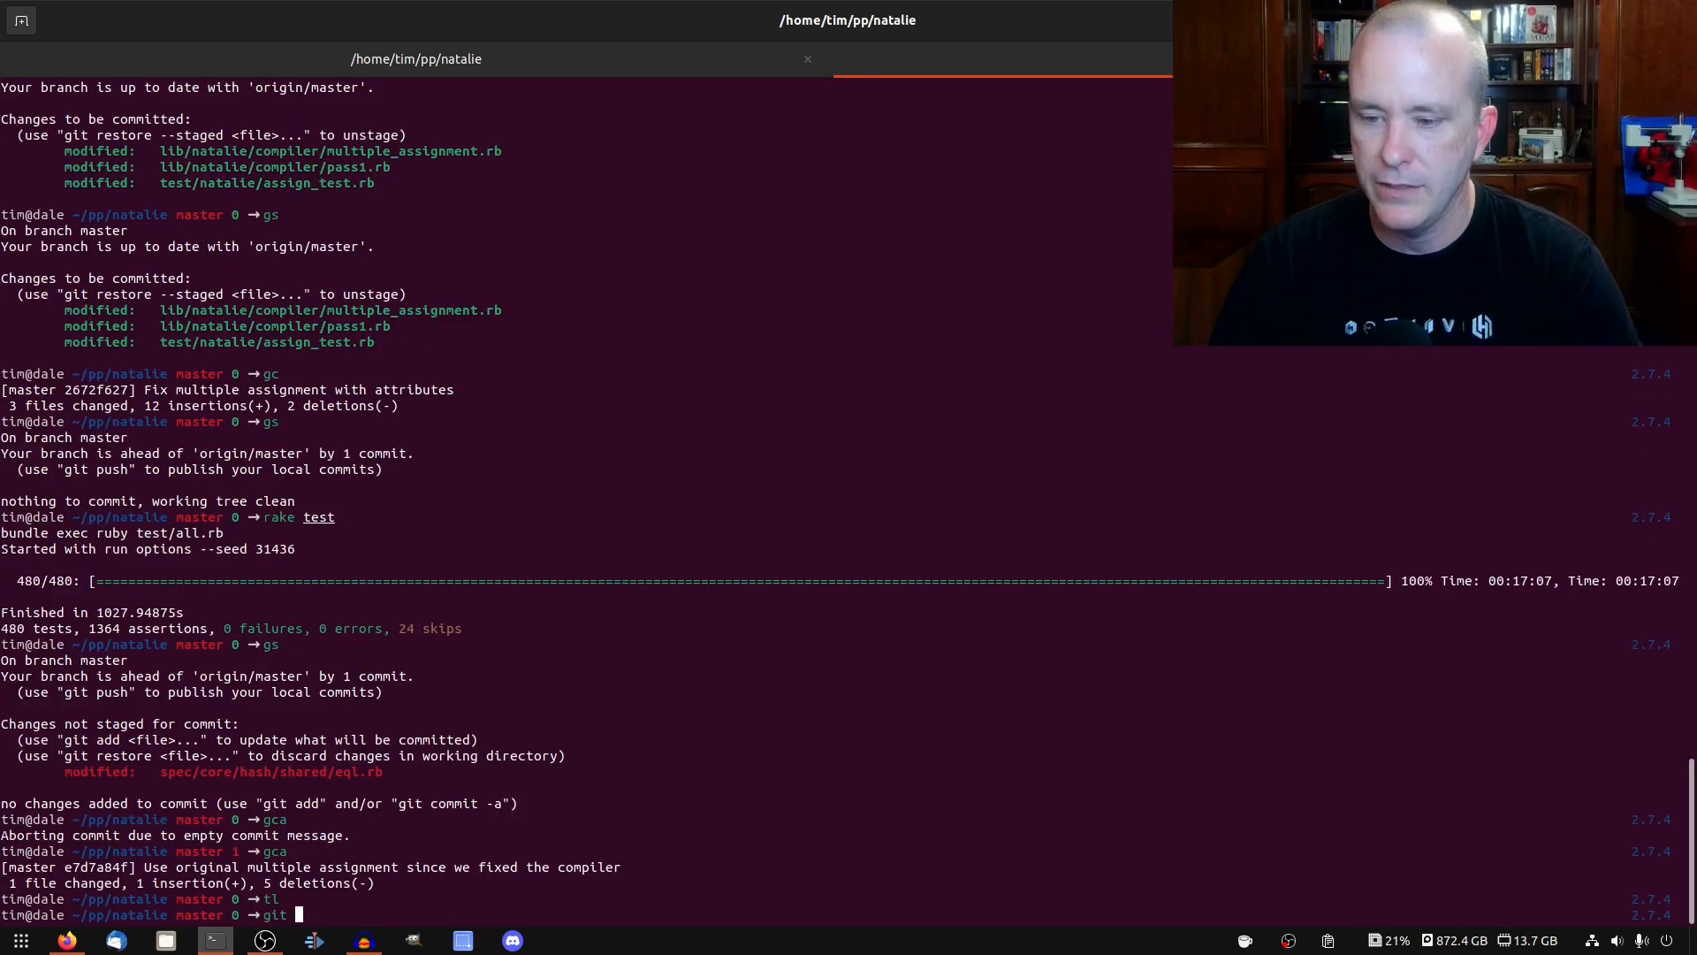
Interactively rebase onto origin/master, folding the eql.rb commit into the attributes fix as a fixup
text(rebase)
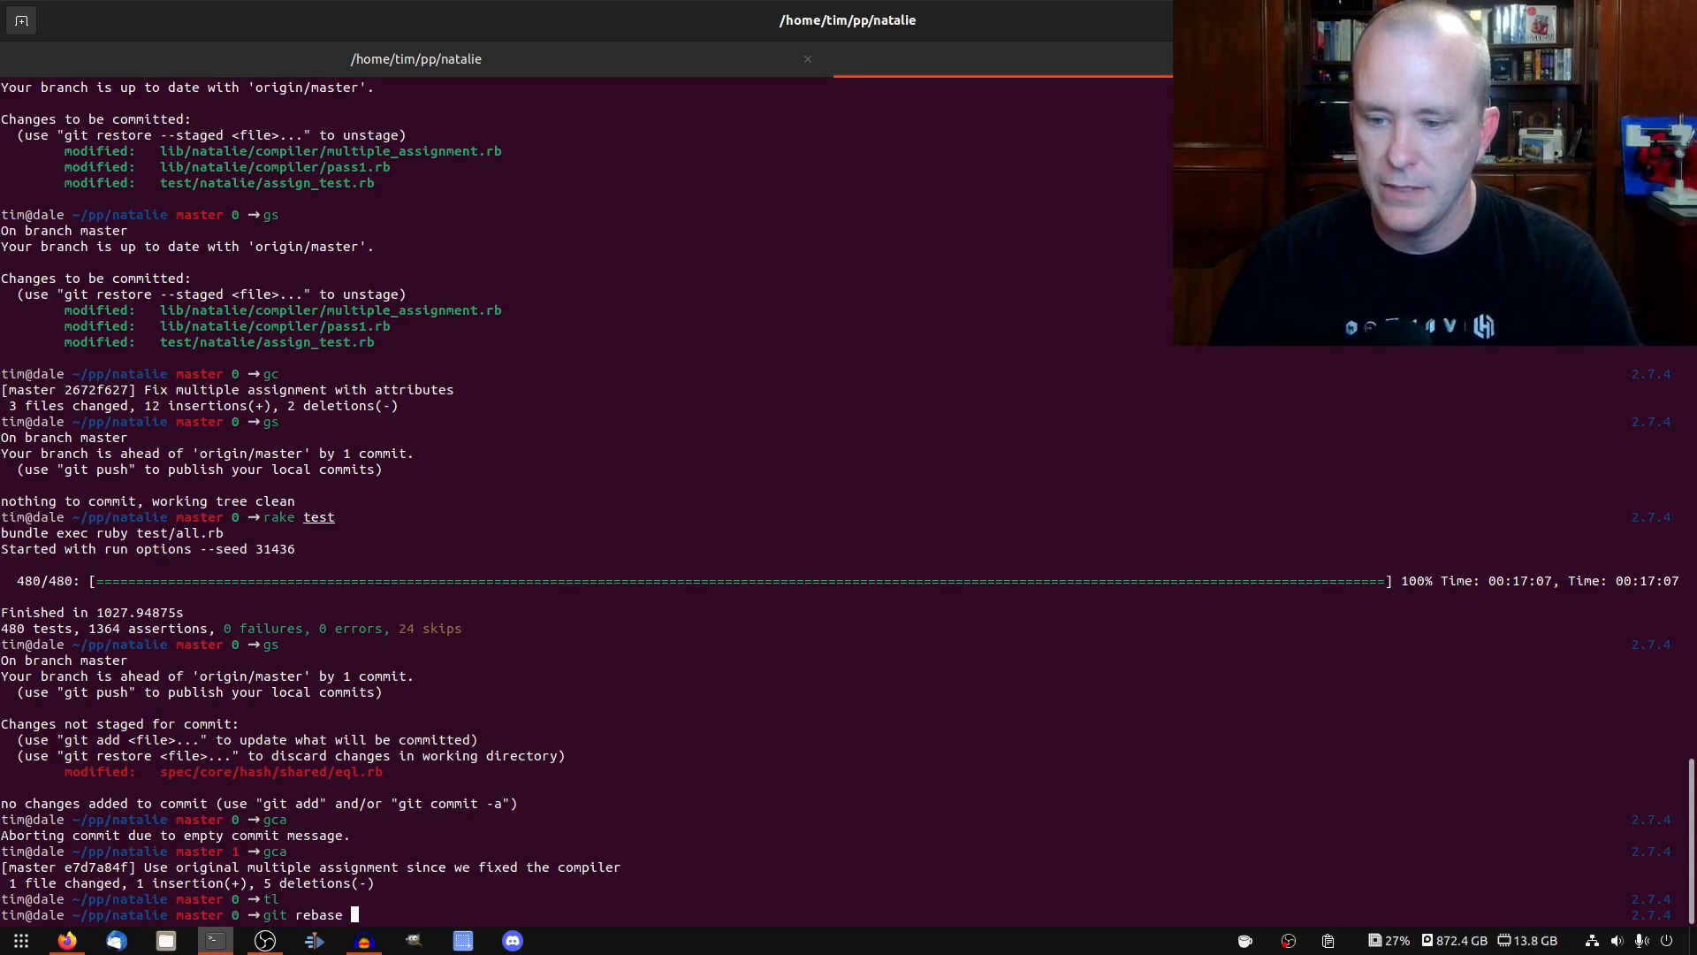
text(-i origin/m)
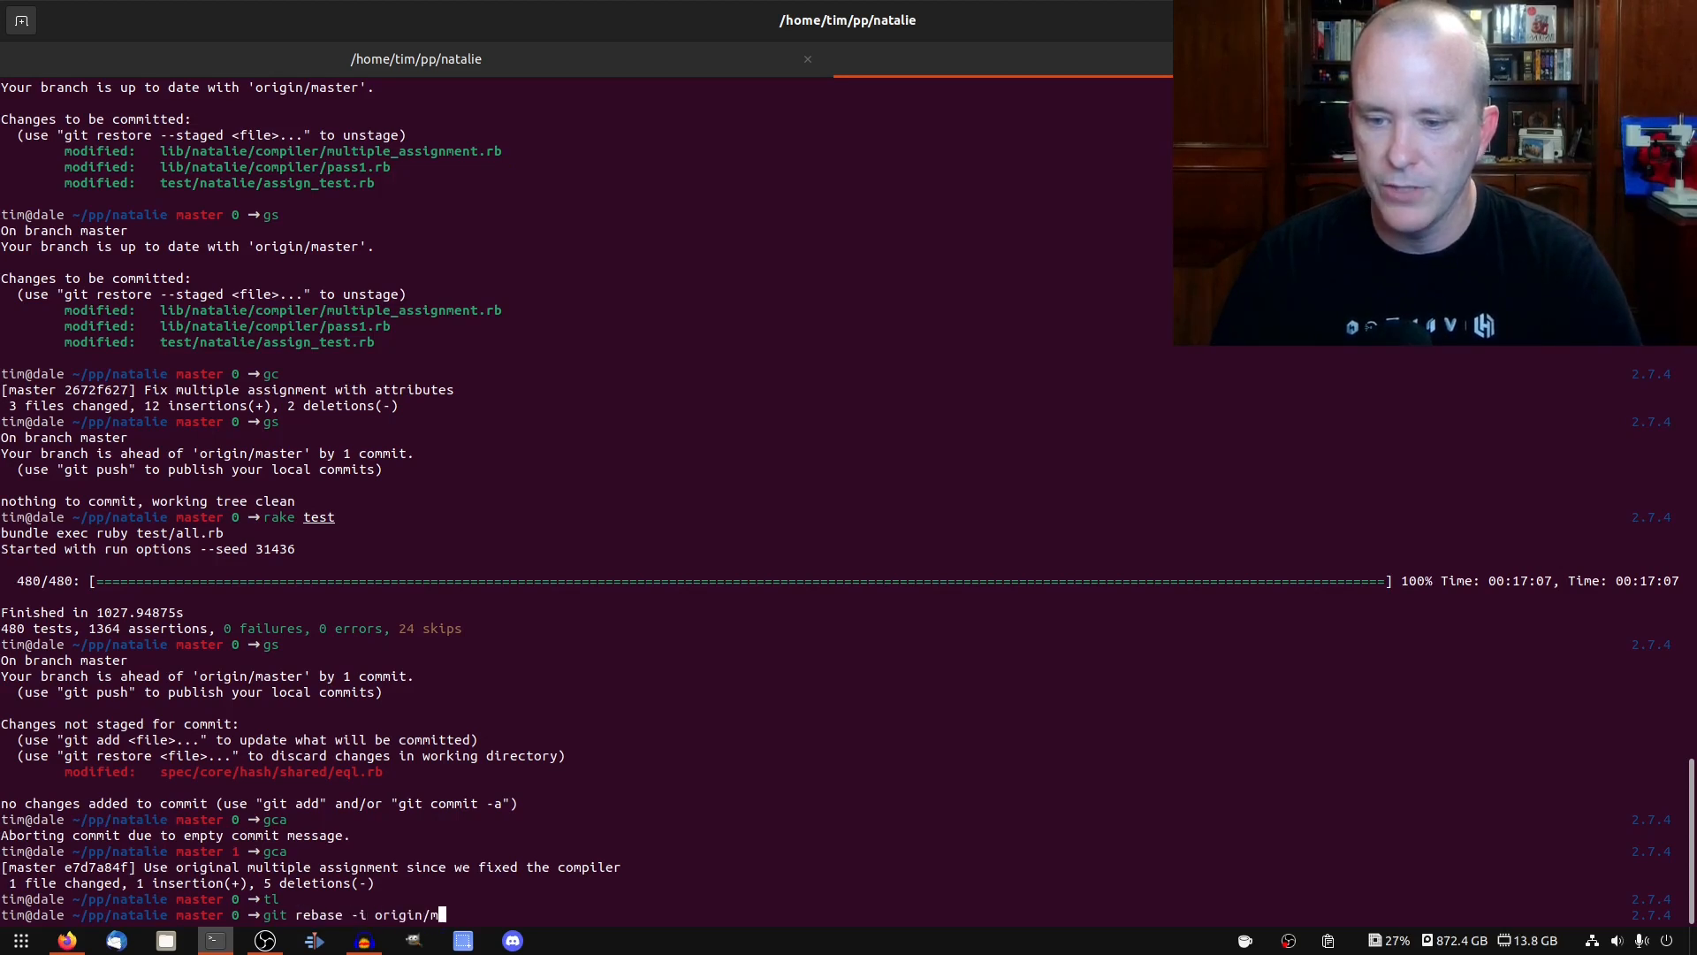
key(Return)
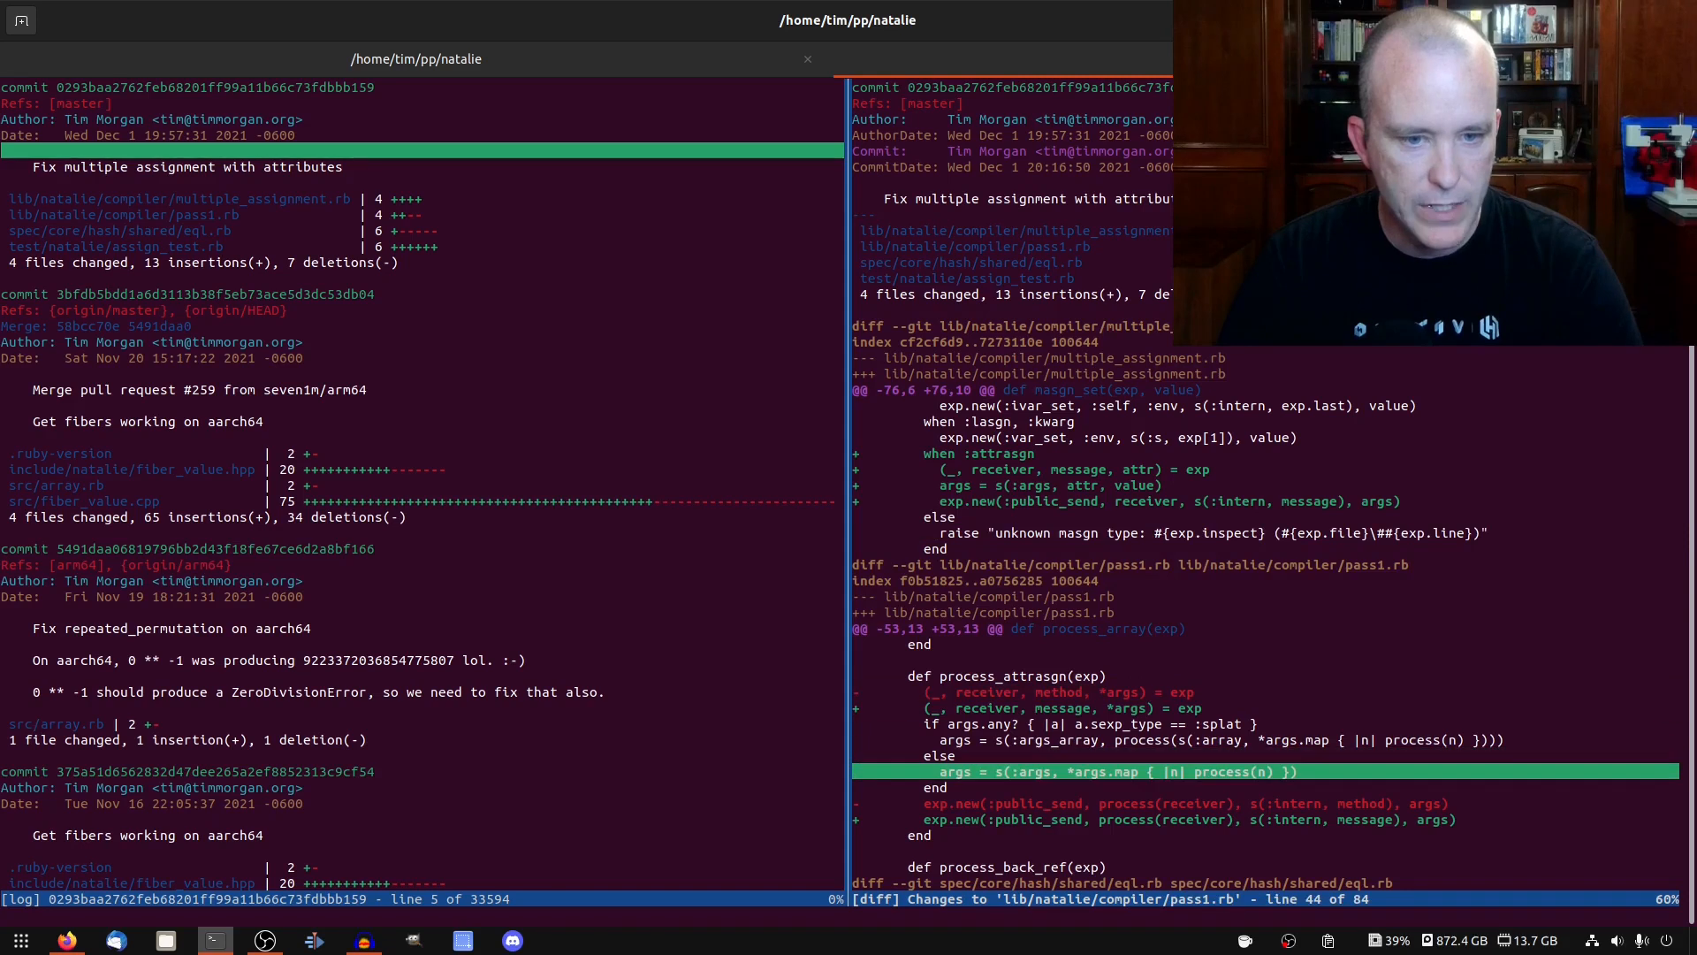
Review the squashed commit's diff in tig, four files changed
key(Up)
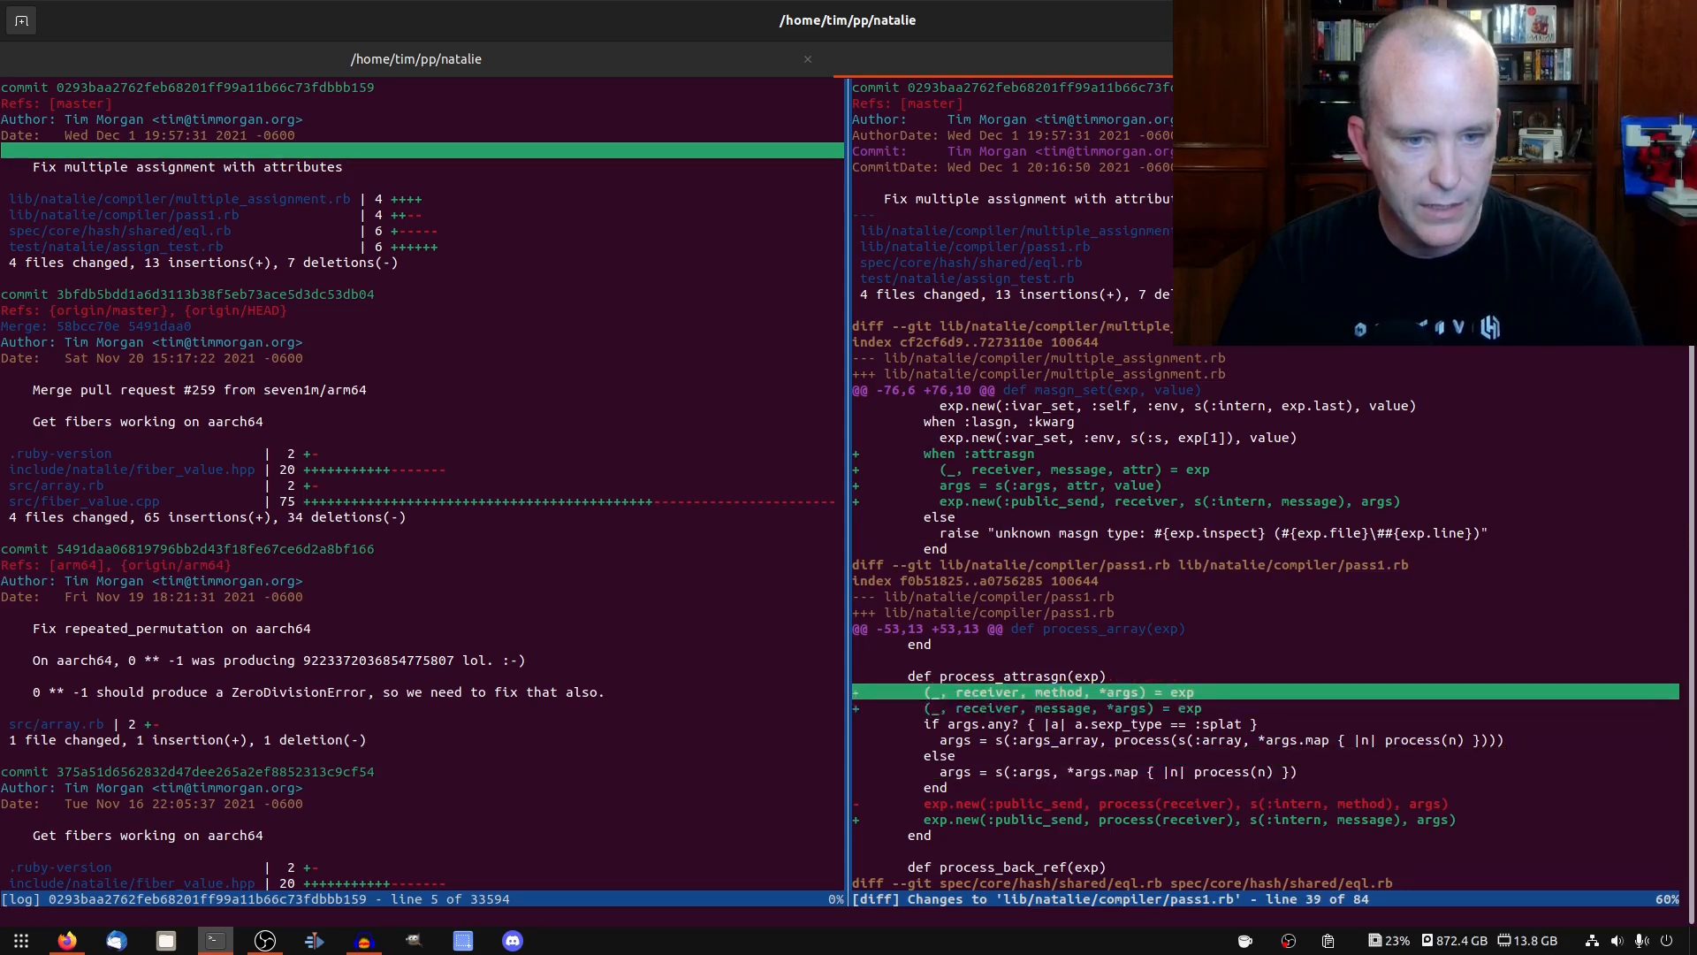
scroll(down, 3)
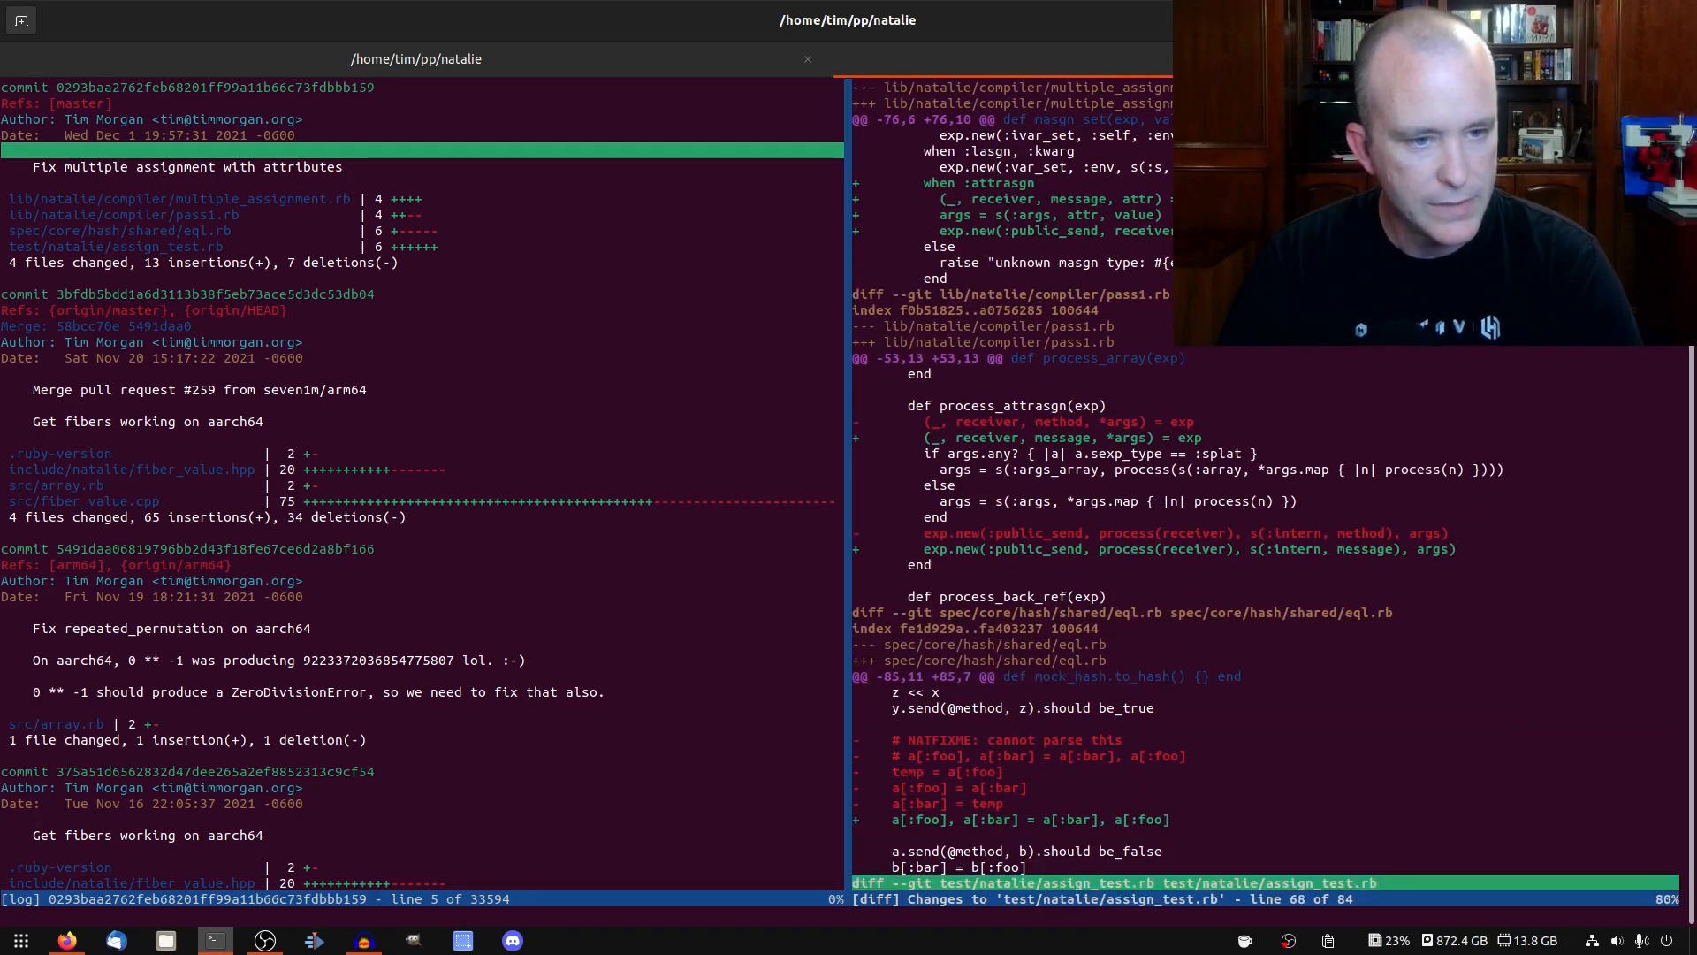
scroll(down, 3)
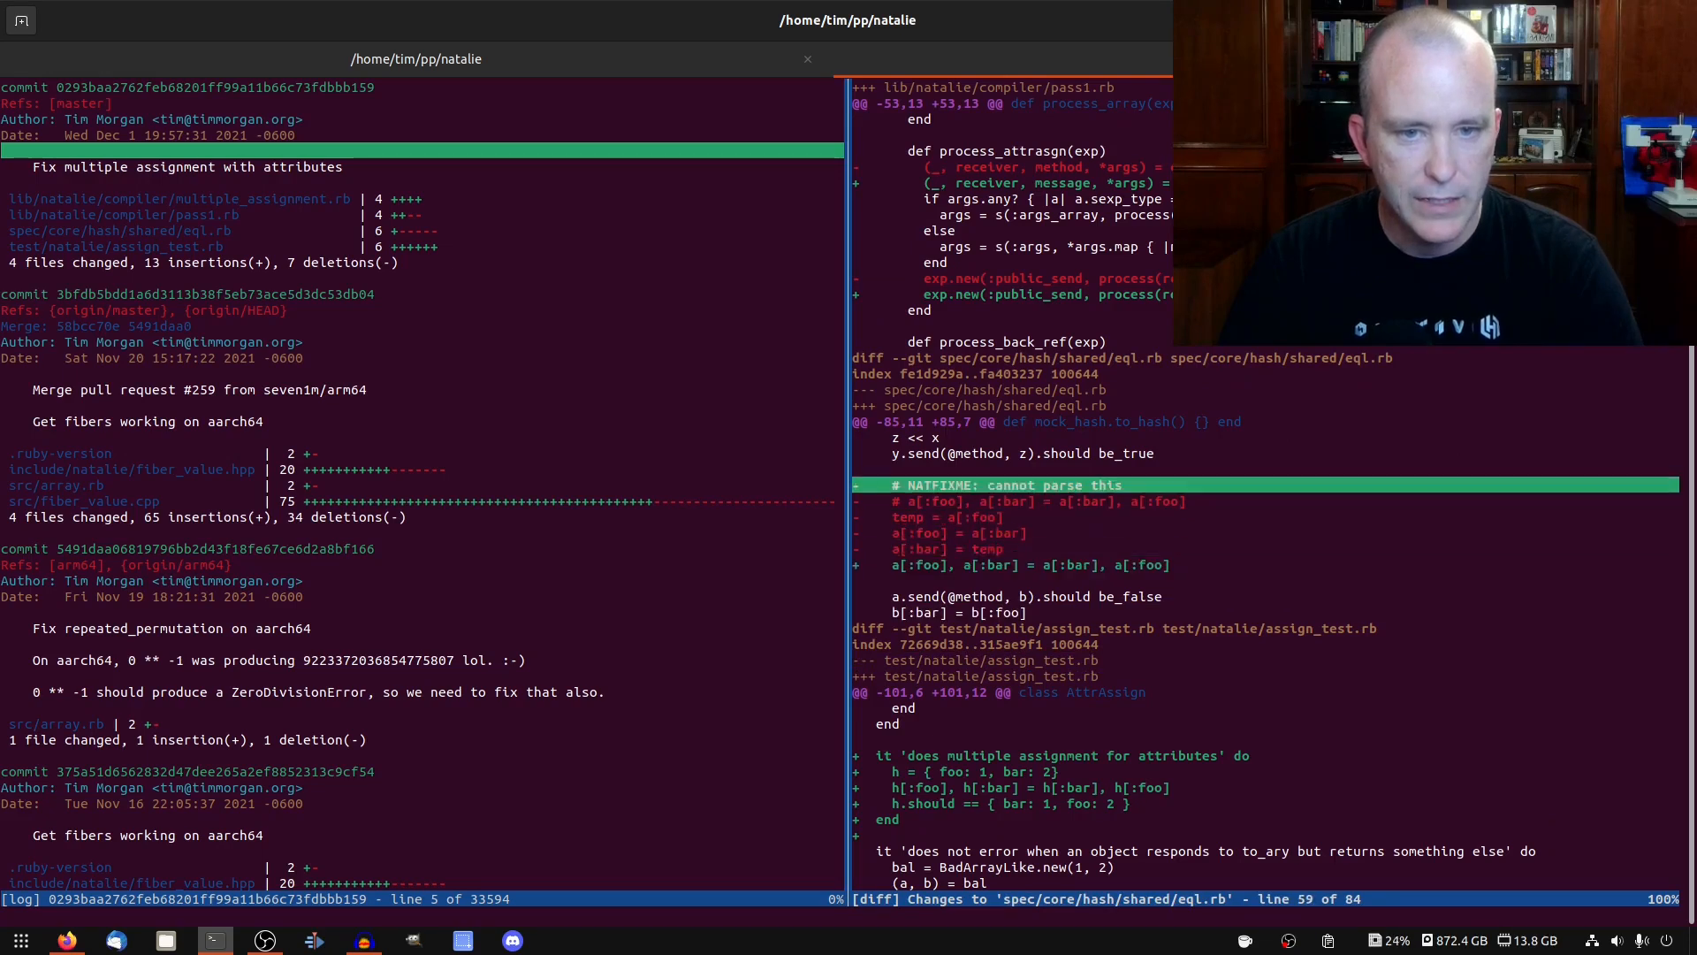